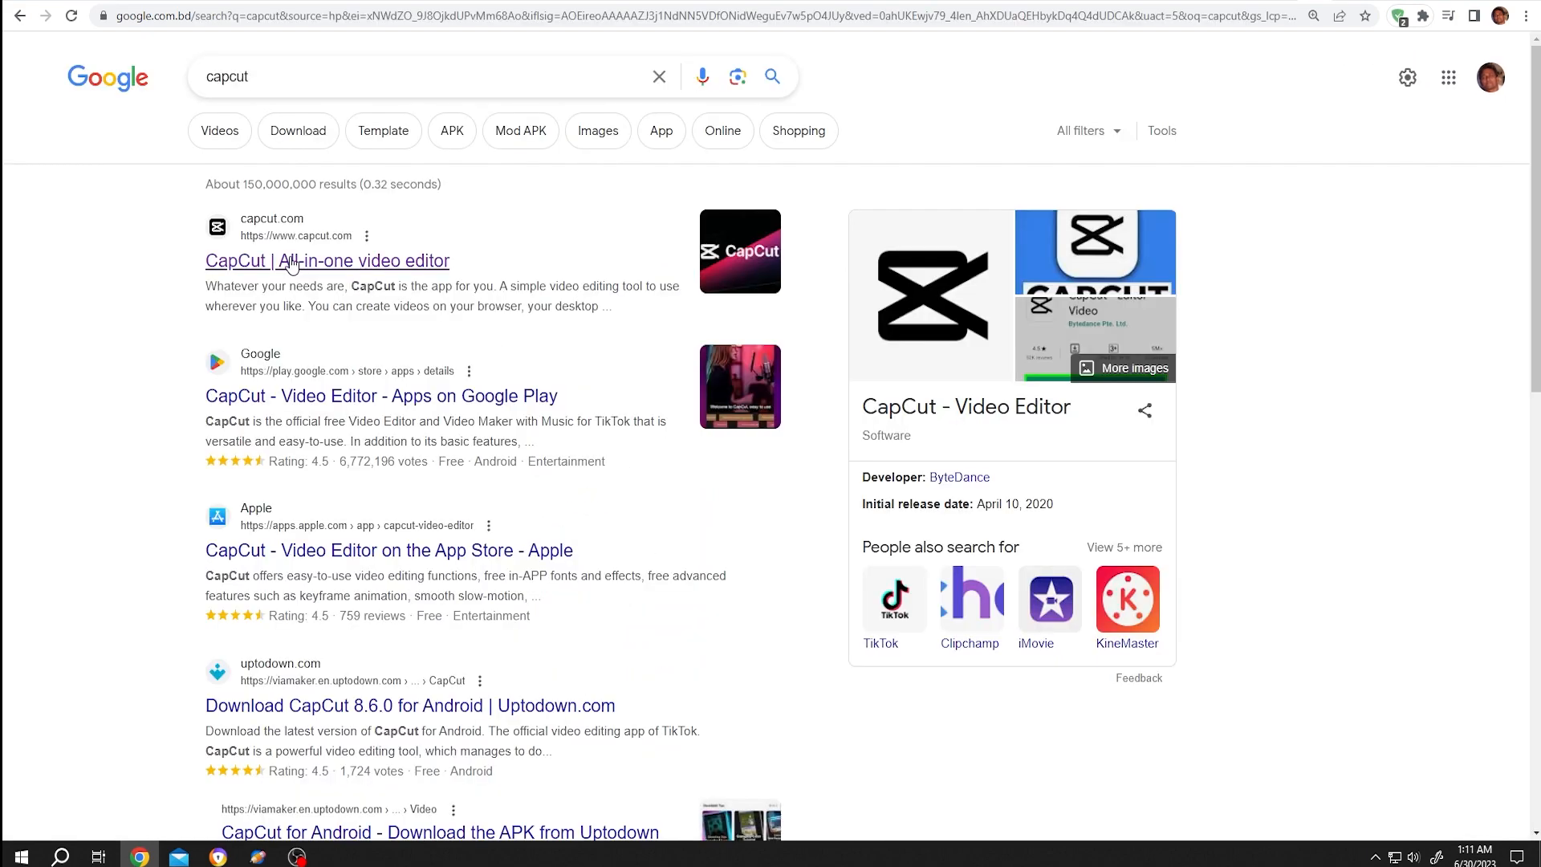
mouse_move(362, 249)
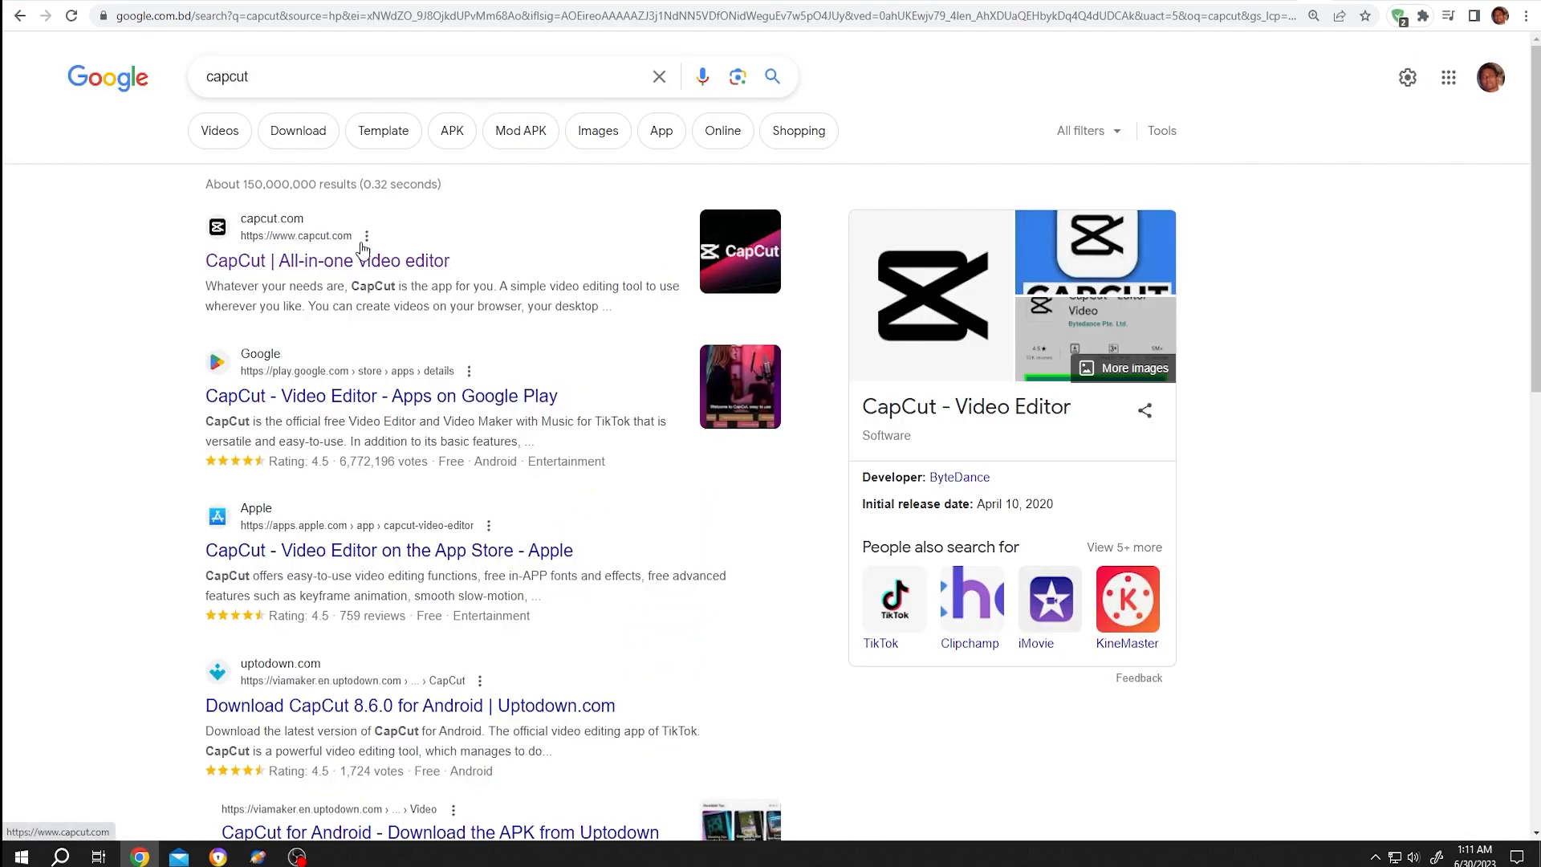
Open the capcut.com search result and go to CapCut's log-in page
left_click(327, 260)
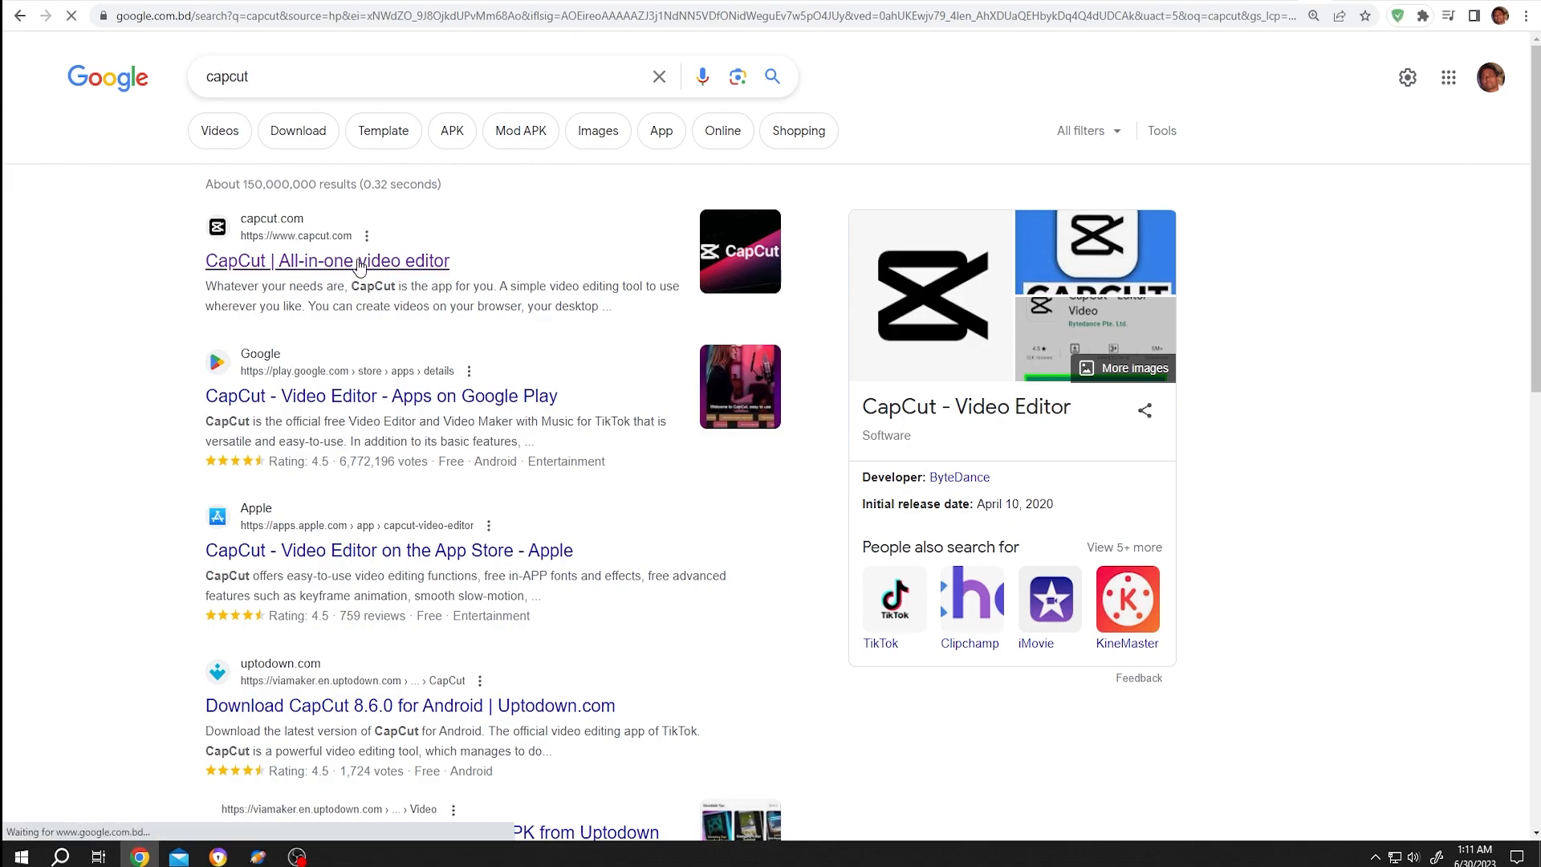
left_click(327, 260)
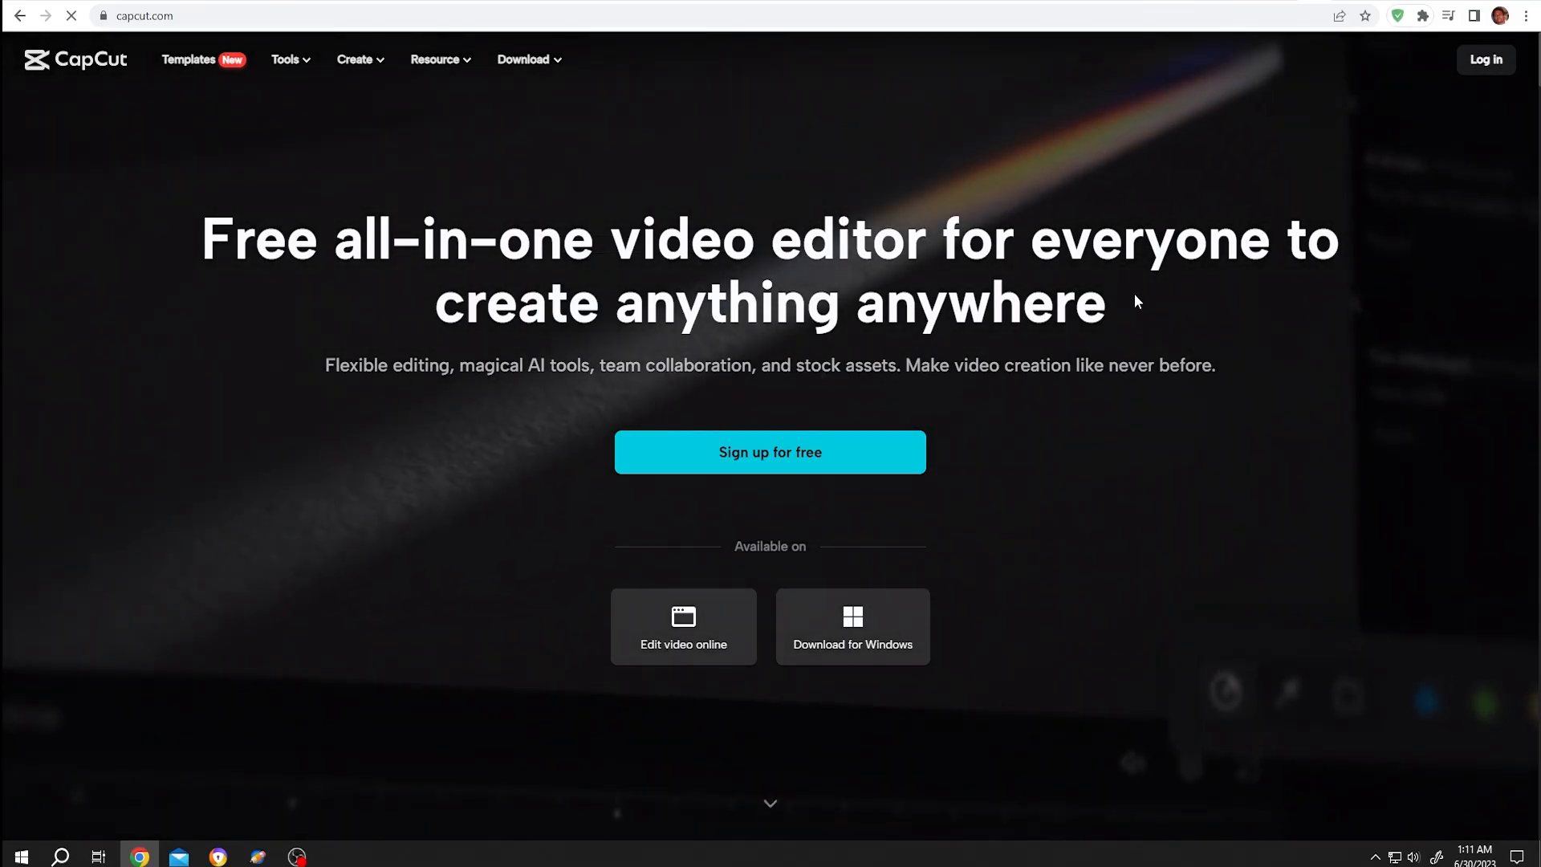
left_click(1485, 58)
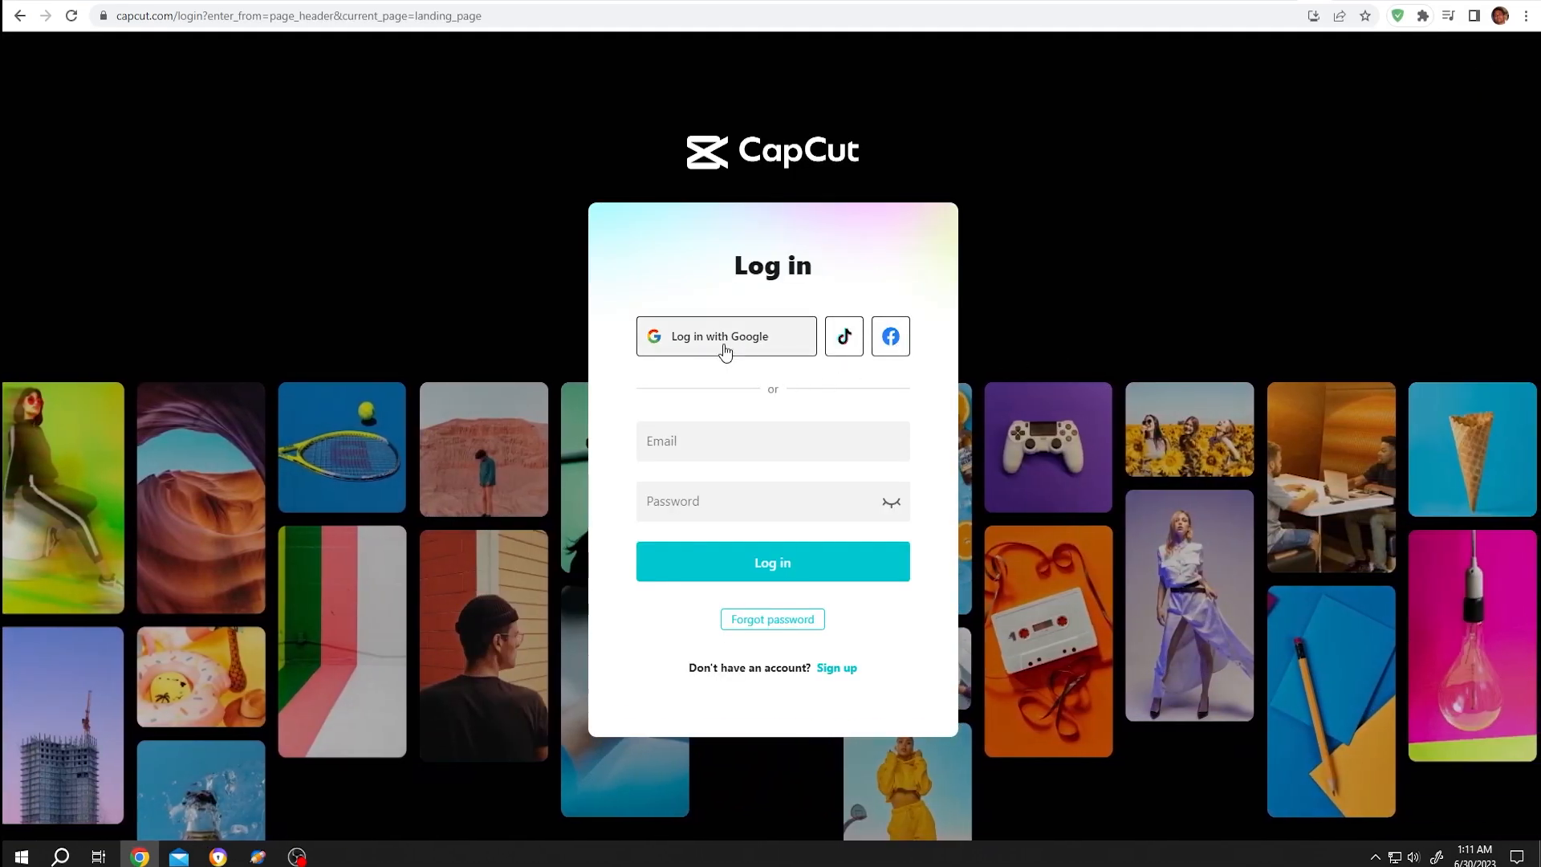
Sign in to CapCut with a Google account
left_click(726, 336)
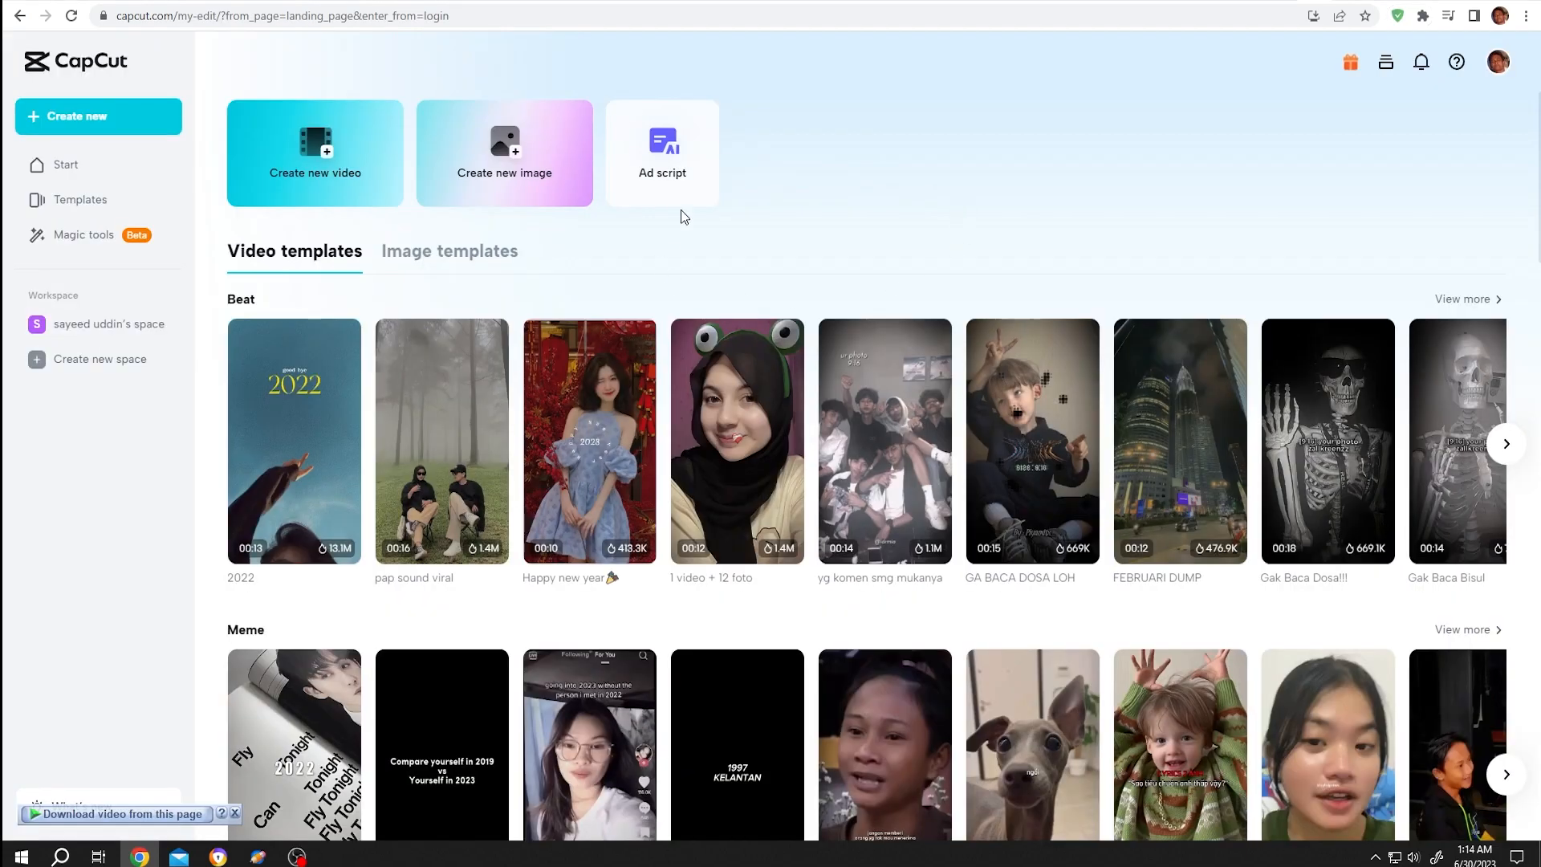
mouse_move(238, 122)
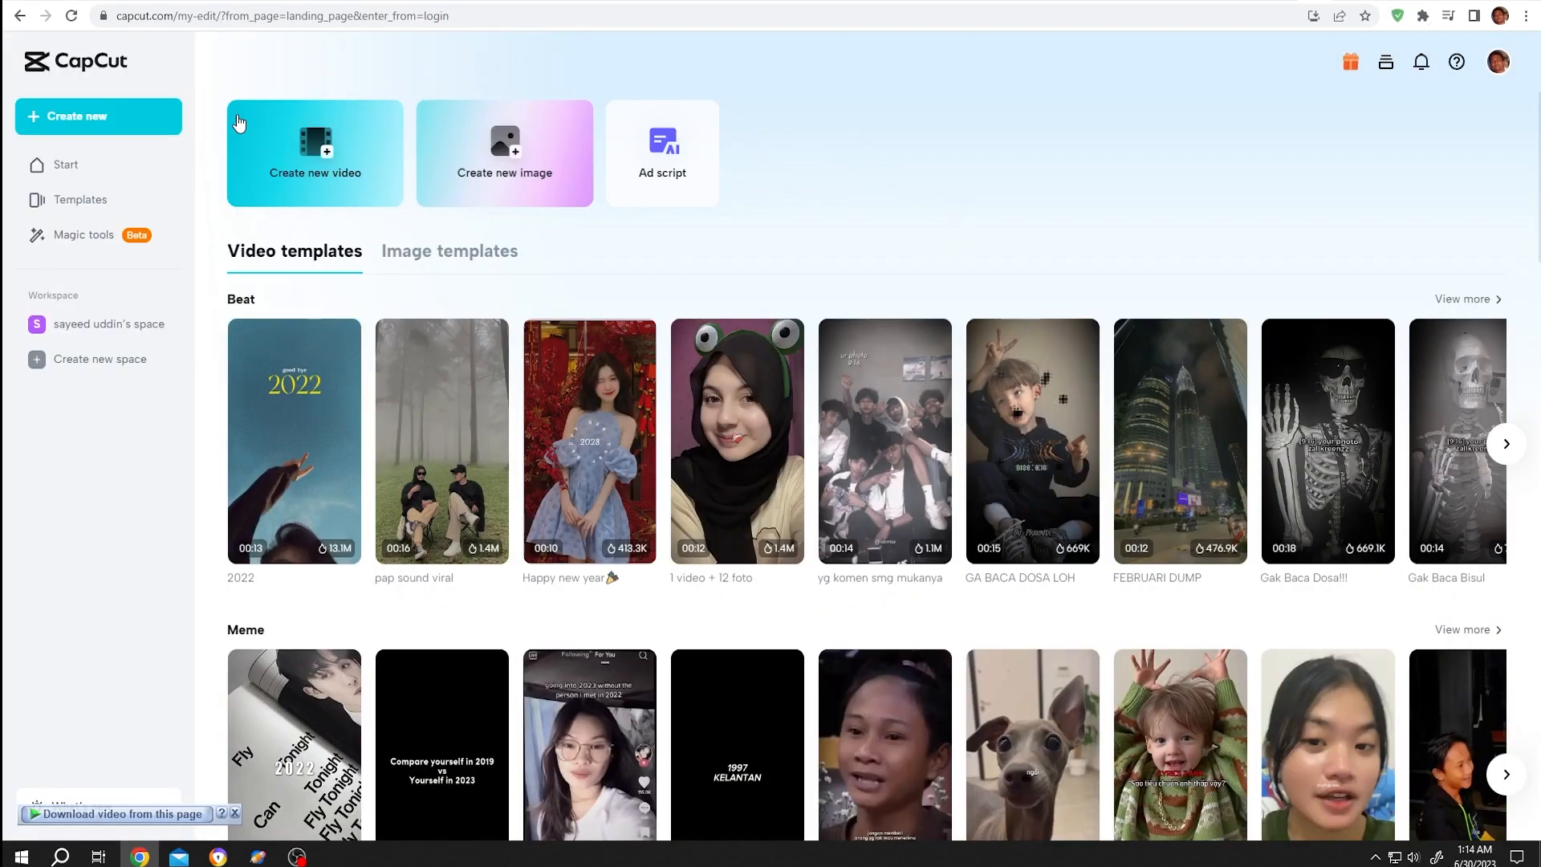
mouse_move(80, 200)
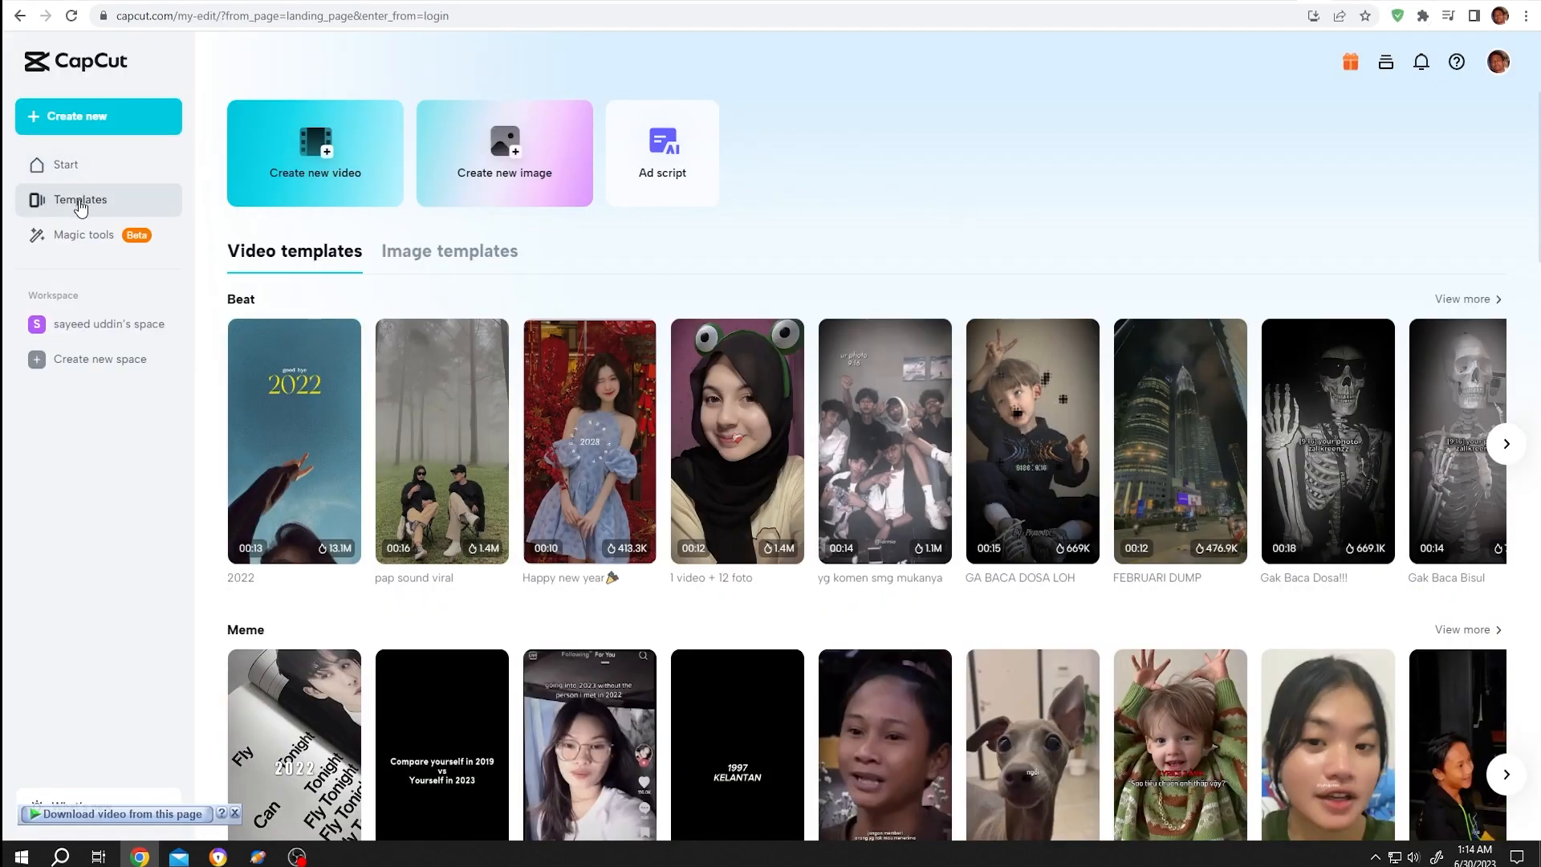
Open the templates library and browse the image templates
left_click(81, 200)
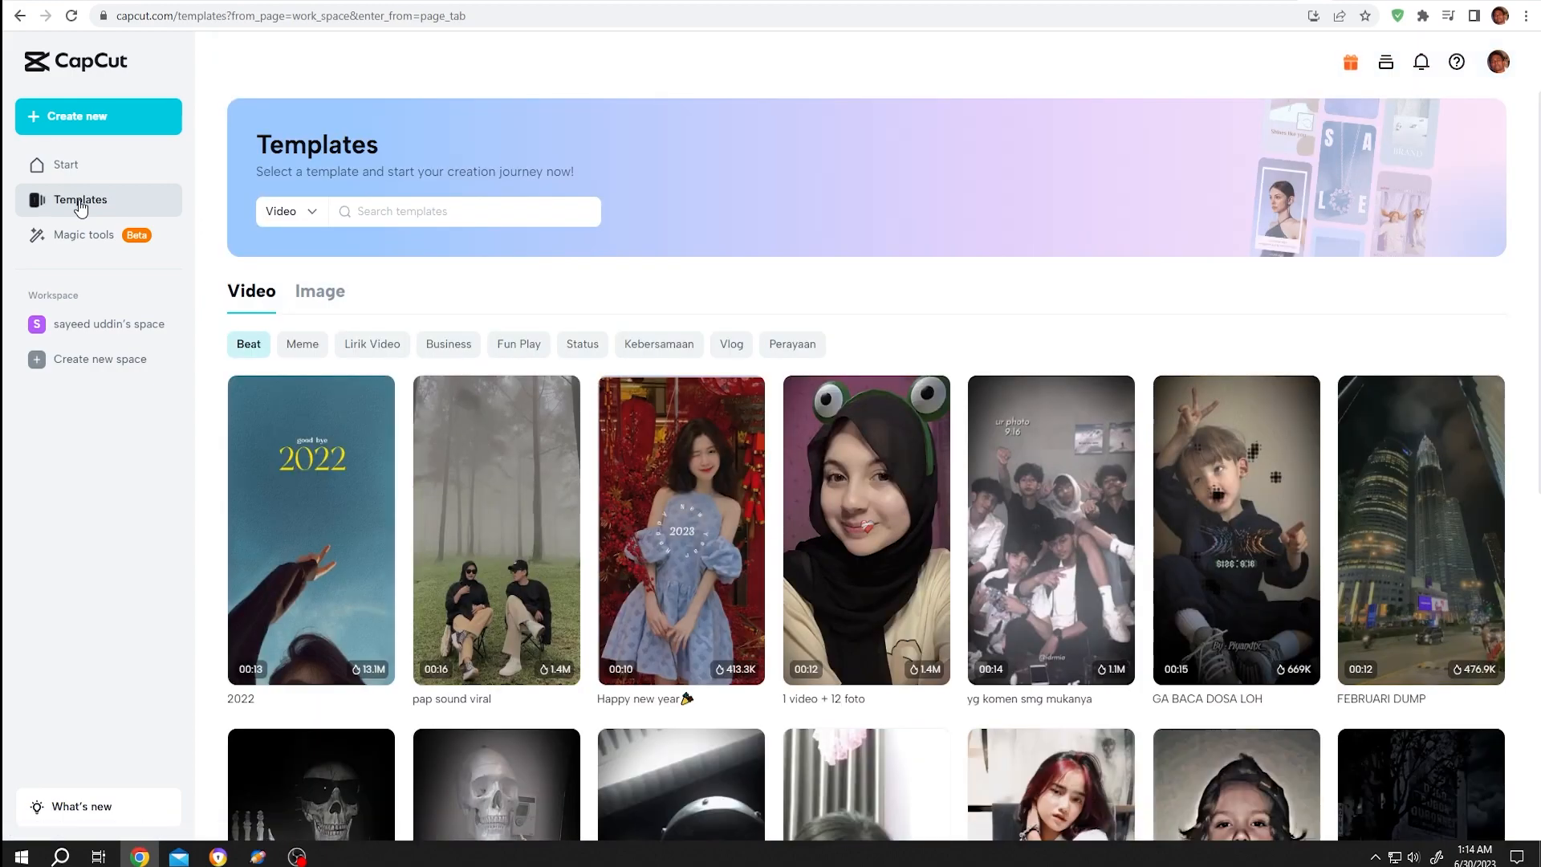
mouse_move(512, 347)
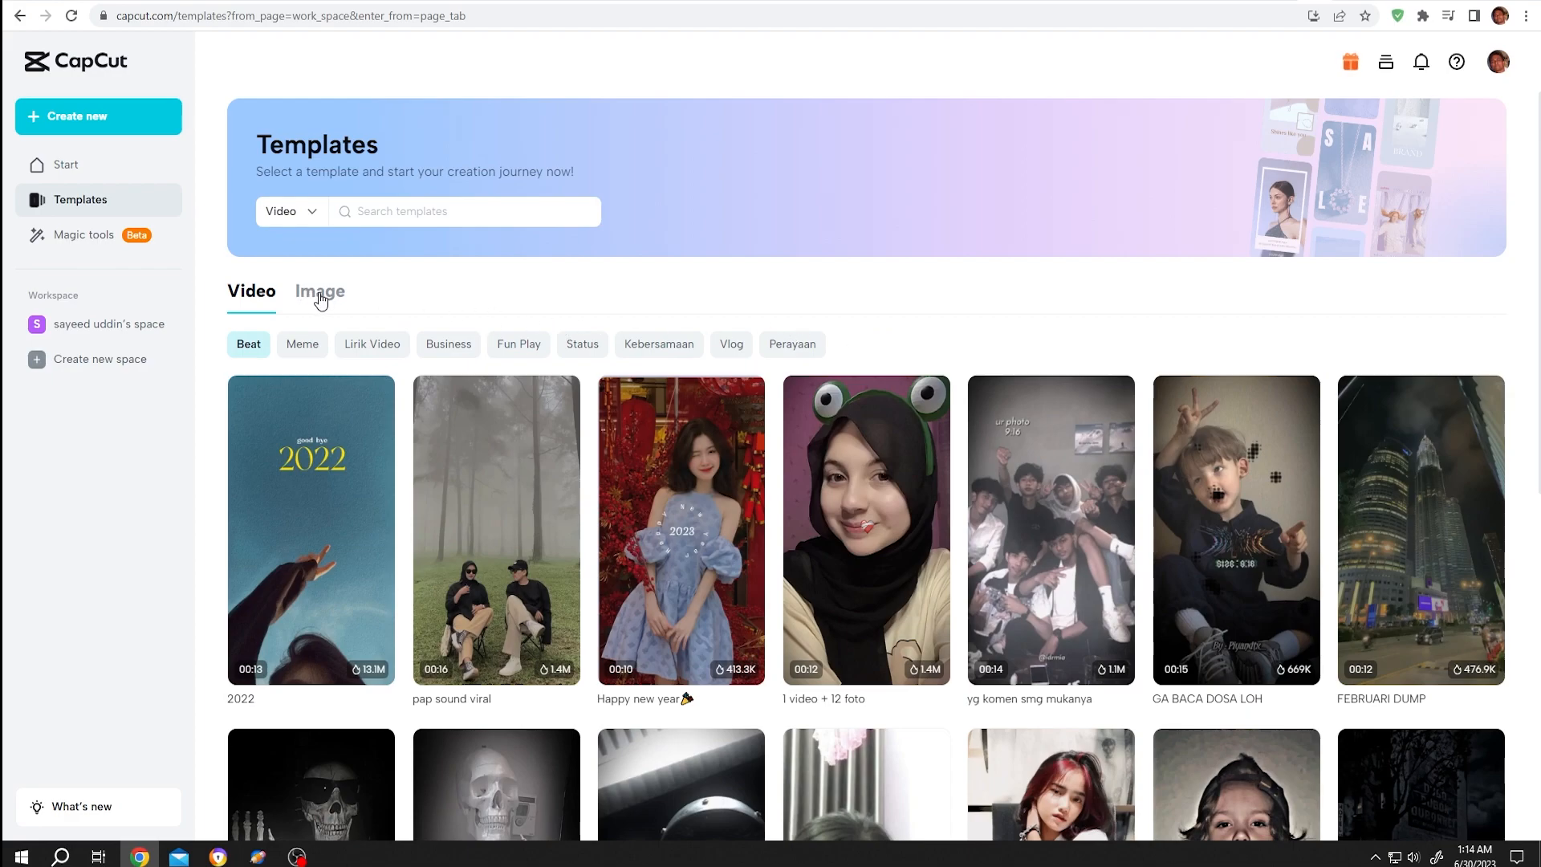
left_click(320, 291)
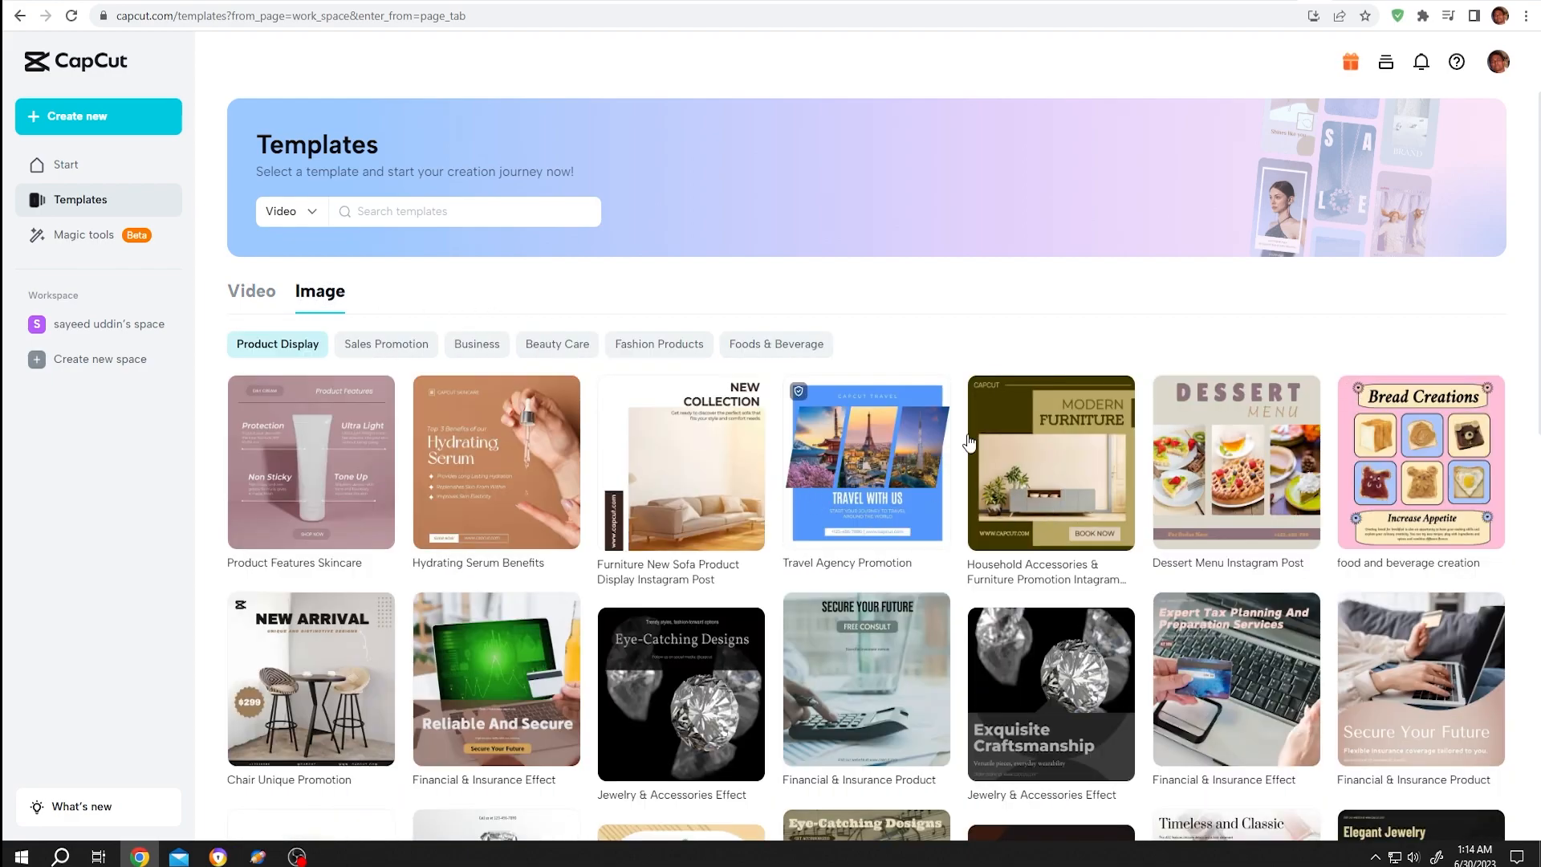
scroll("down", 3)
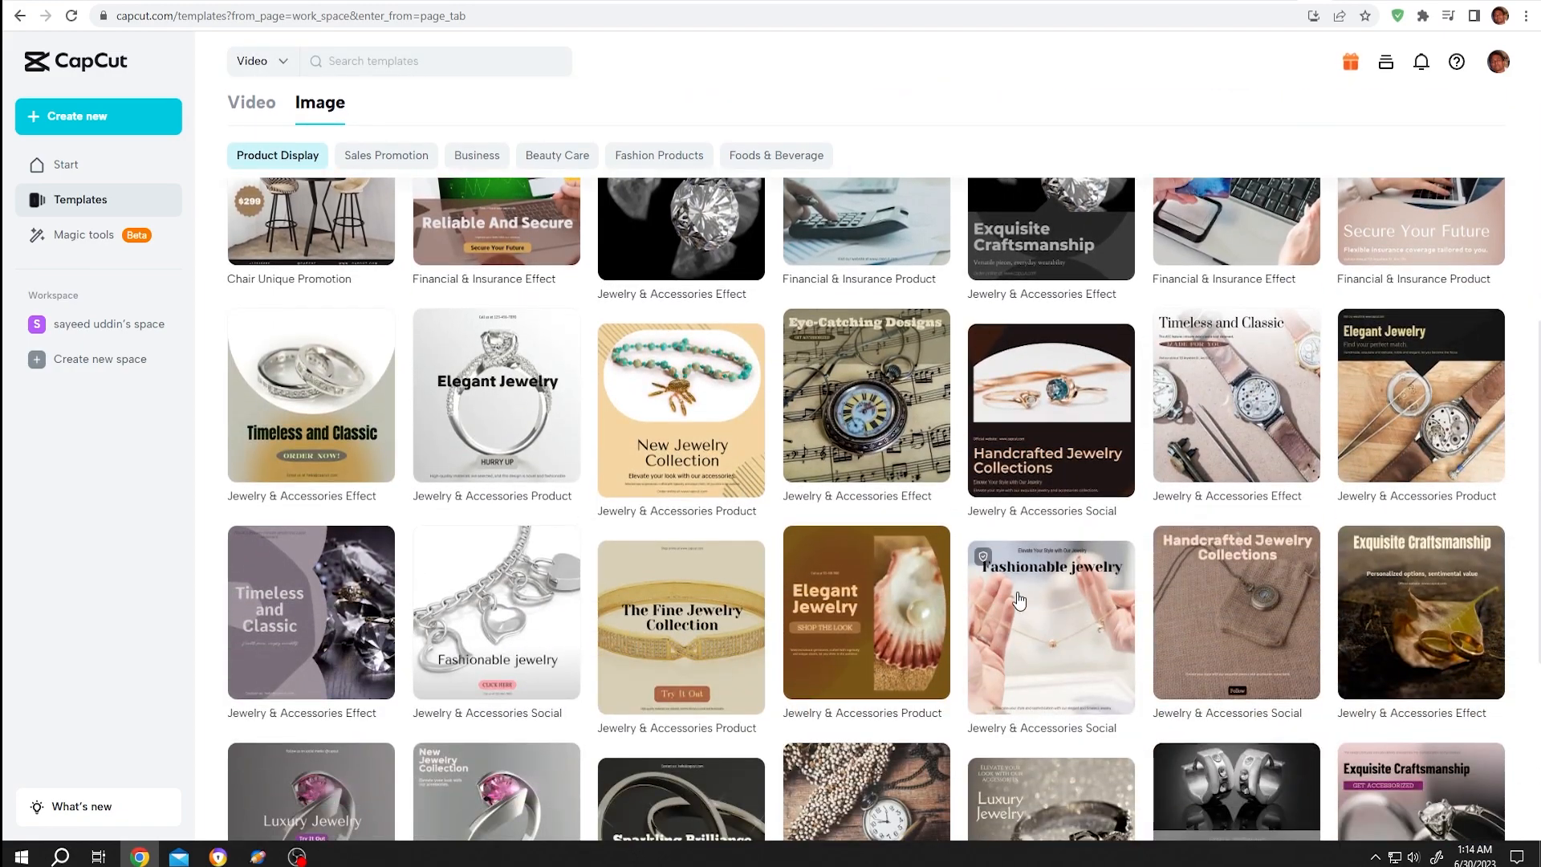
scroll("up", 3)
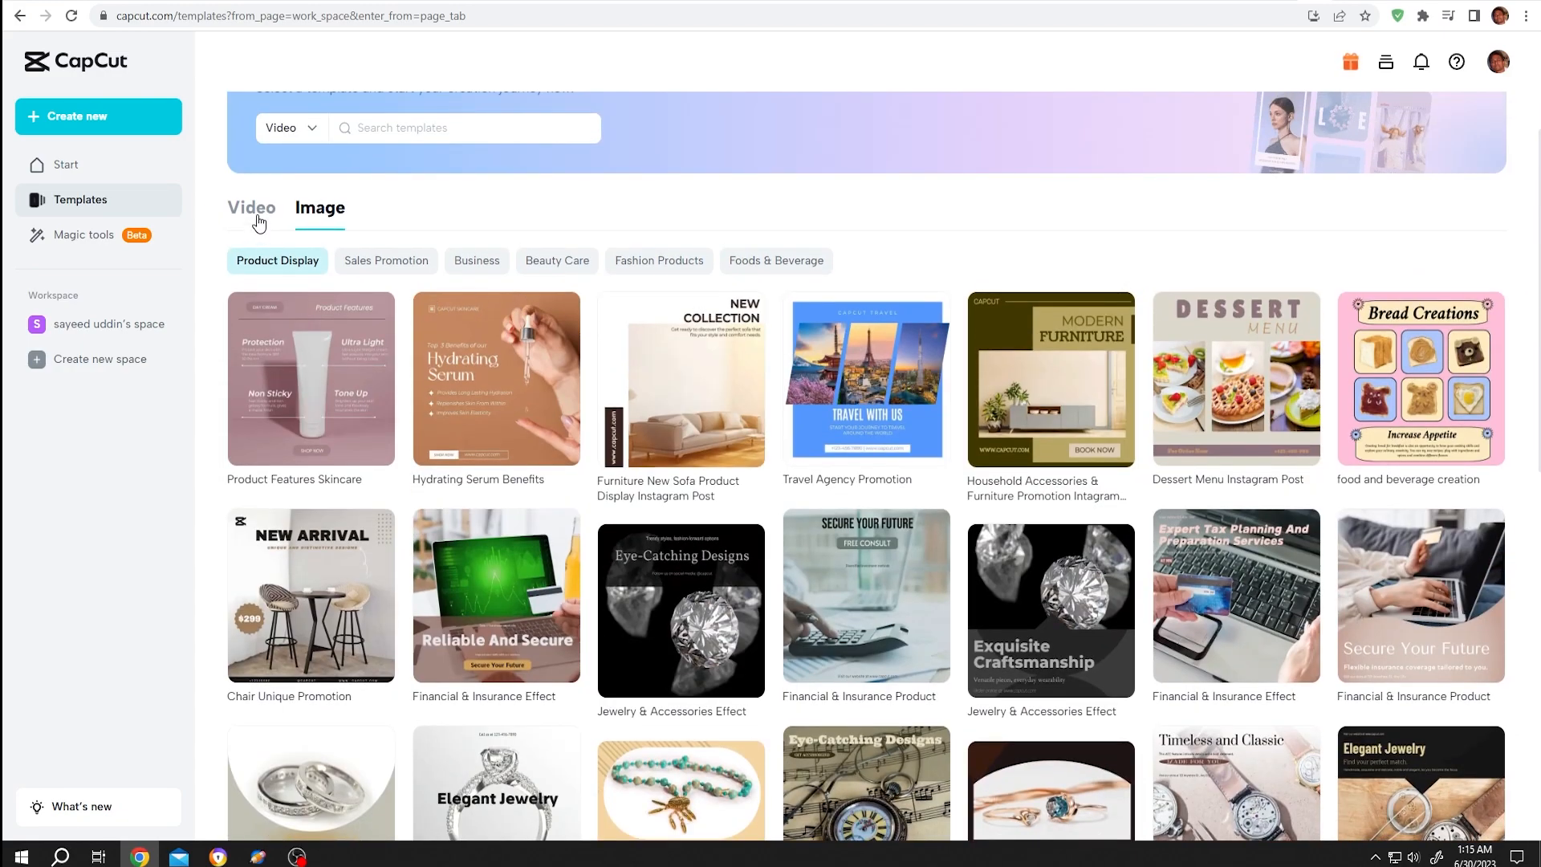
Return to video templates filtered to the Business category
left_click(251, 207)
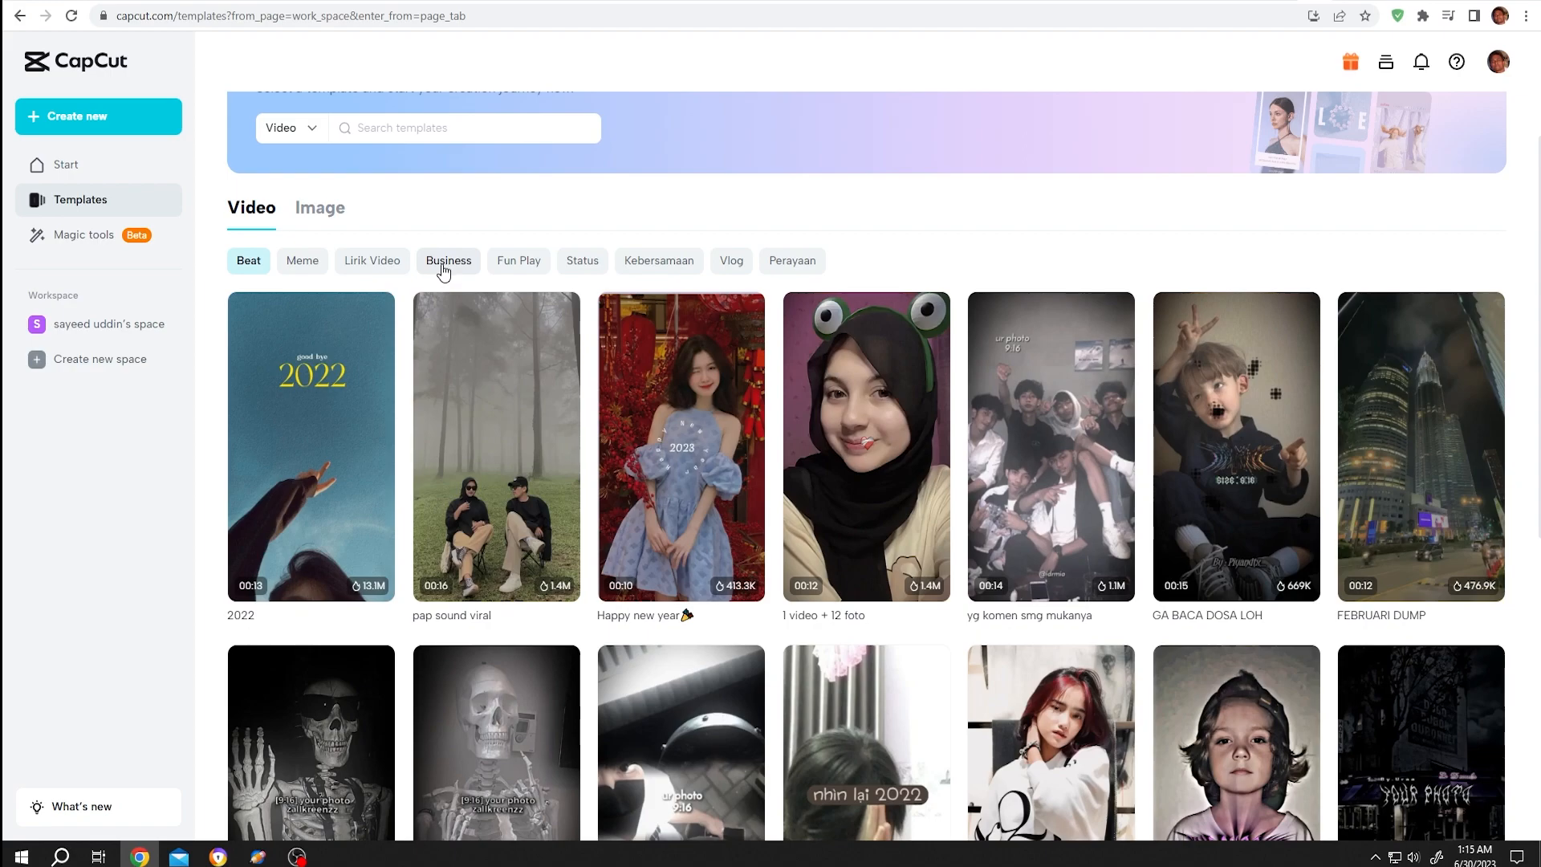
left_click(448, 260)
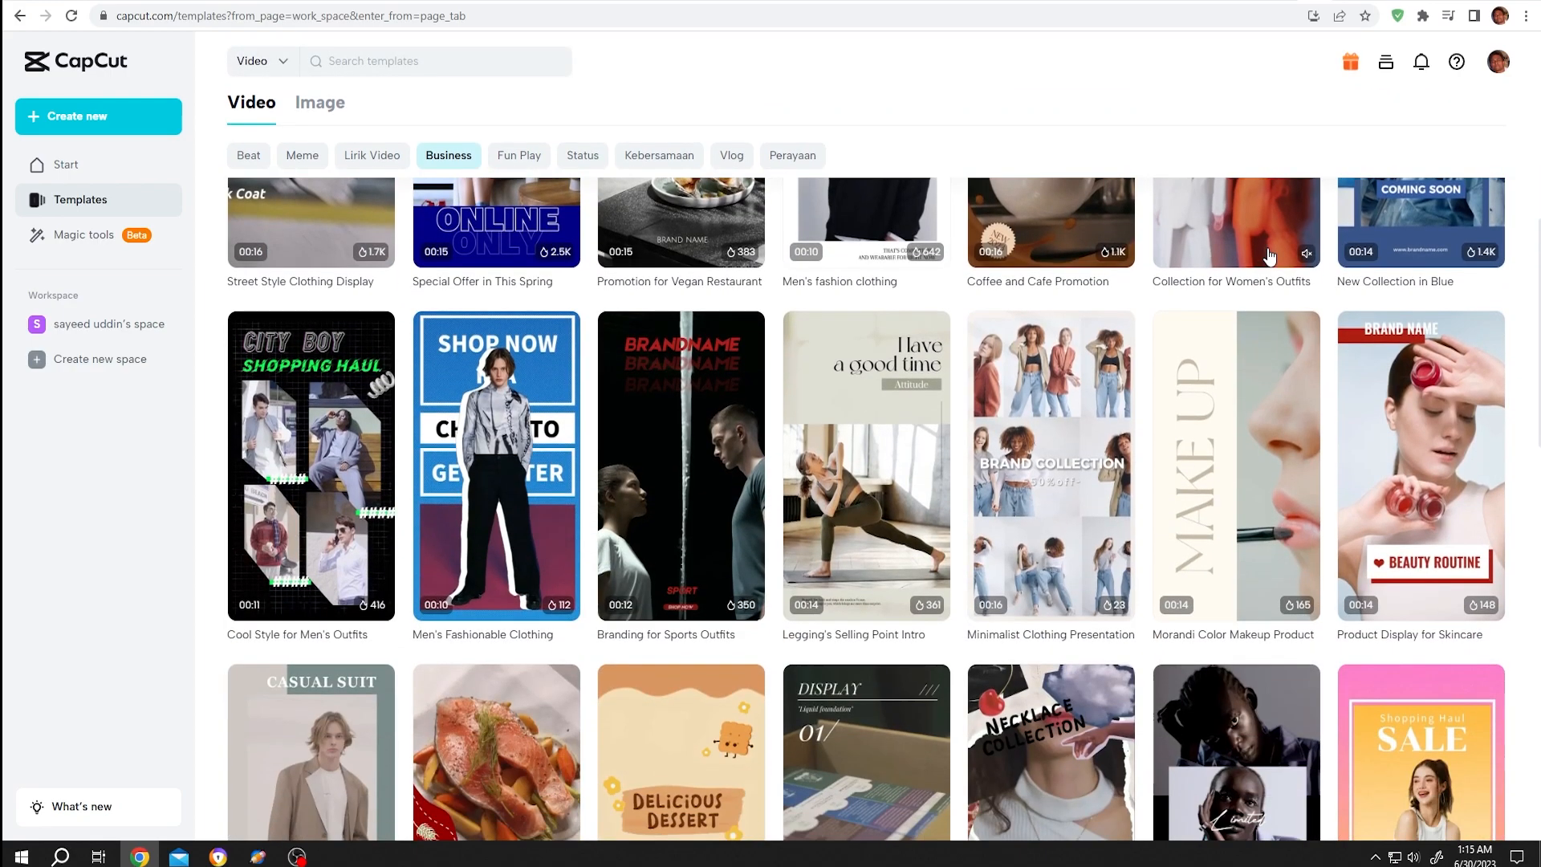
scroll("down", 3)
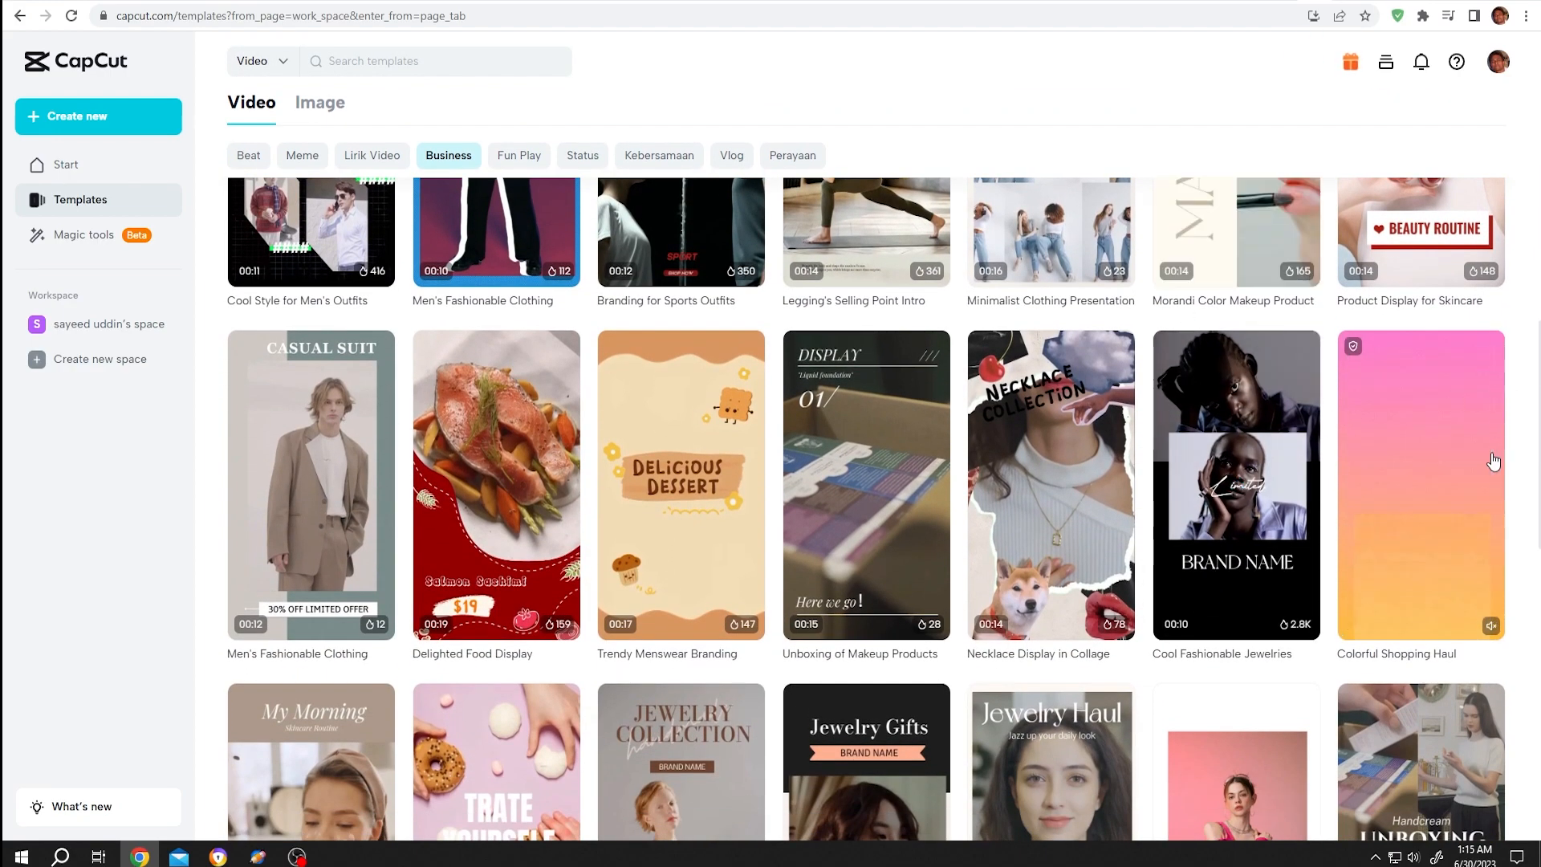
Open the Colorful Shopping Haul template and play, then pause, its preview
left_click(1418, 485)
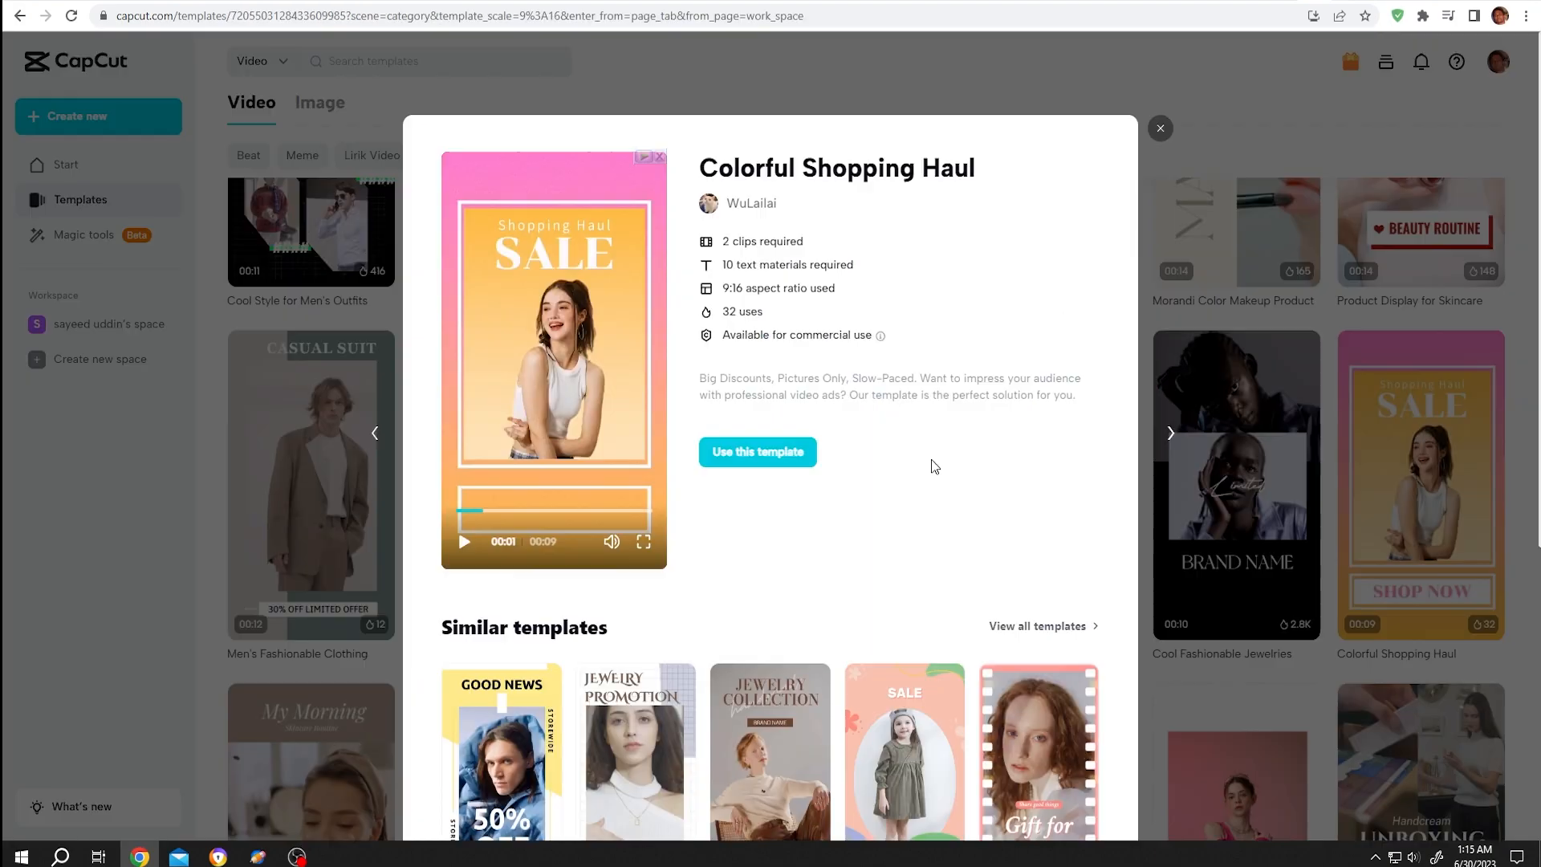
left_click(463, 542)
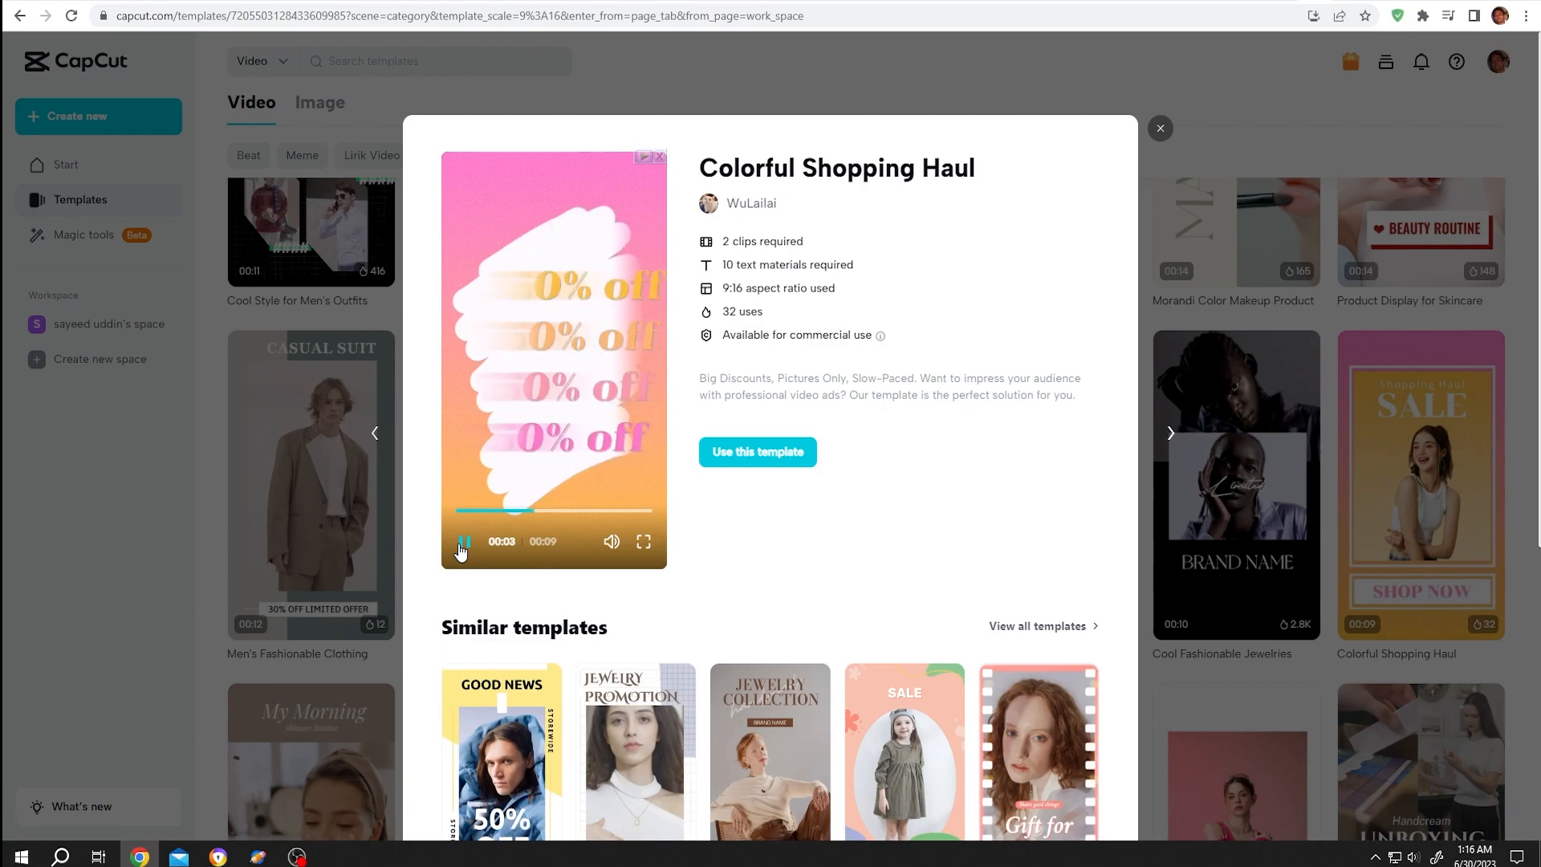
left_click(463, 542)
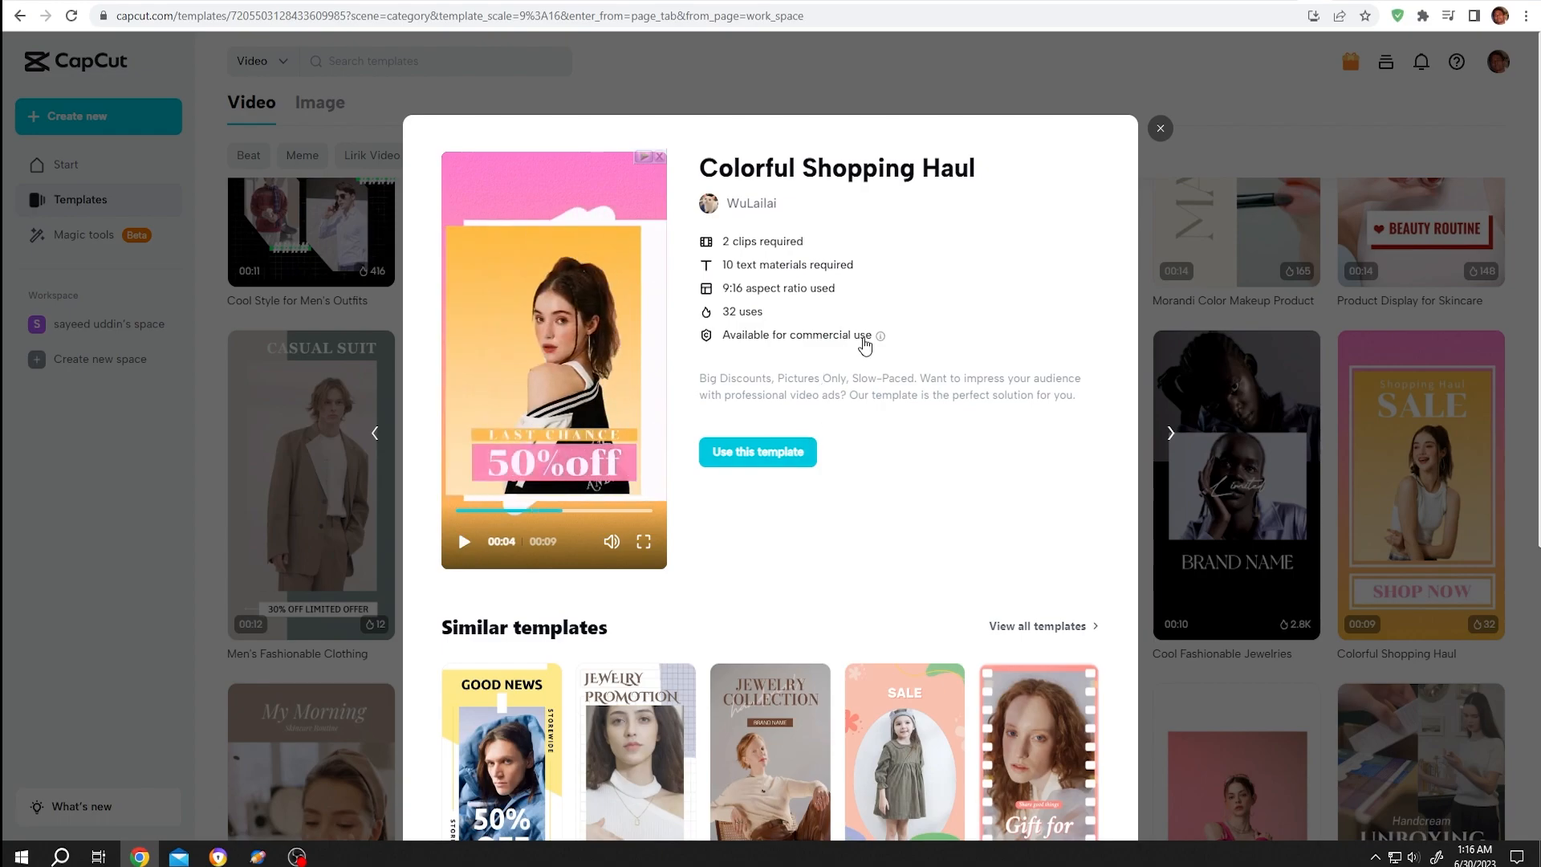
Start a project from the similar Fresh Style Promotion for Accessories template
scroll("down", 3)
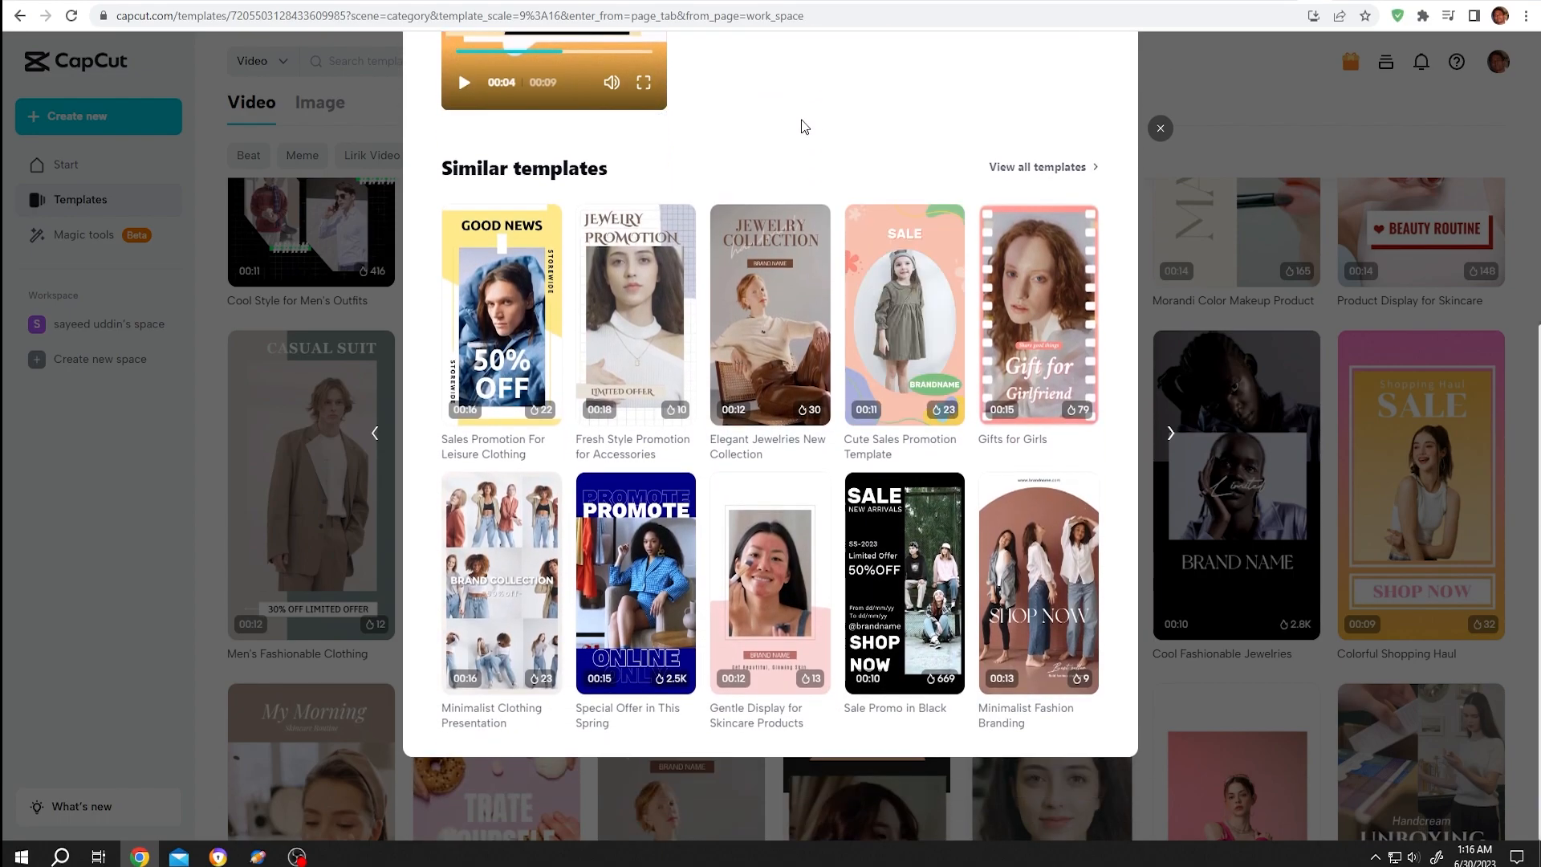
mouse_move(911, 117)
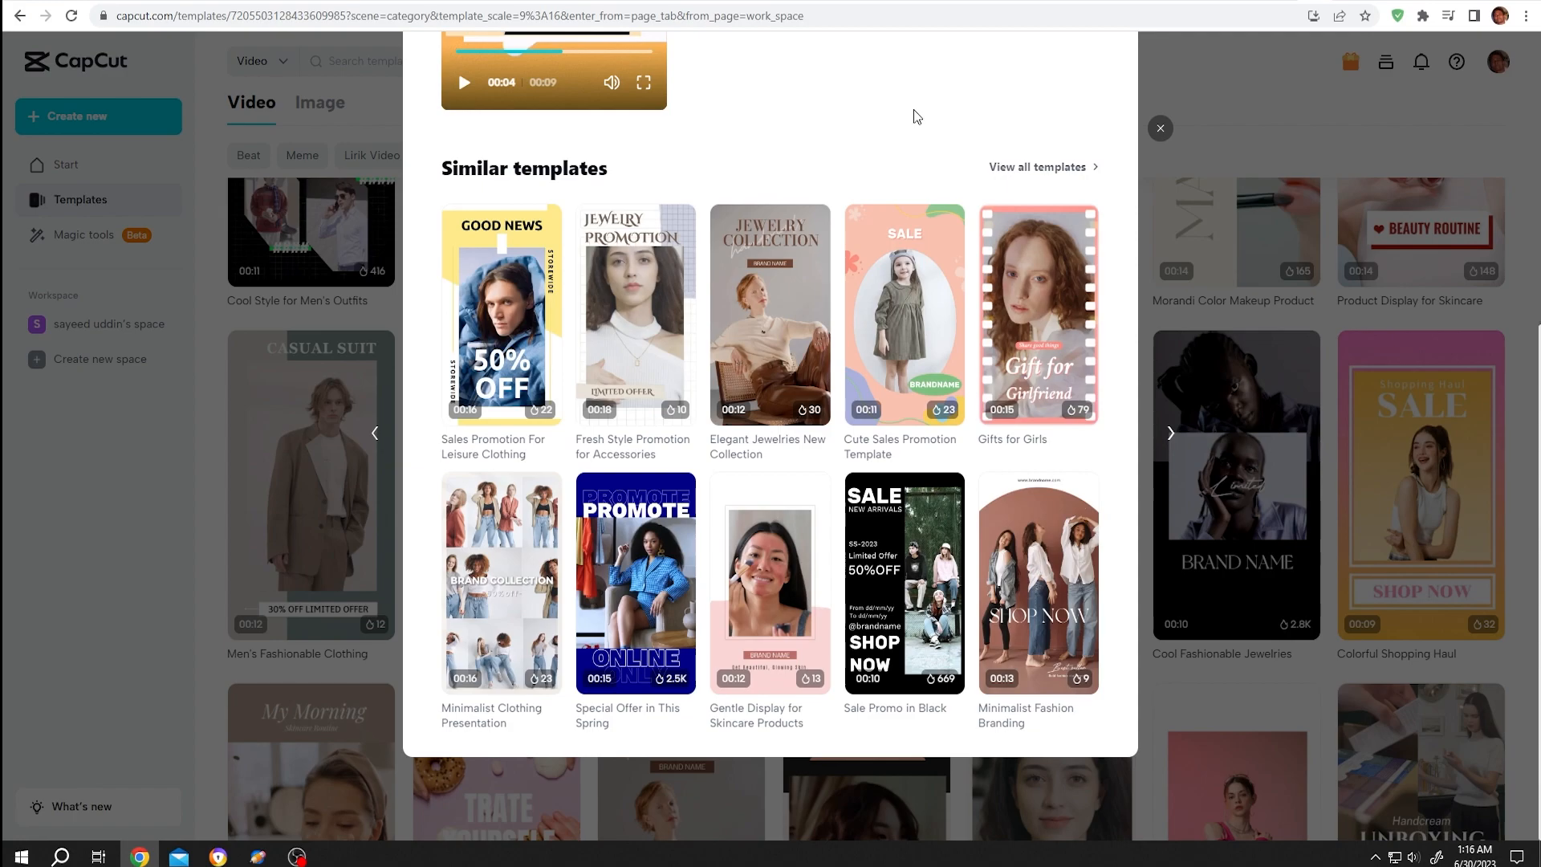
left_click(634, 315)
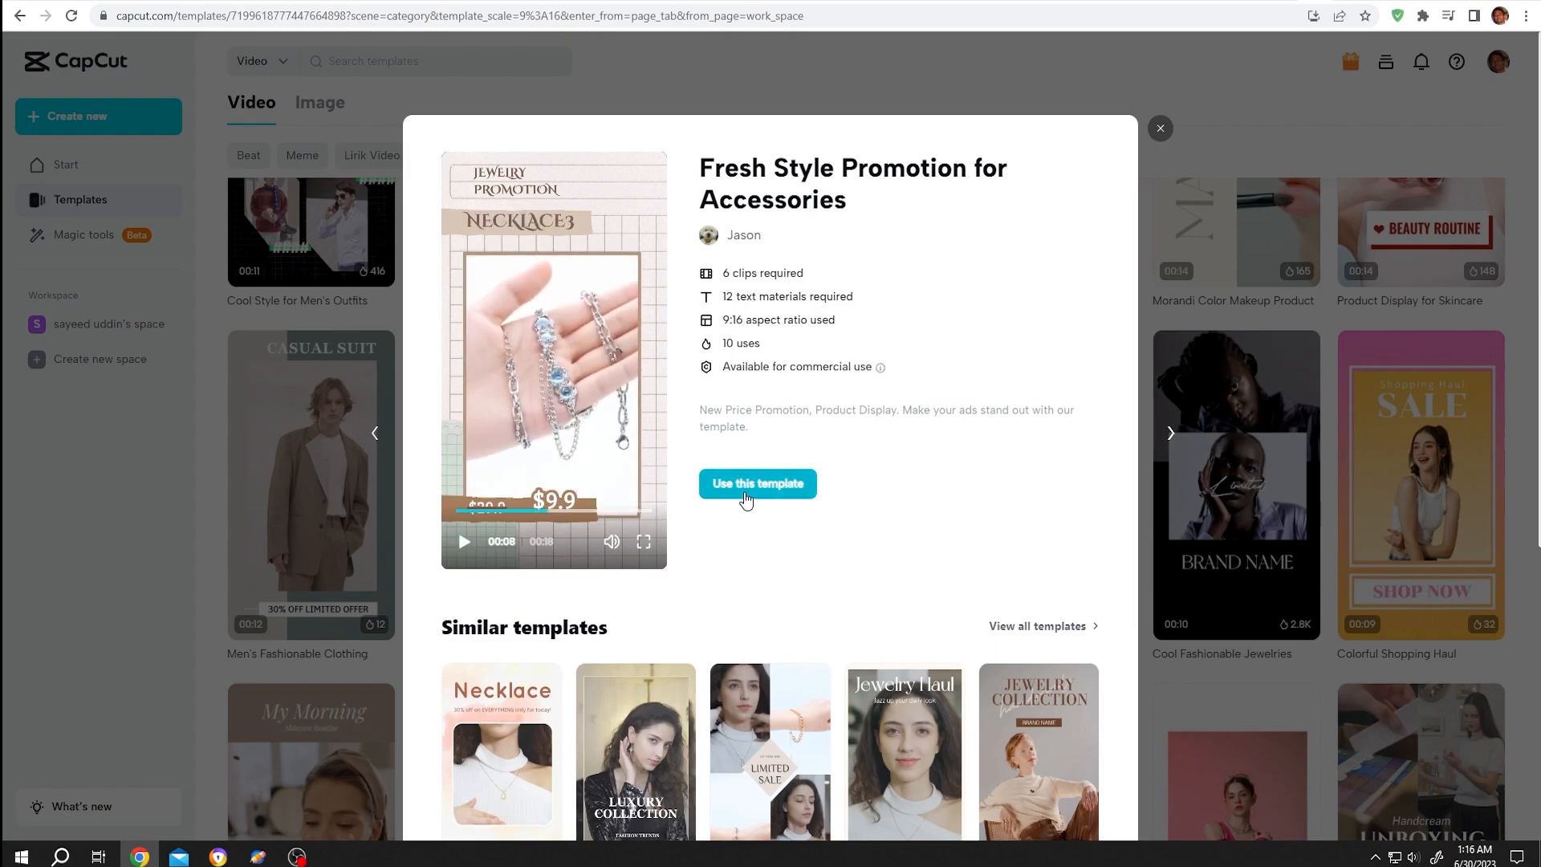
left_click(757, 483)
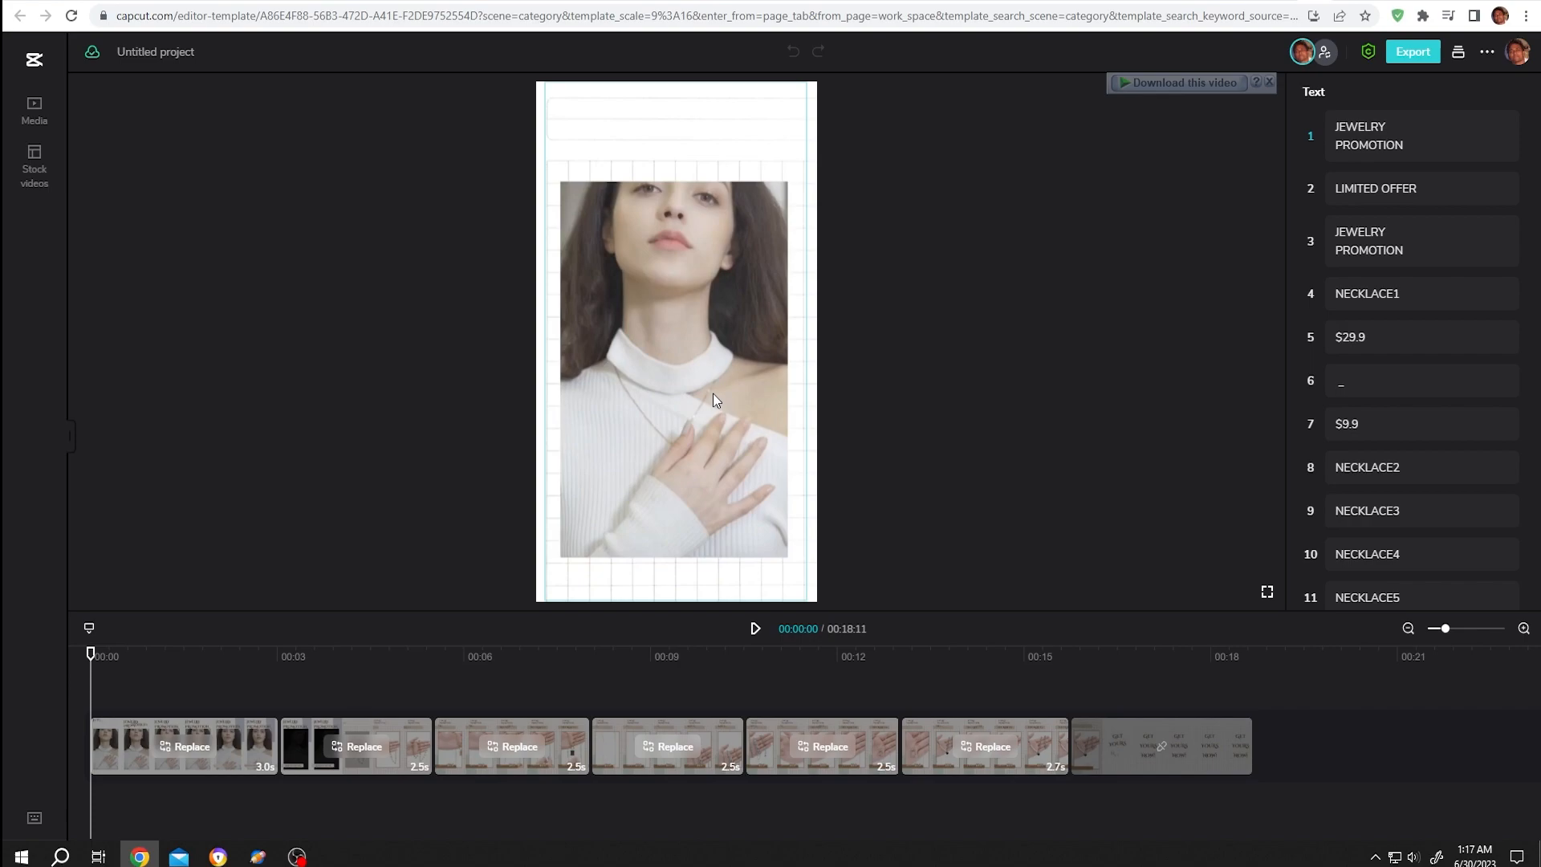
Open the Media panel and browse the computer's Footage folder for clips
left_click(511, 745)
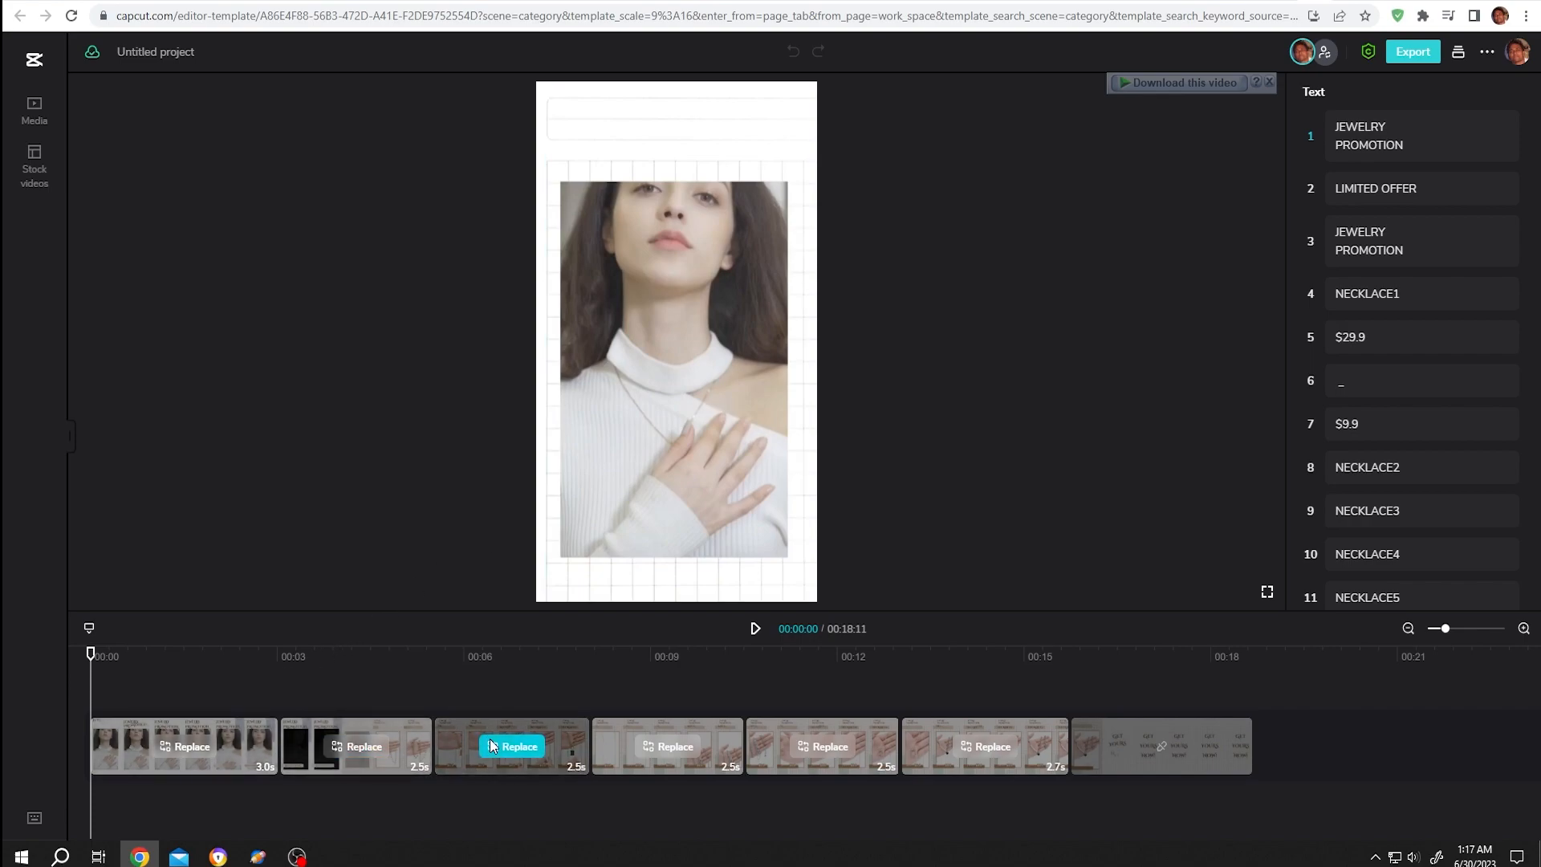
mouse_move(958, 741)
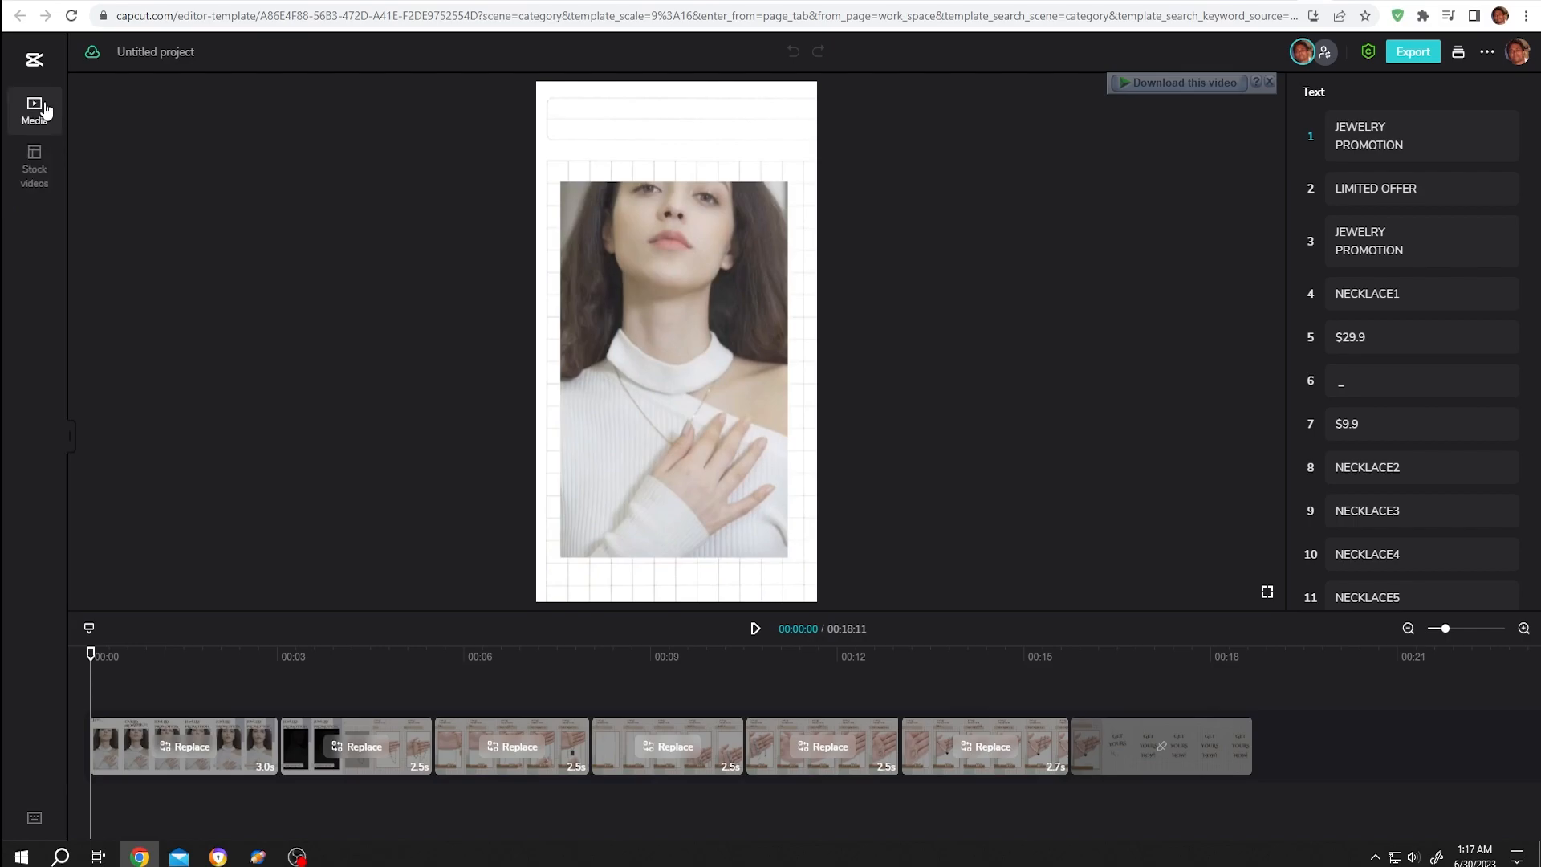
left_click(34, 110)
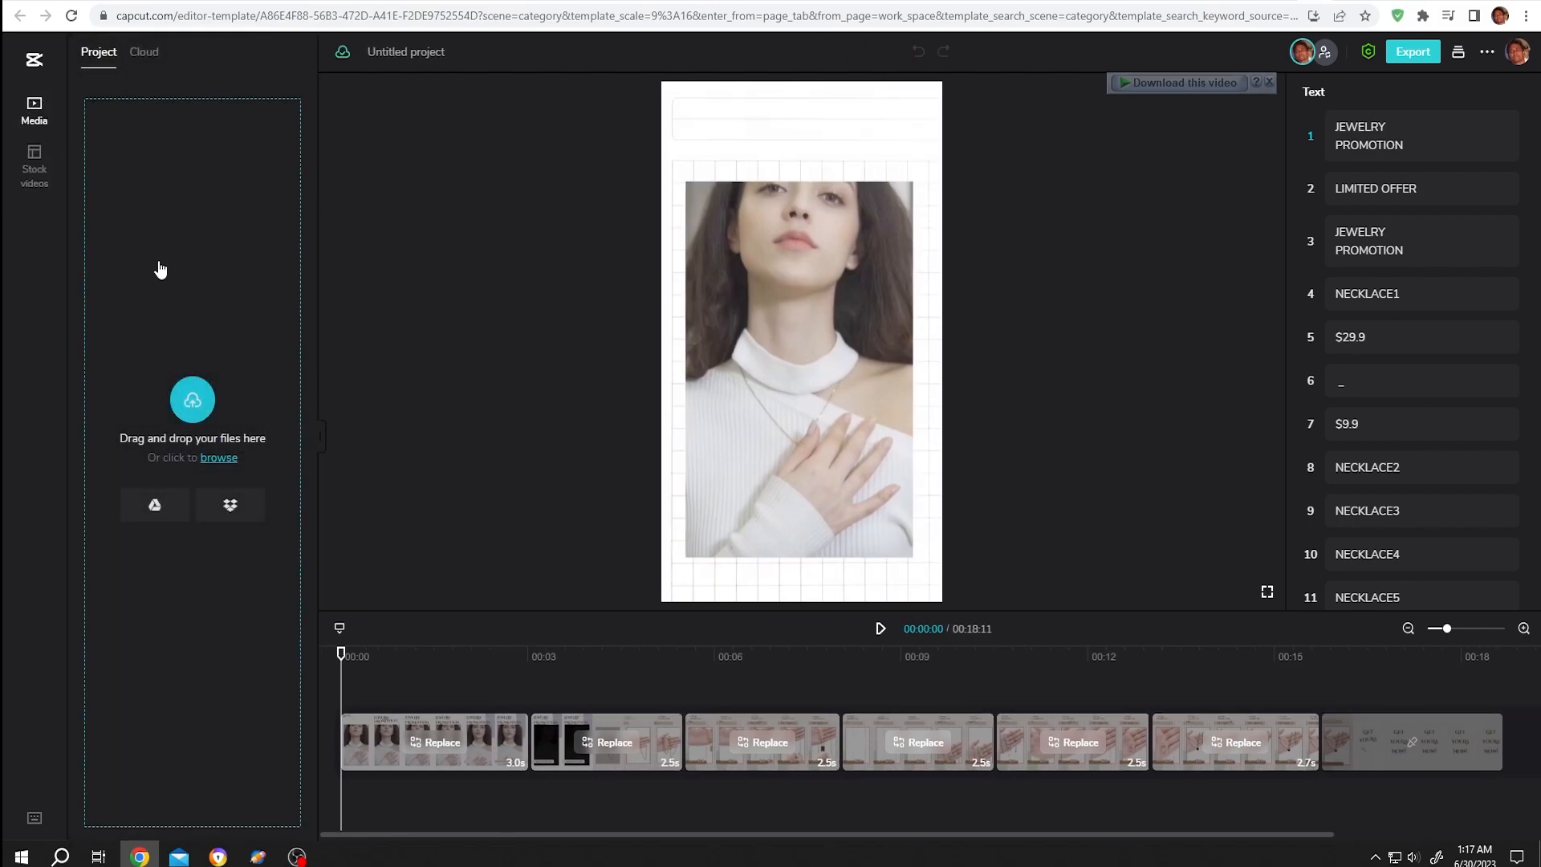
left_click(218, 456)
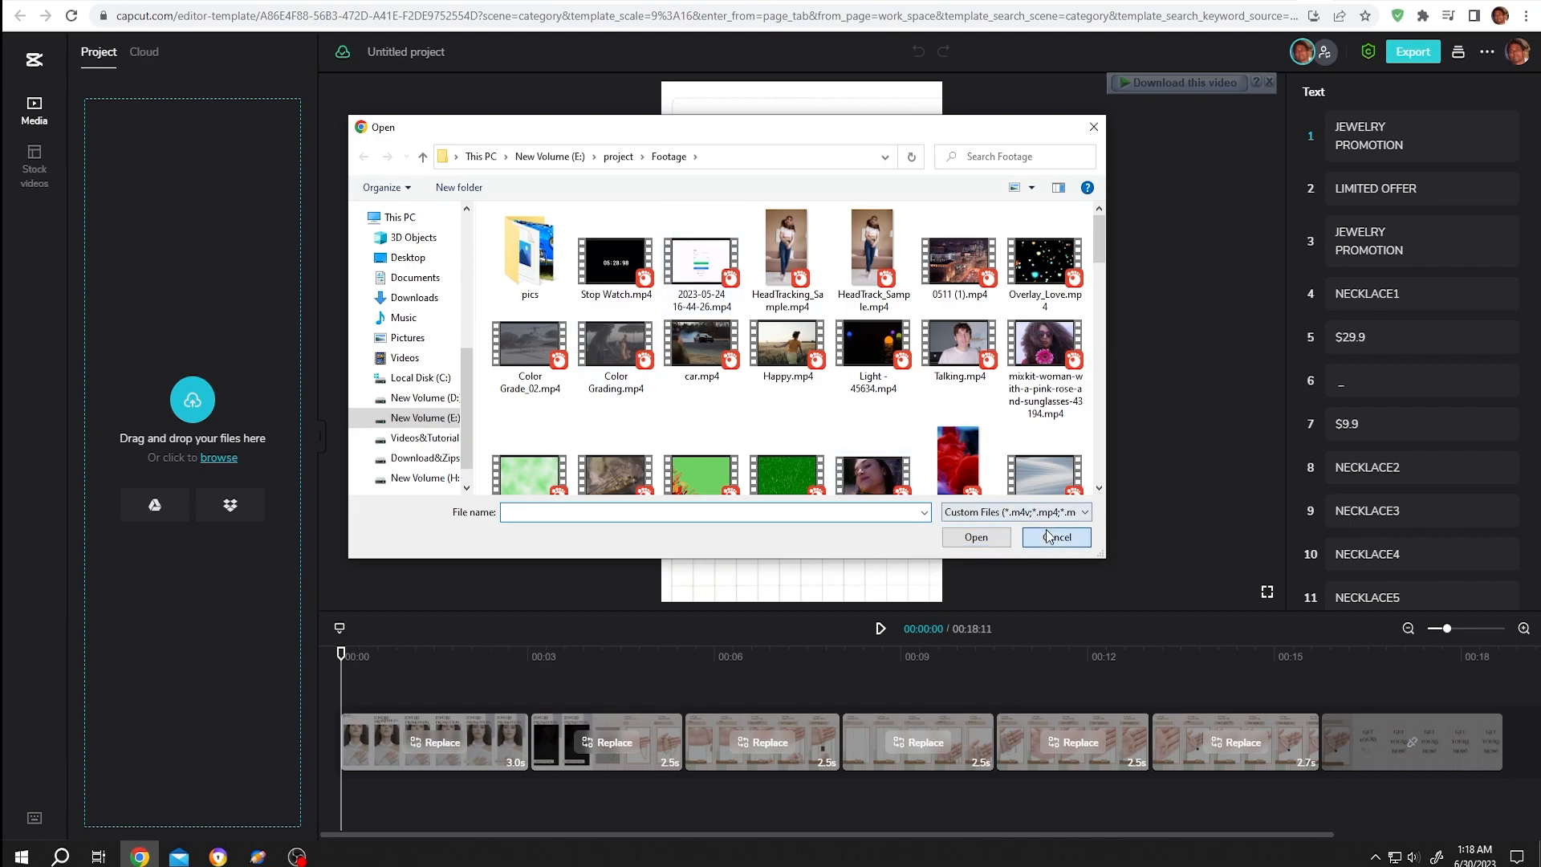
Replace the first template clip with Pexels Videos 2795383.mp4
left_click(1055, 537)
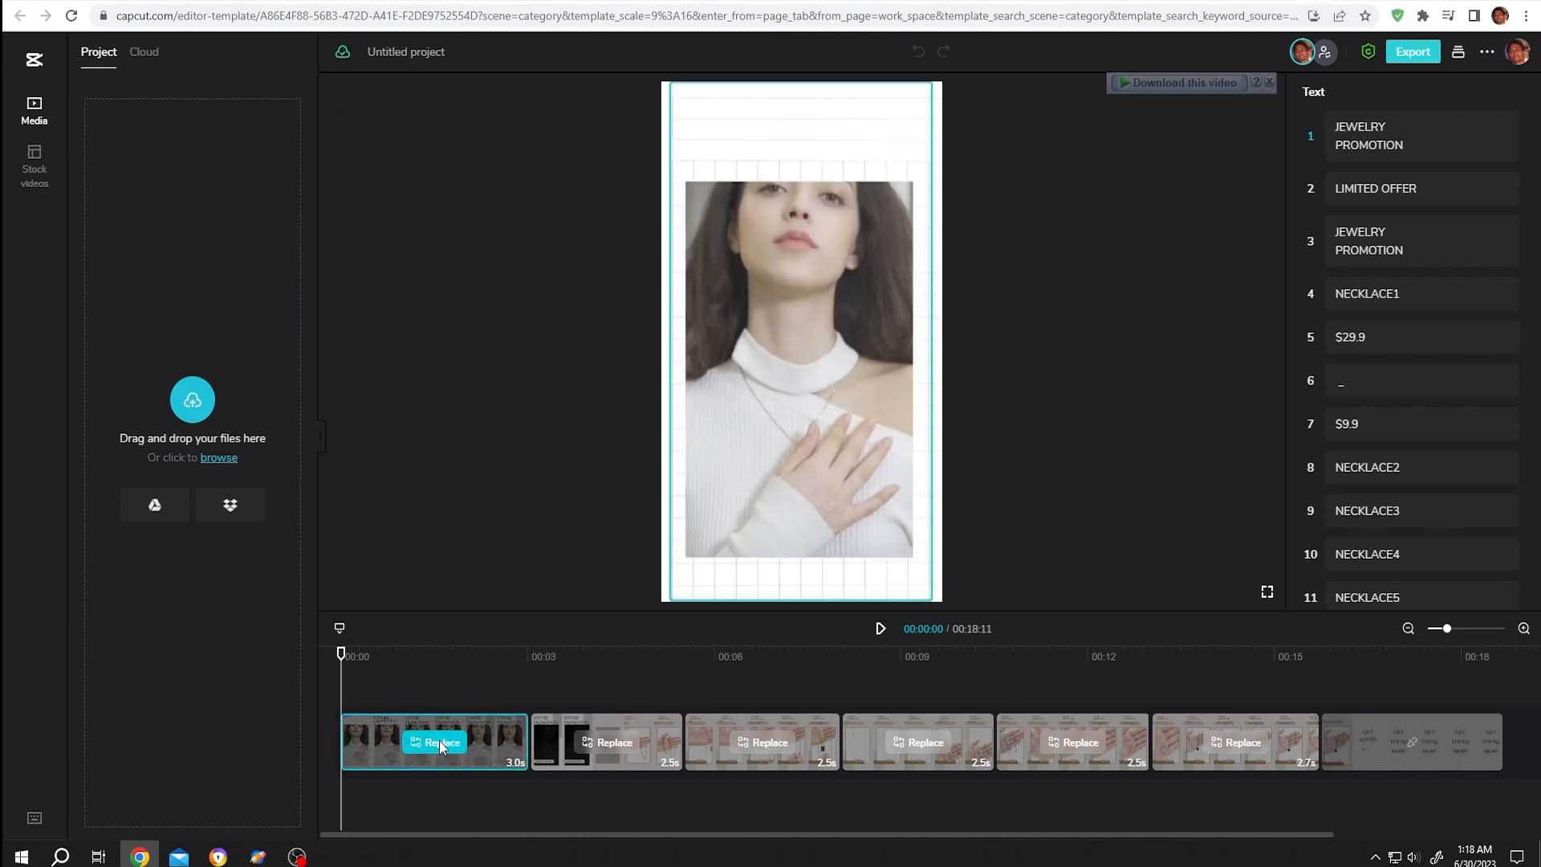
left_click(442, 742)
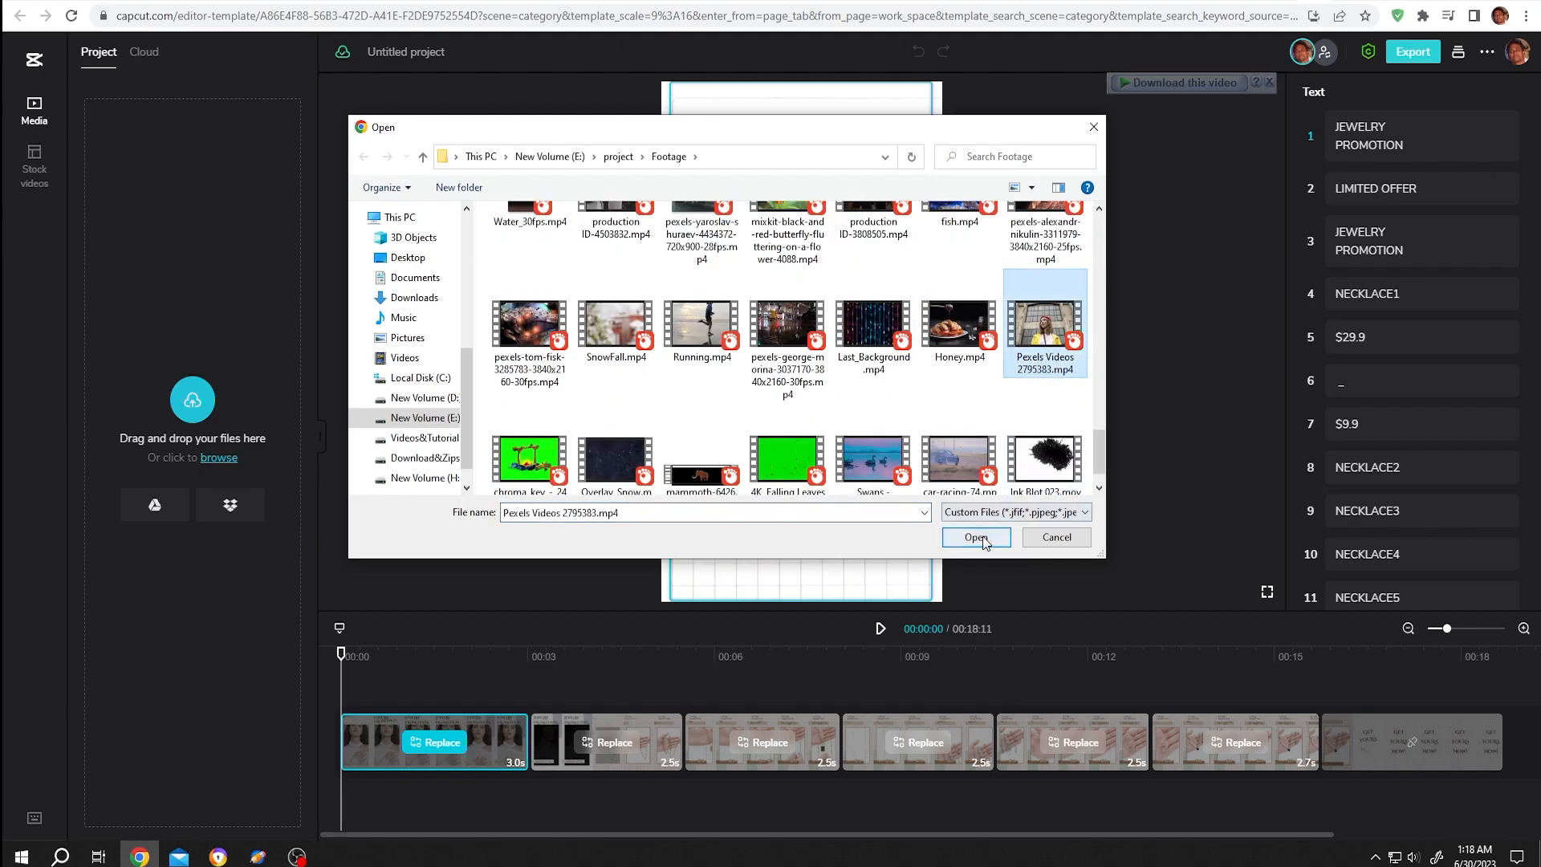
left_click(973, 538)
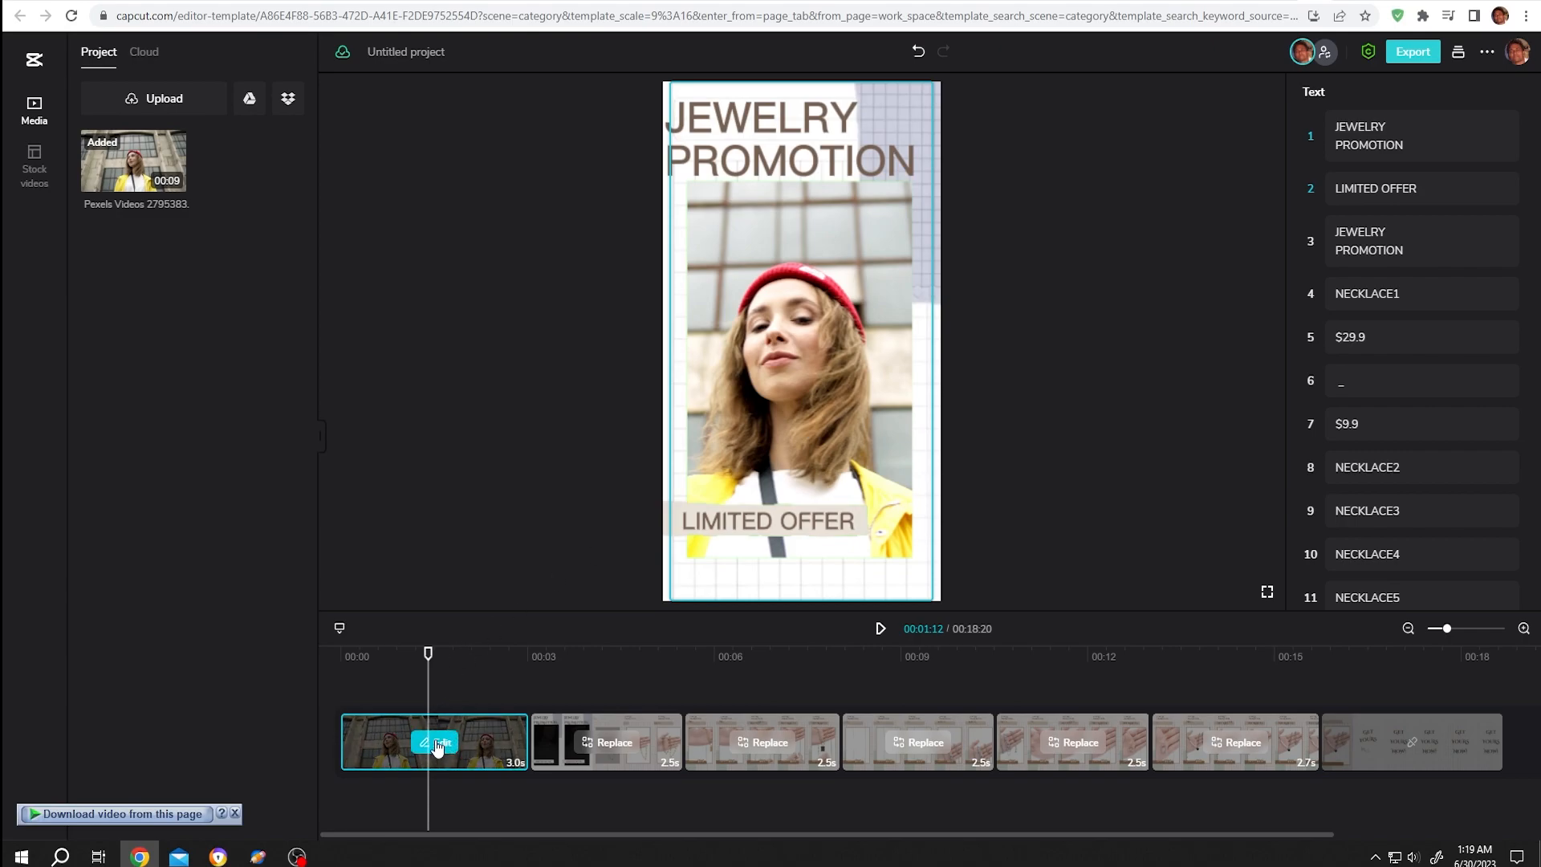
Rotate the first clip to -10° in the Crop settings
left_click(436, 744)
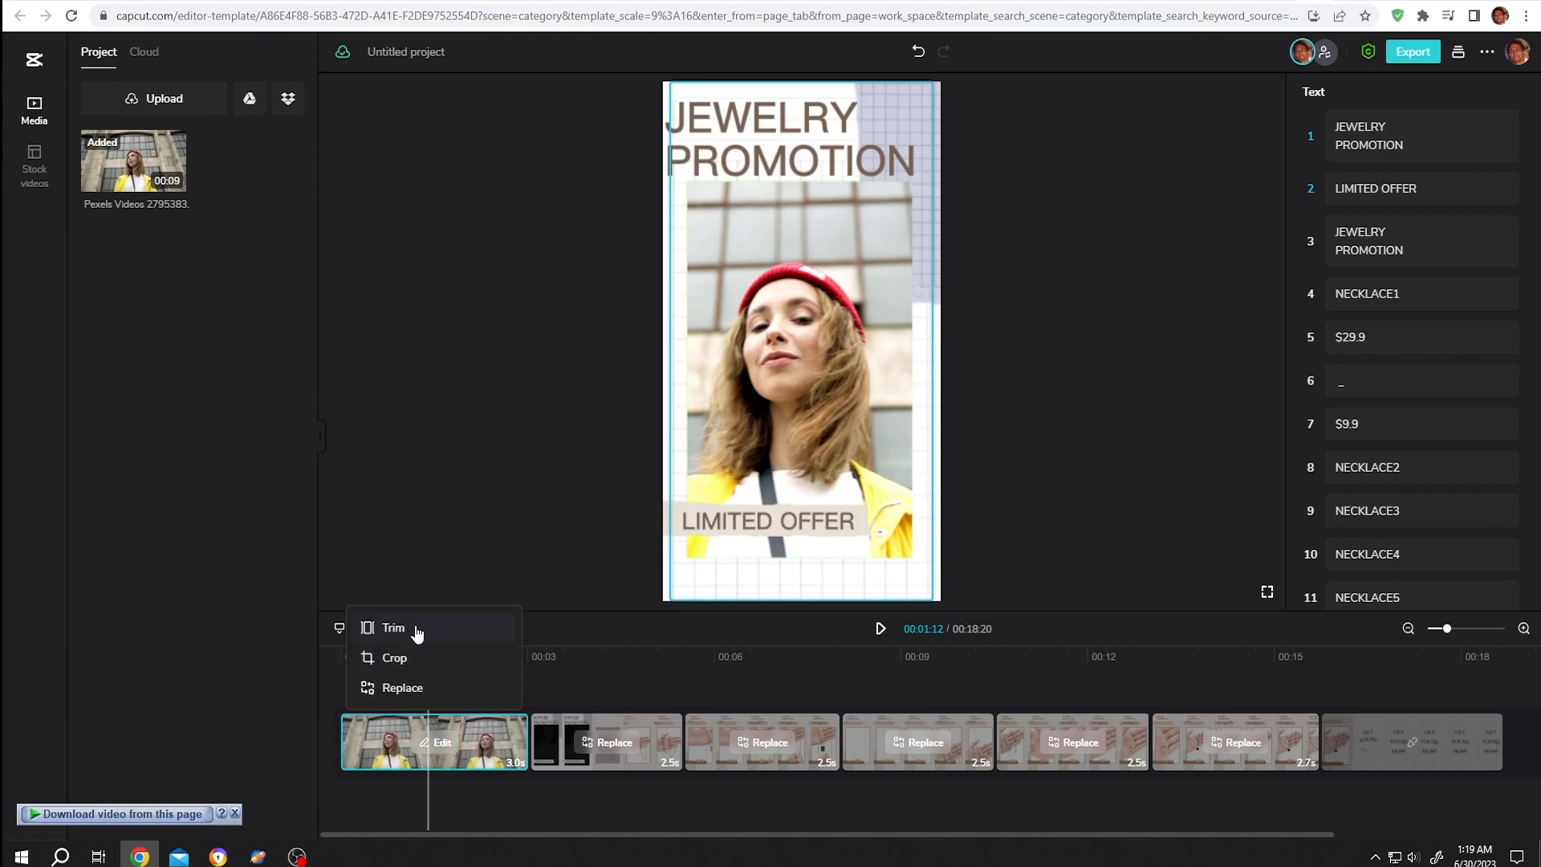
mouse_move(398, 649)
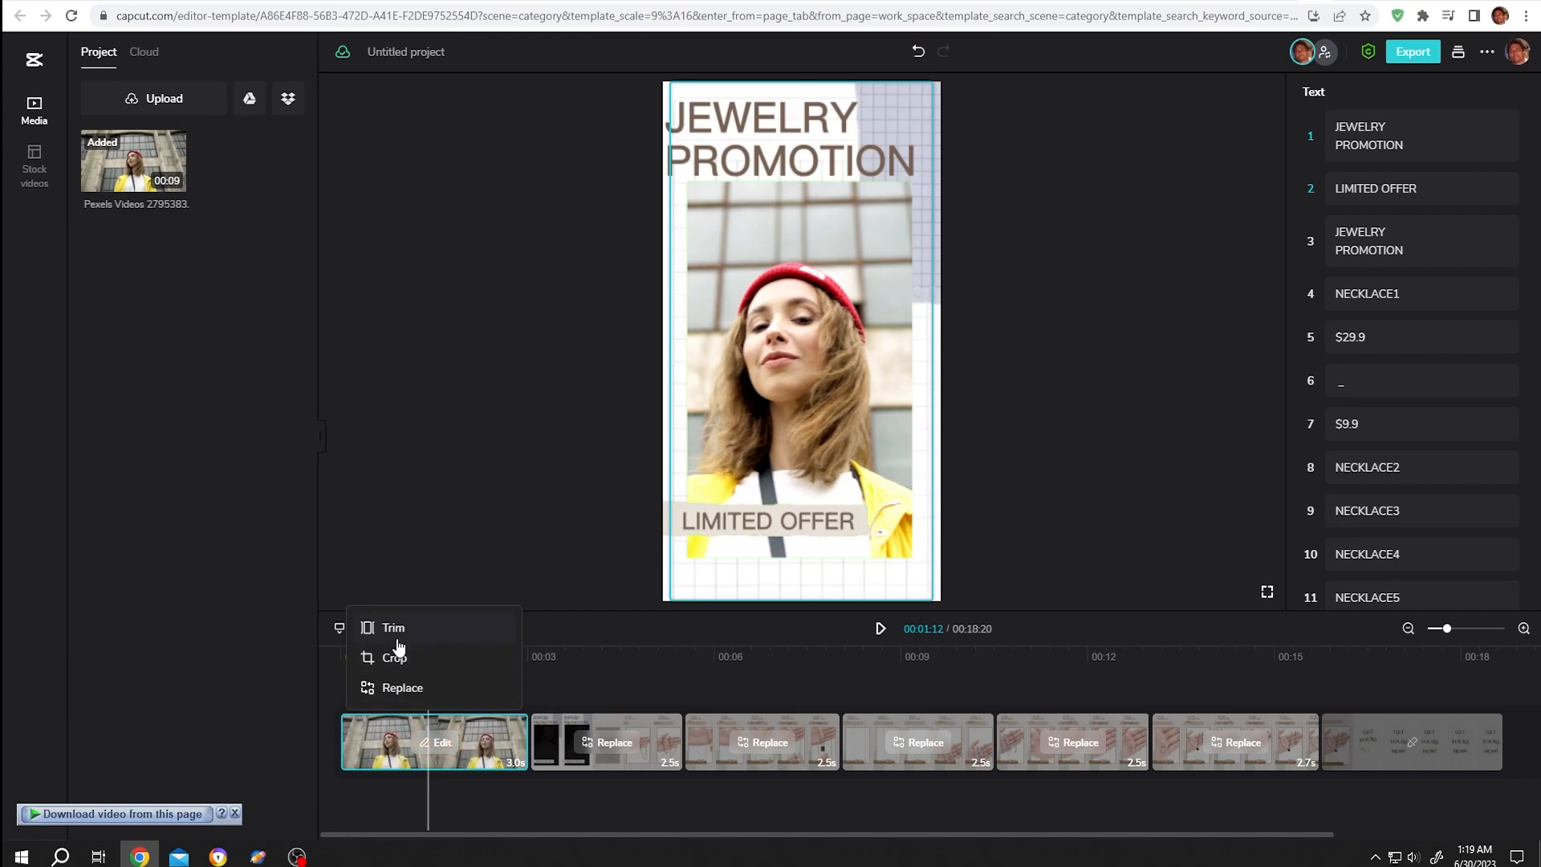
left_click(393, 657)
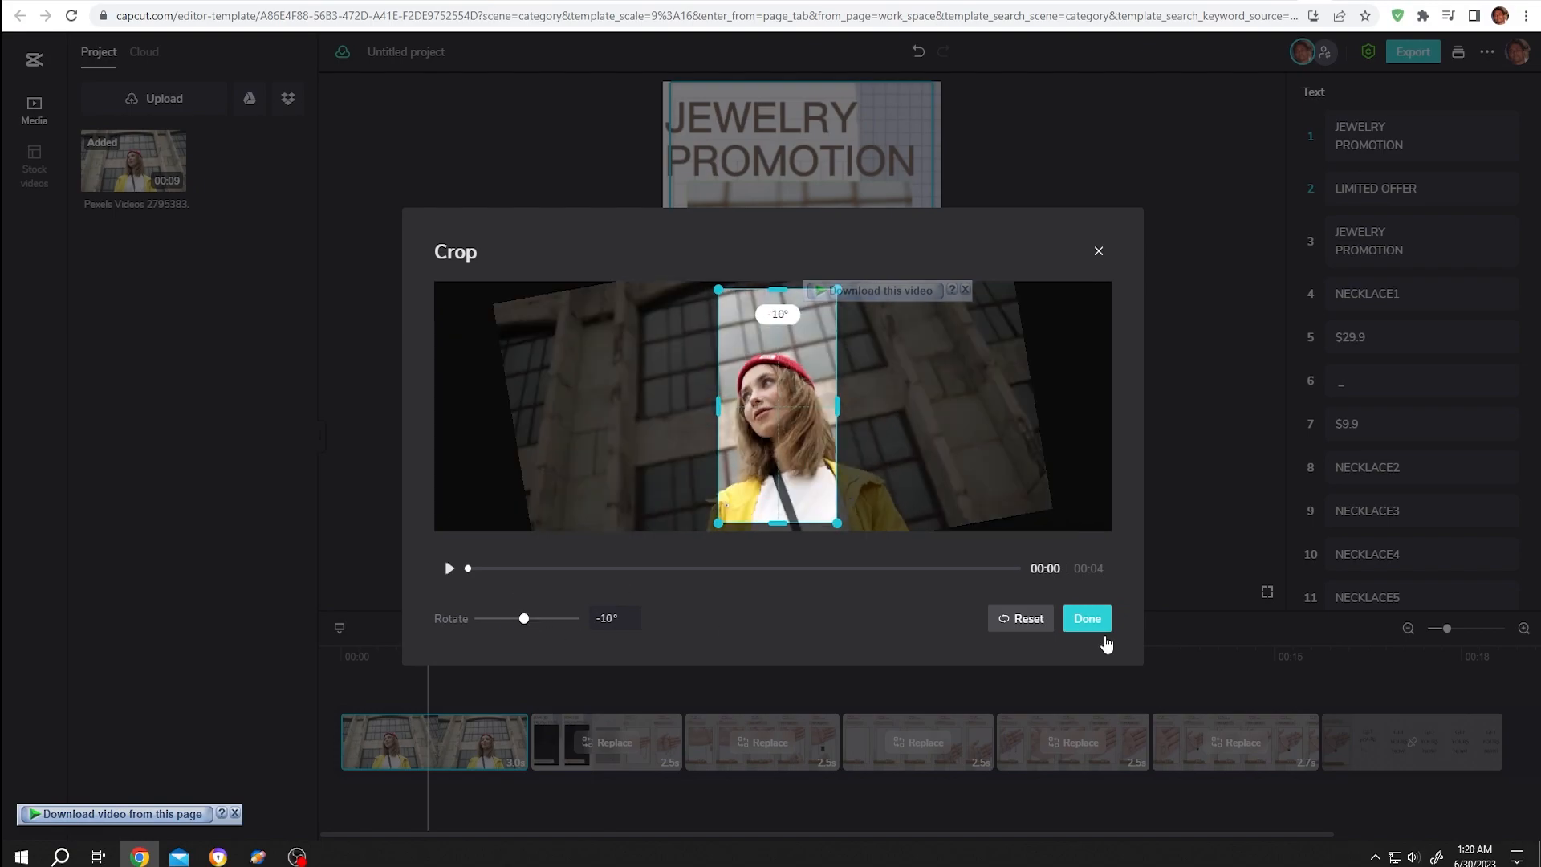
left_click(1086, 618)
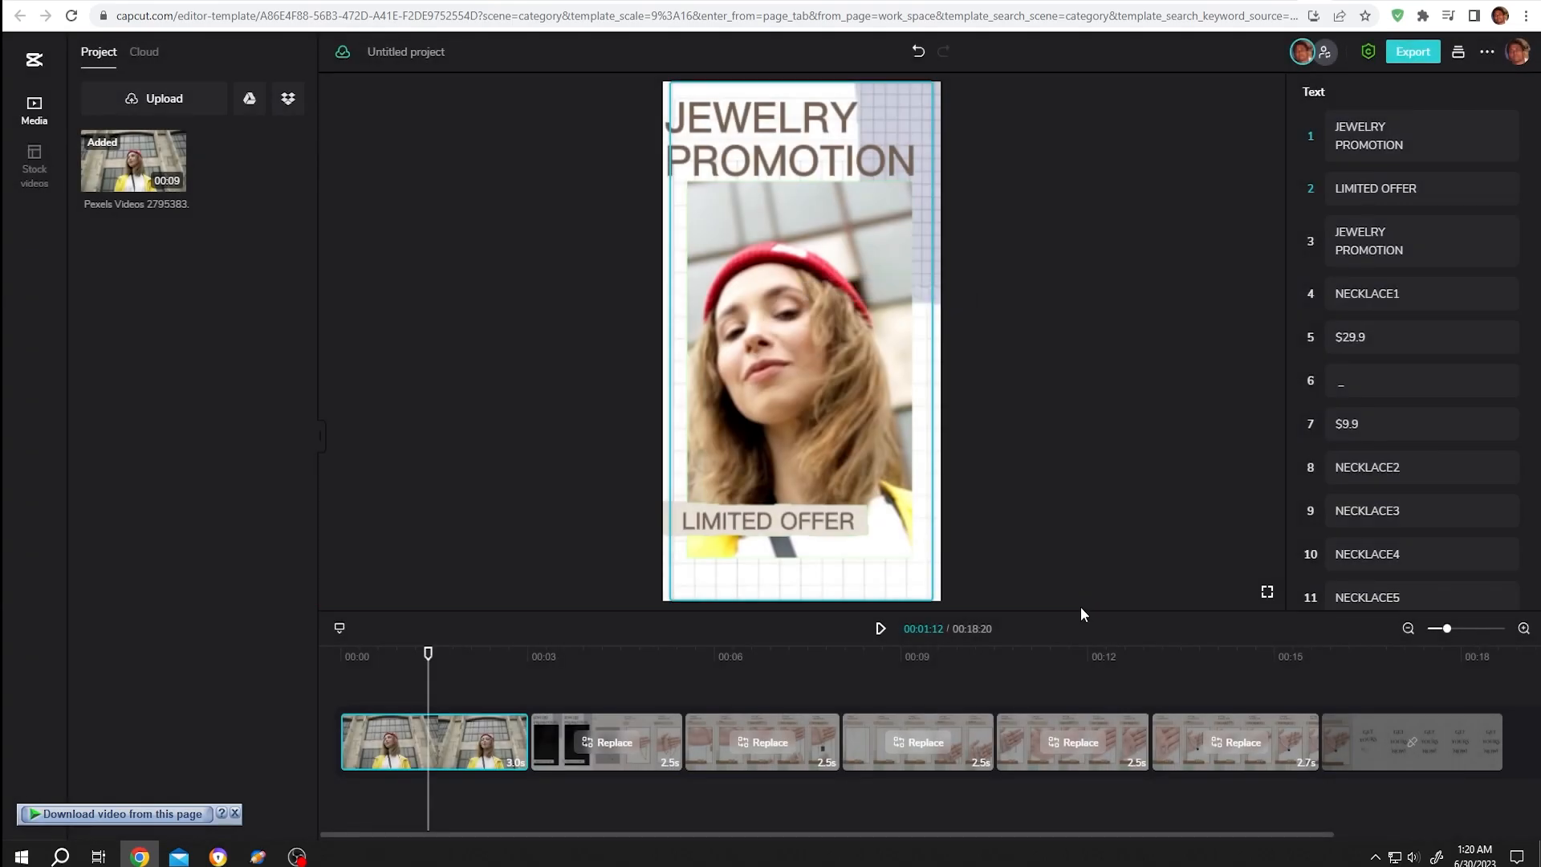
mouse_move(426, 688)
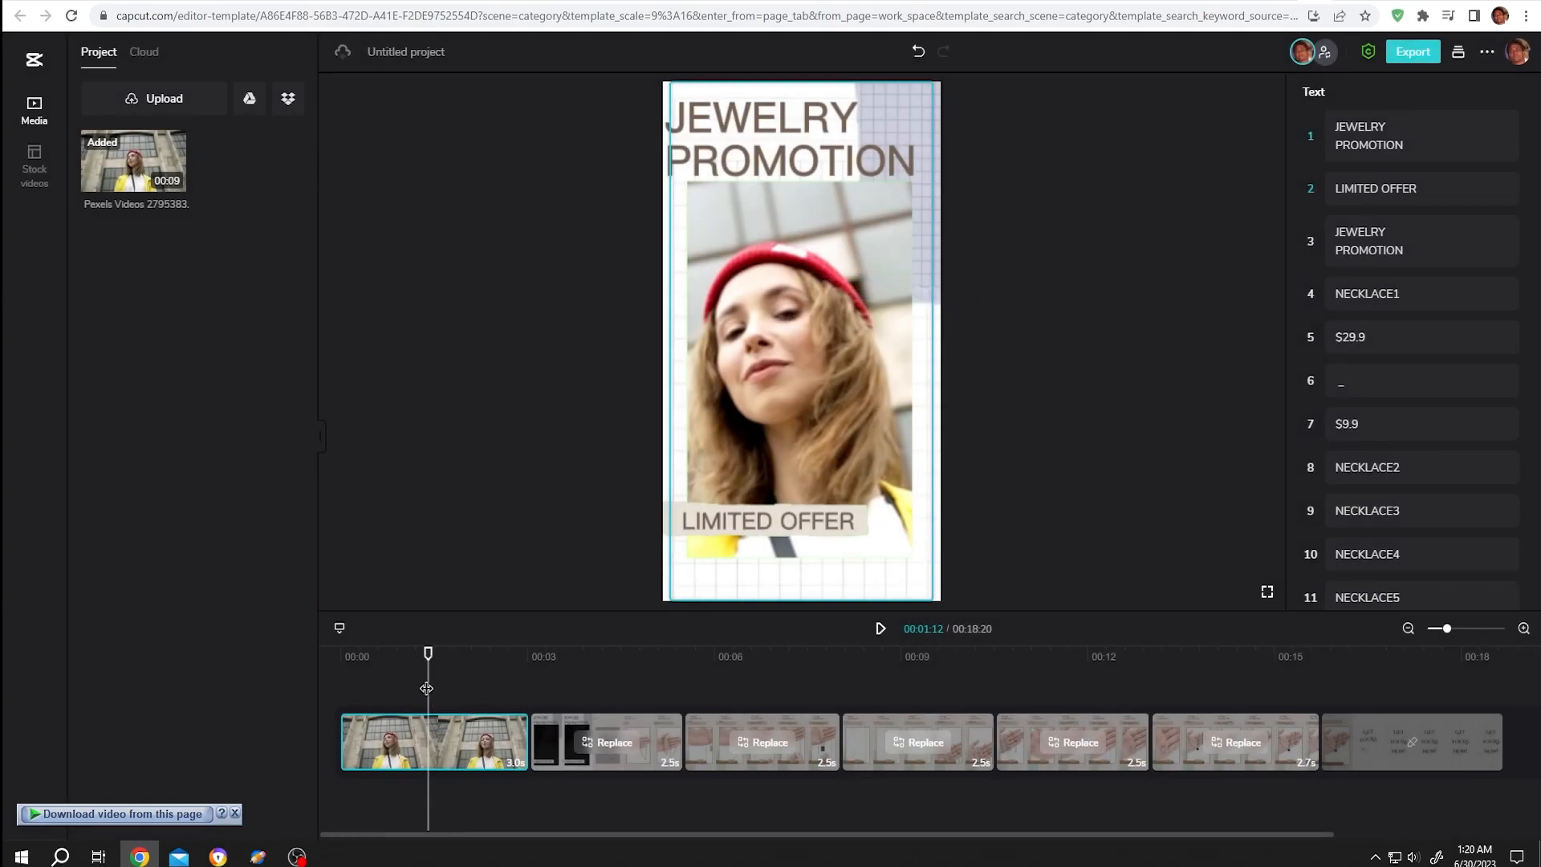
Replace the second clip with footage of a woman among red poppies
left_click(605, 742)
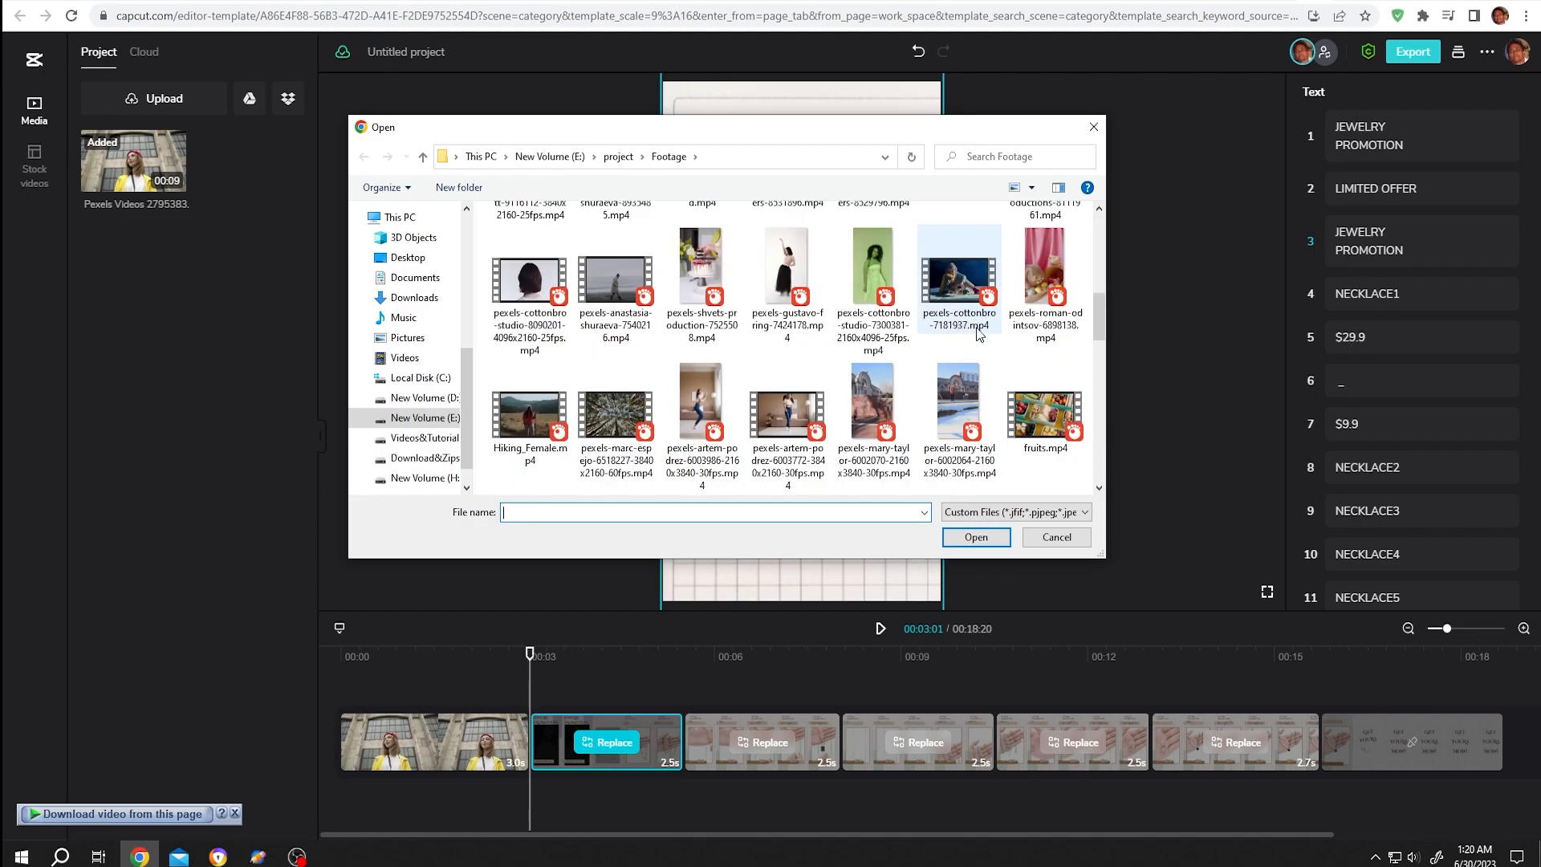
left_click(974, 537)
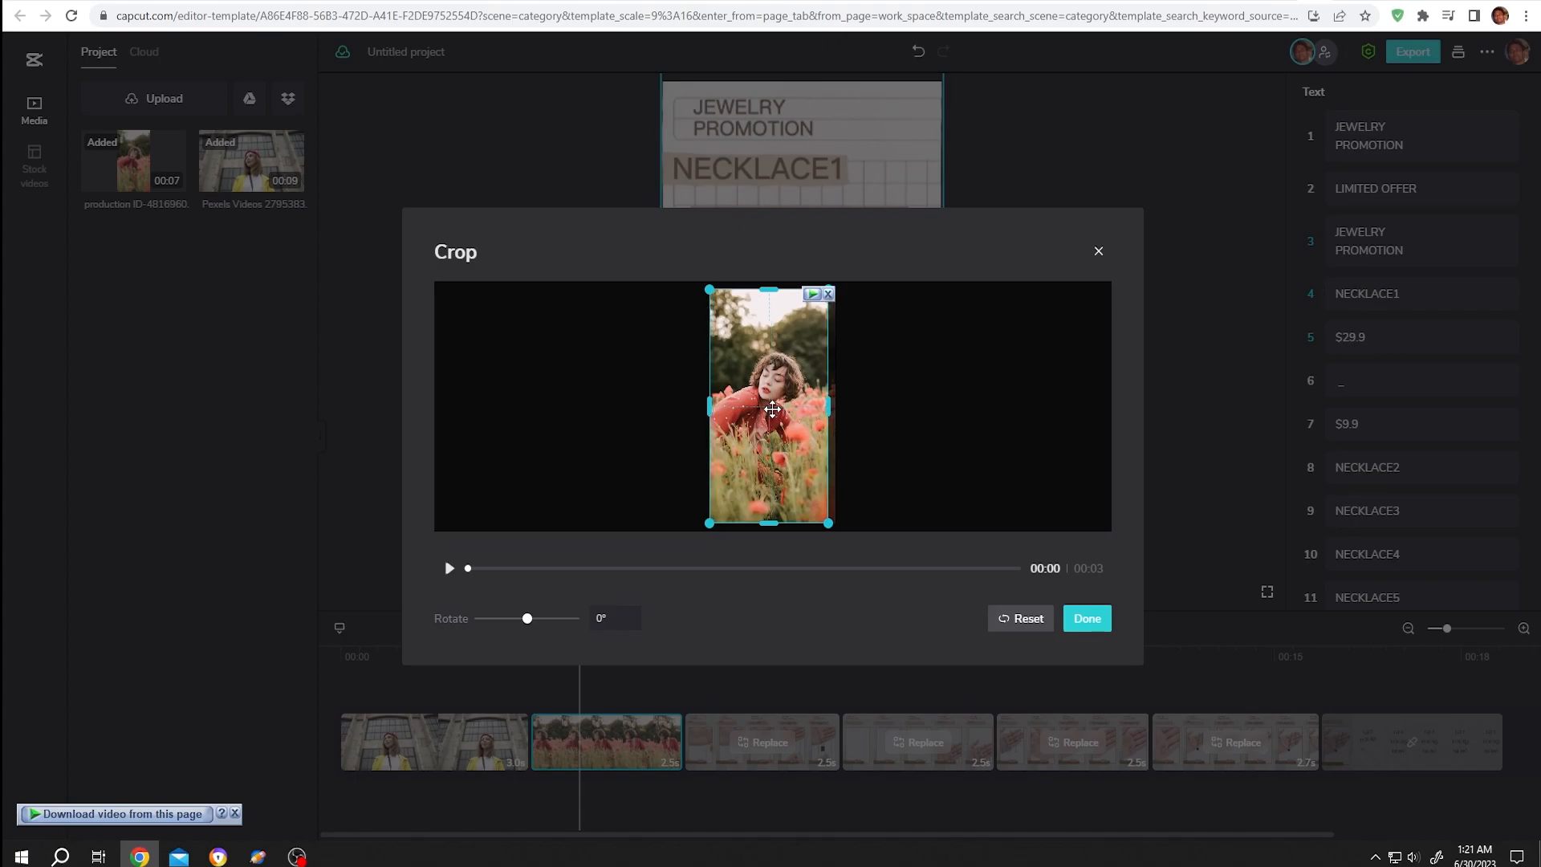
left_click(1086, 617)
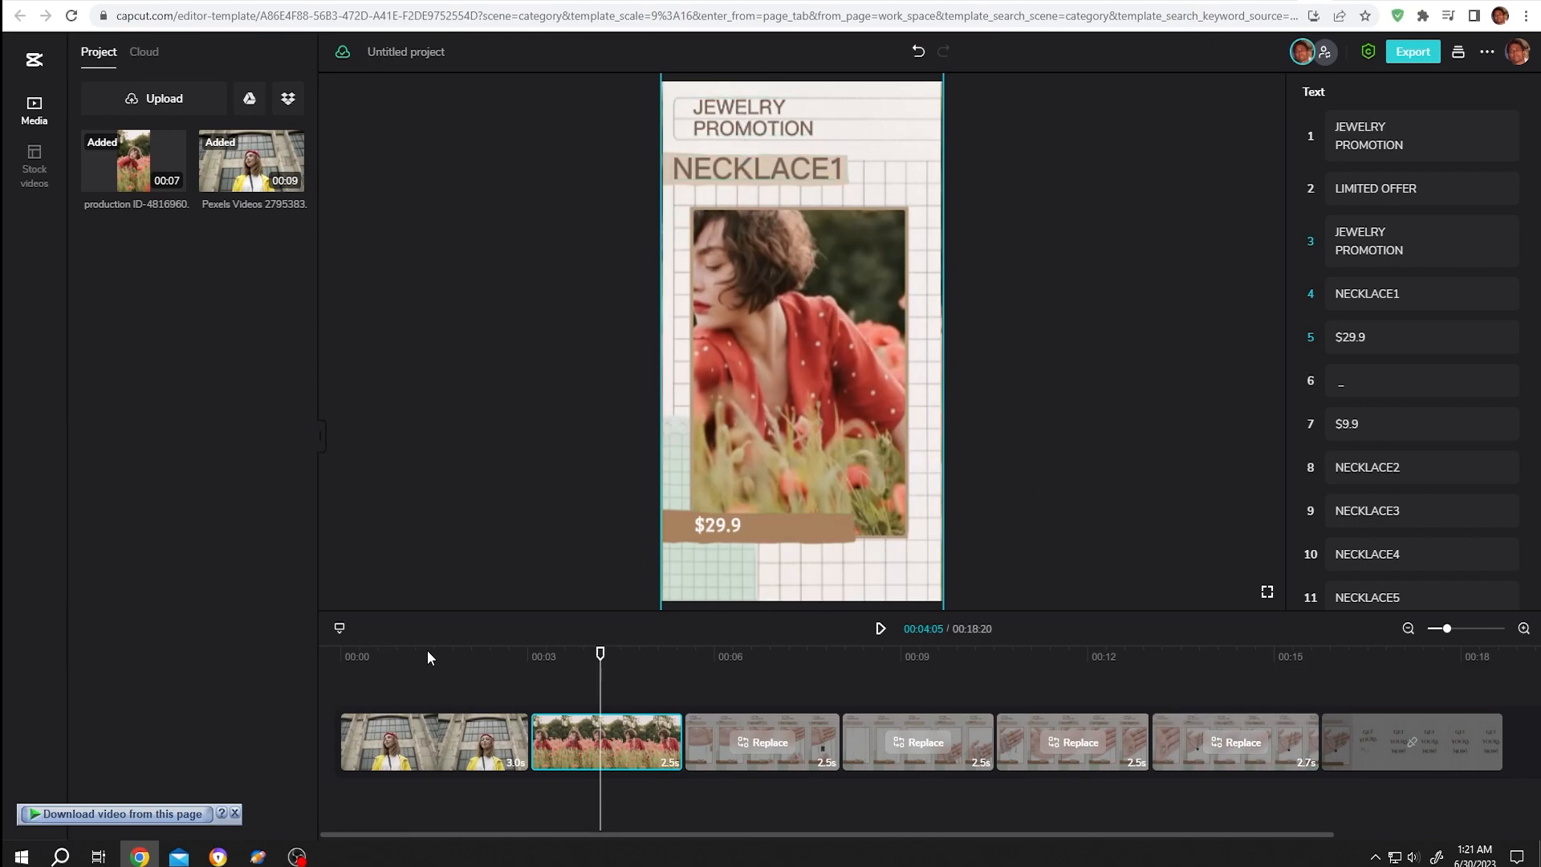
Change the opening title to HAT PROMOTION and the tagline to SPECIAL OFFER
left_click(425, 654)
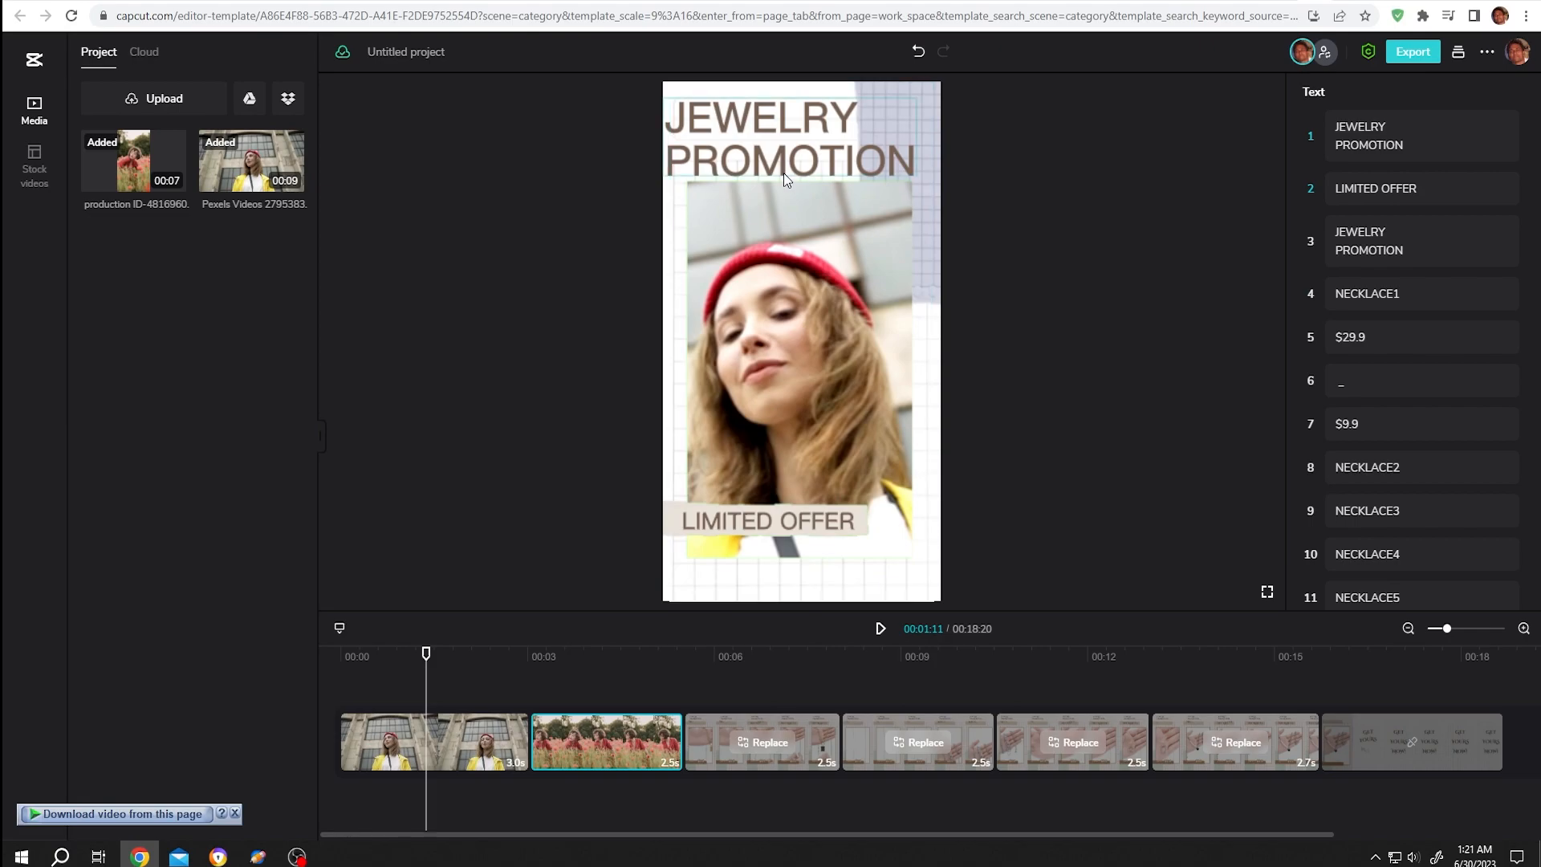
left_click(1414, 135)
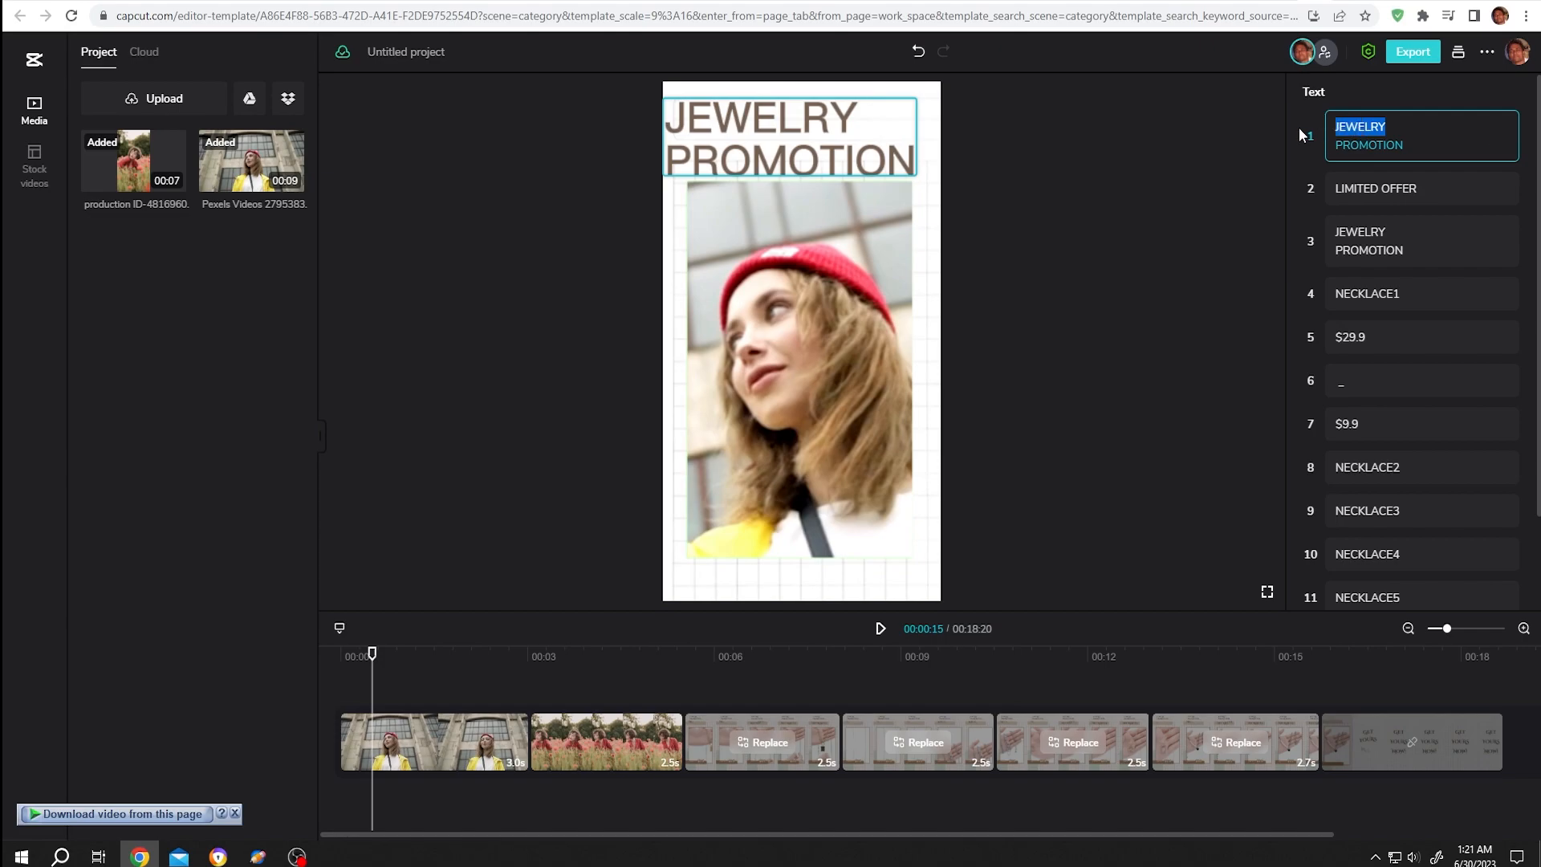
type("HAT")
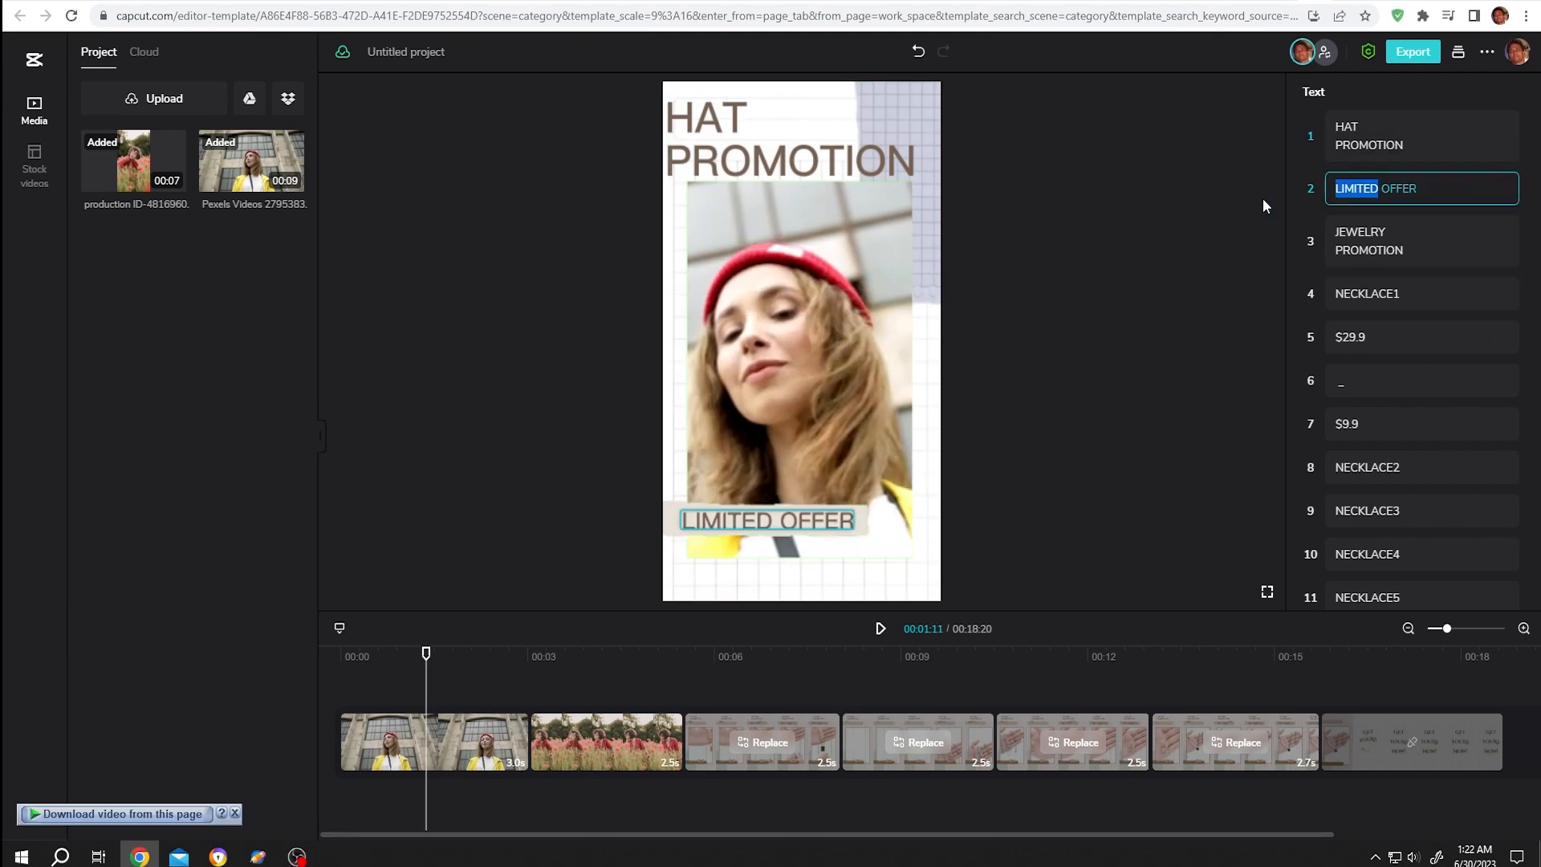
type("SPECIA")
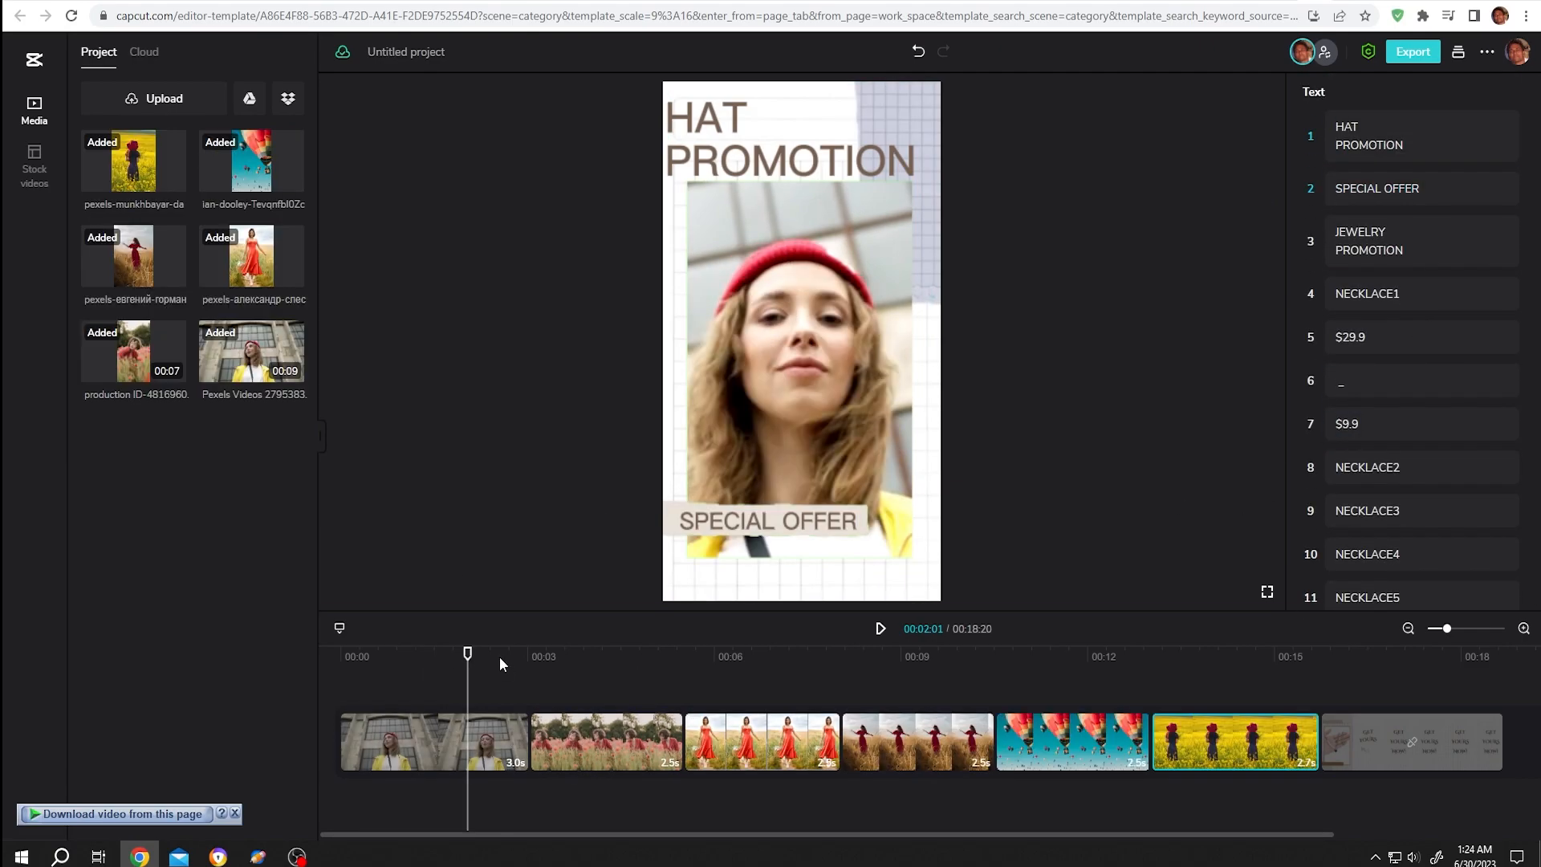
left_click(608, 653)
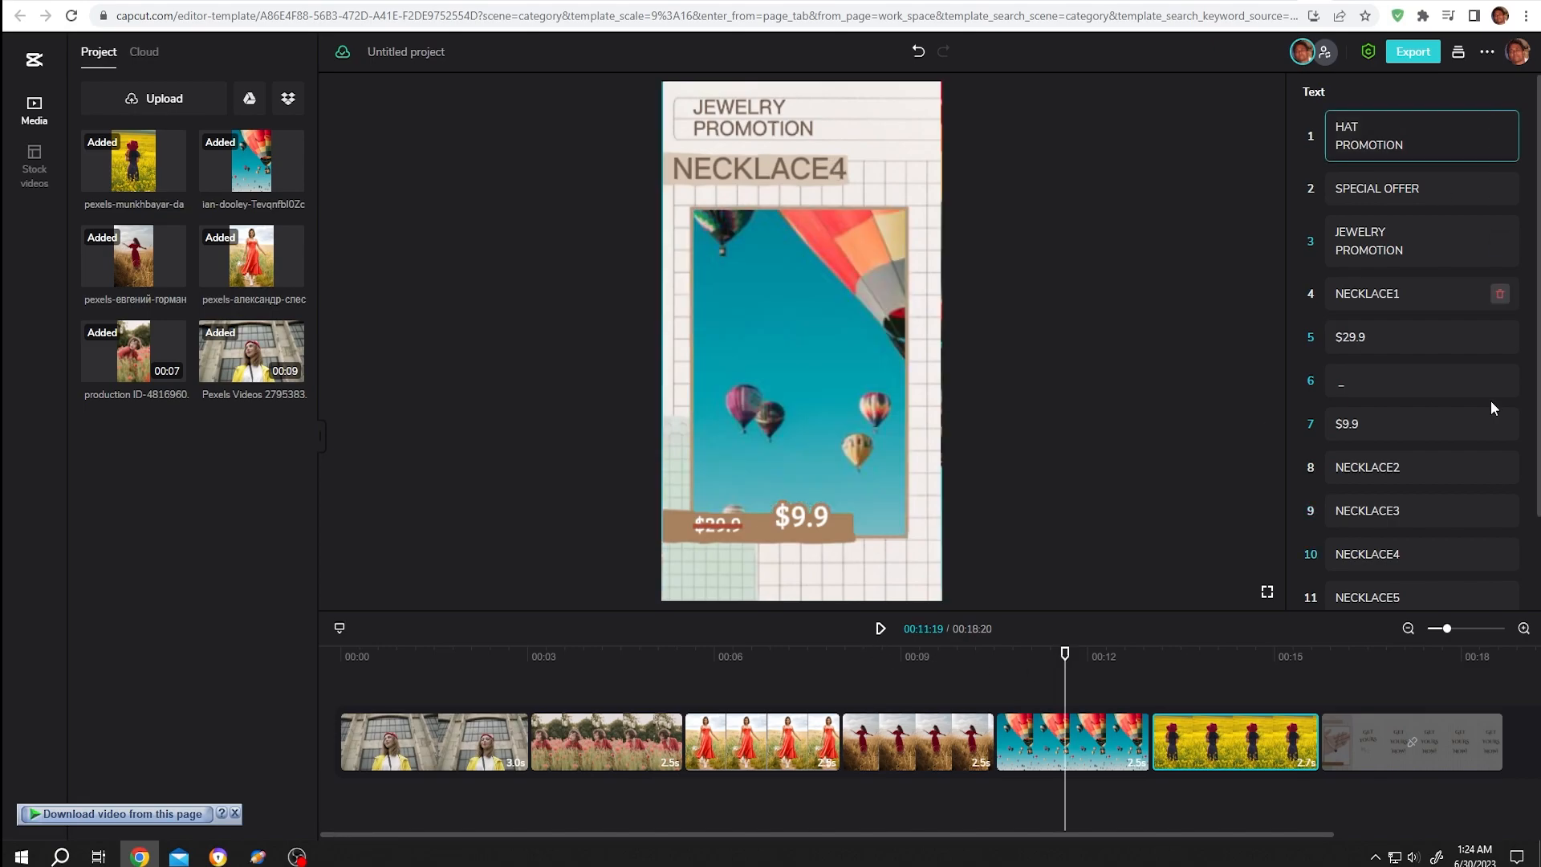
Set the export resolution to 4k and name the file Hat Business
left_click(1412, 52)
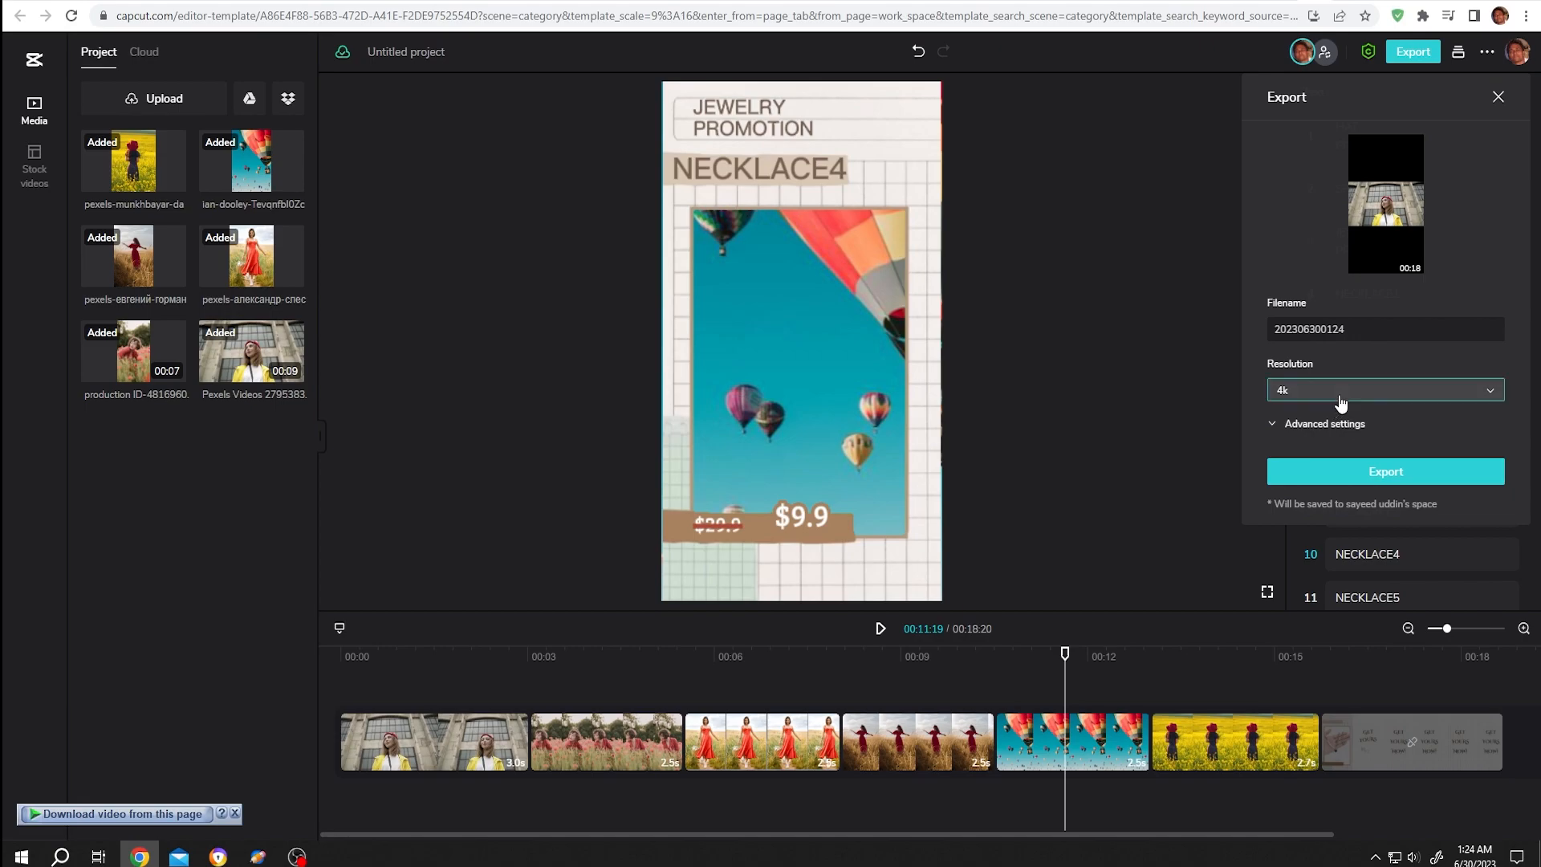
left_click(1380, 389)
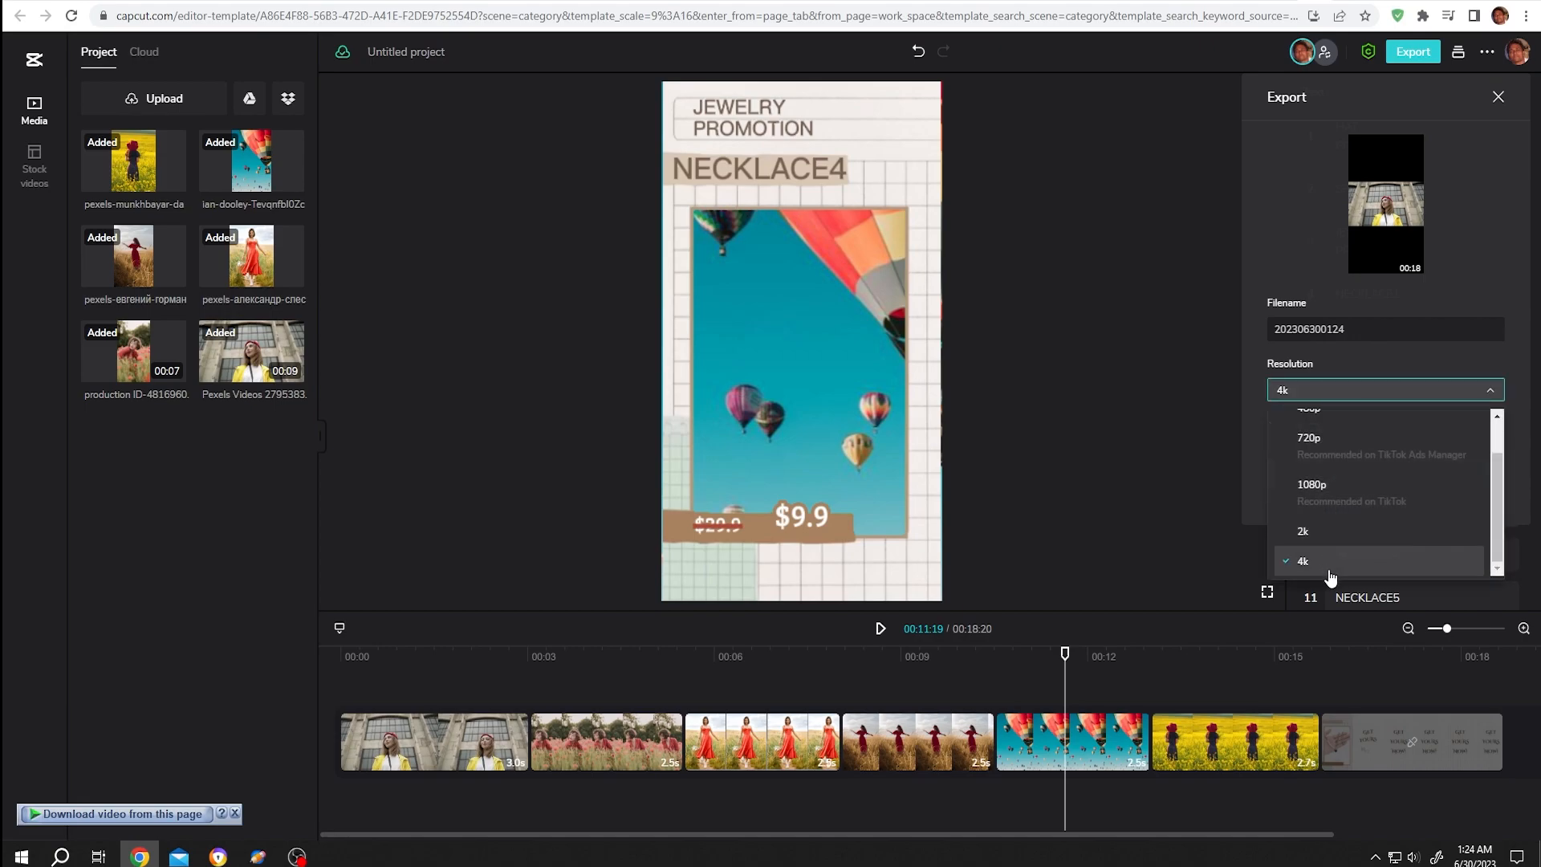
left_click(1301, 560)
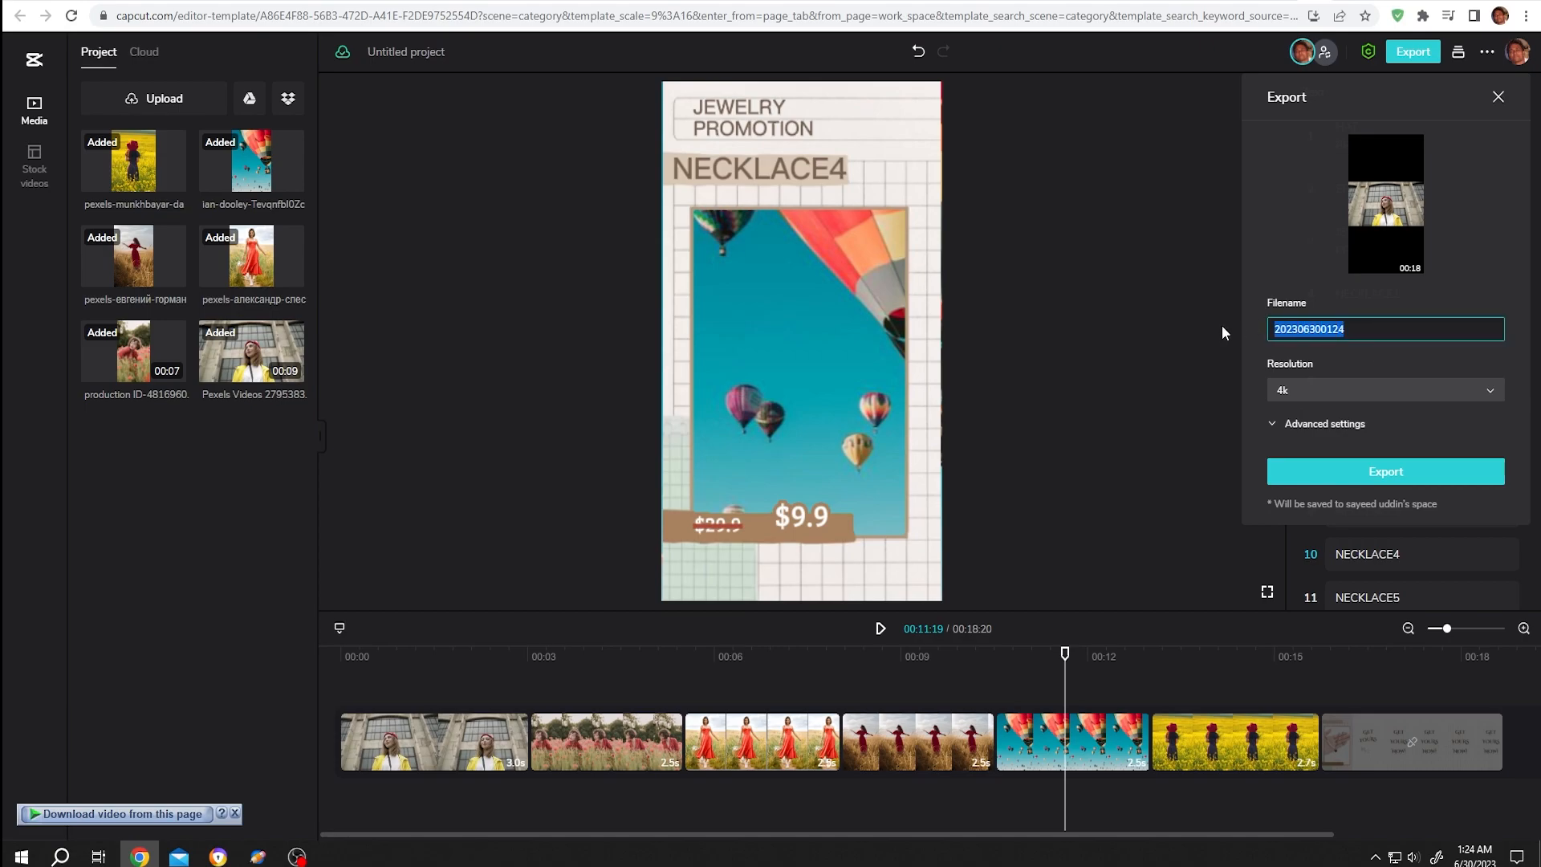
type("Hat B")
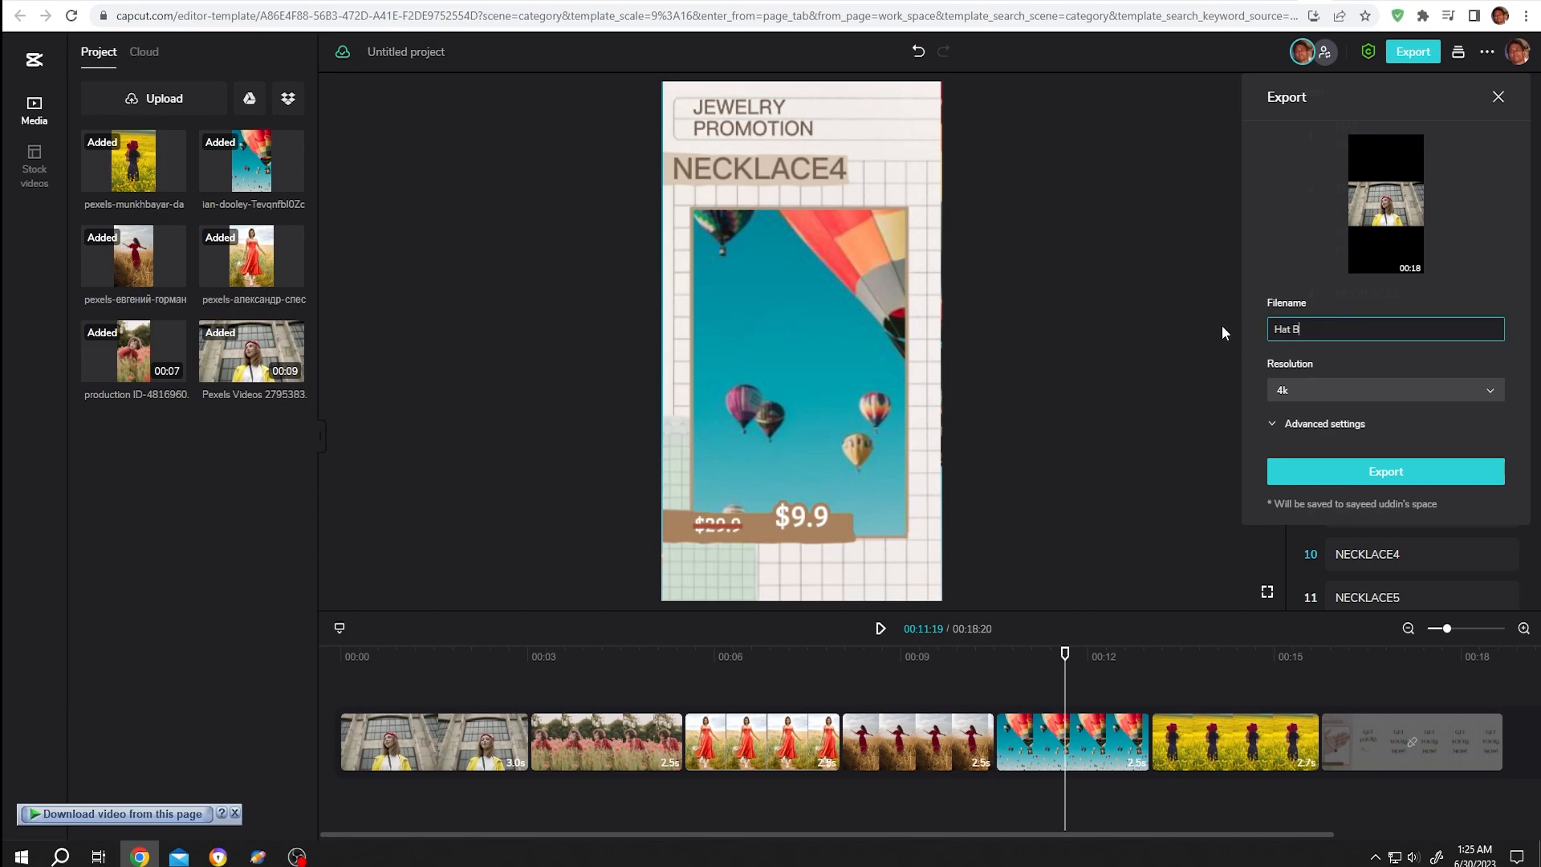
Choose High quality and 60fps in advanced settings and start the export
left_click(1323, 423)
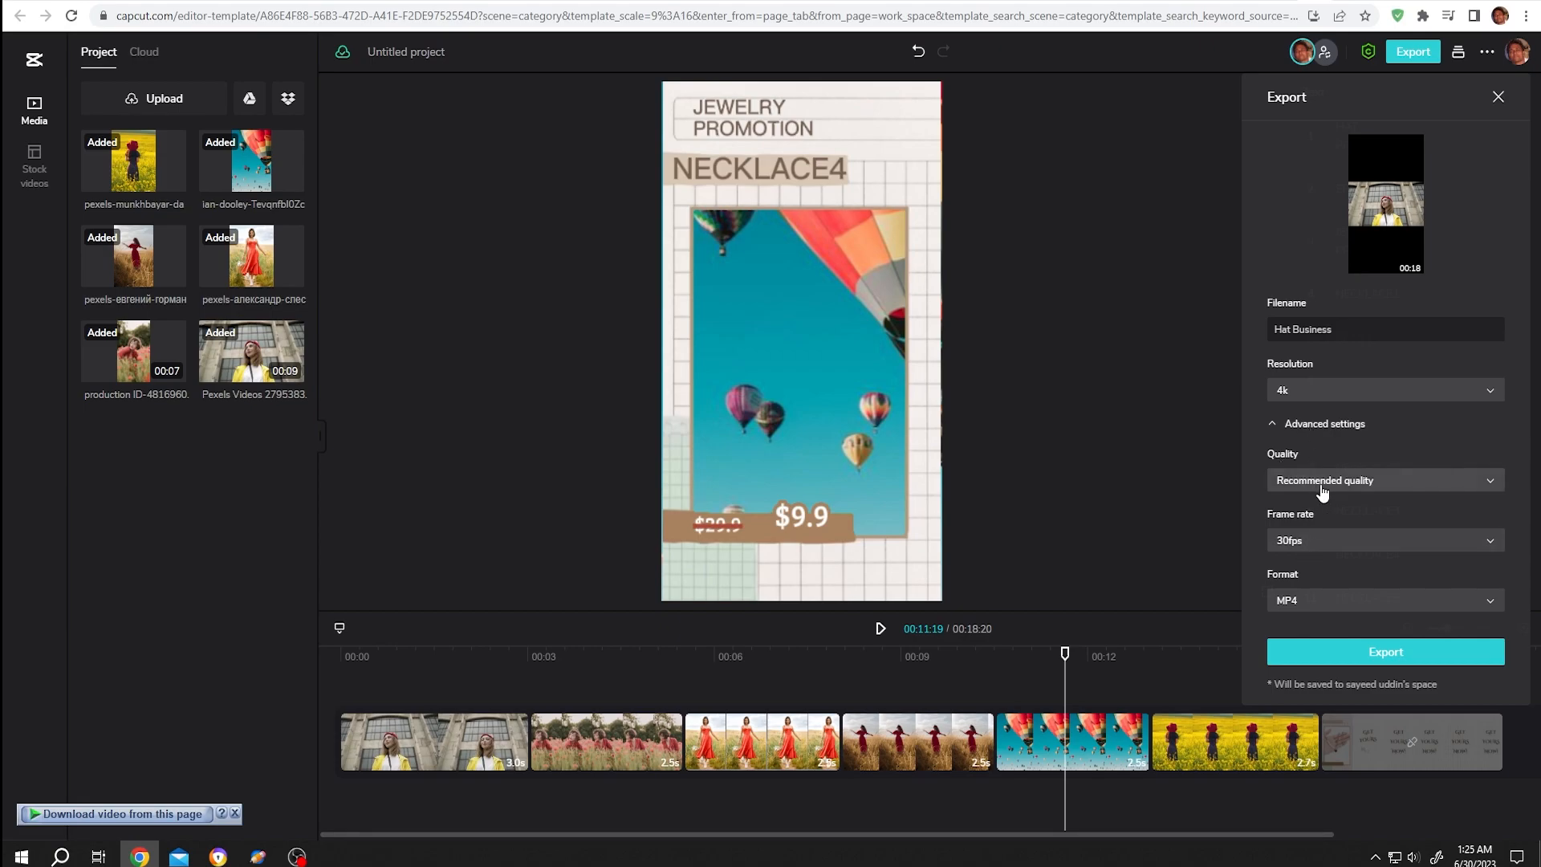
left_click(1383, 480)
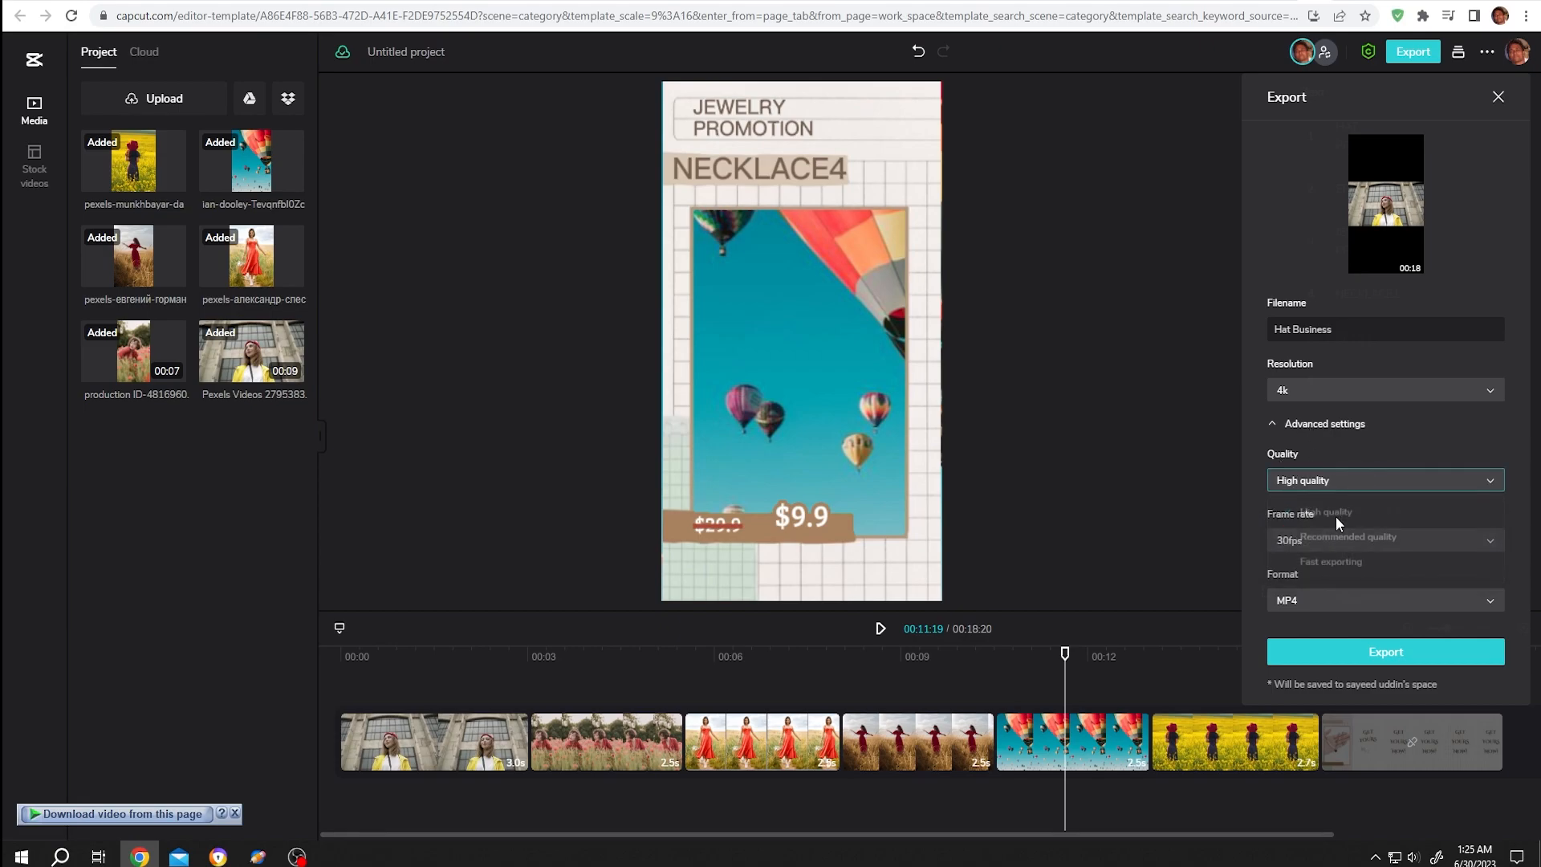
left_click(1380, 539)
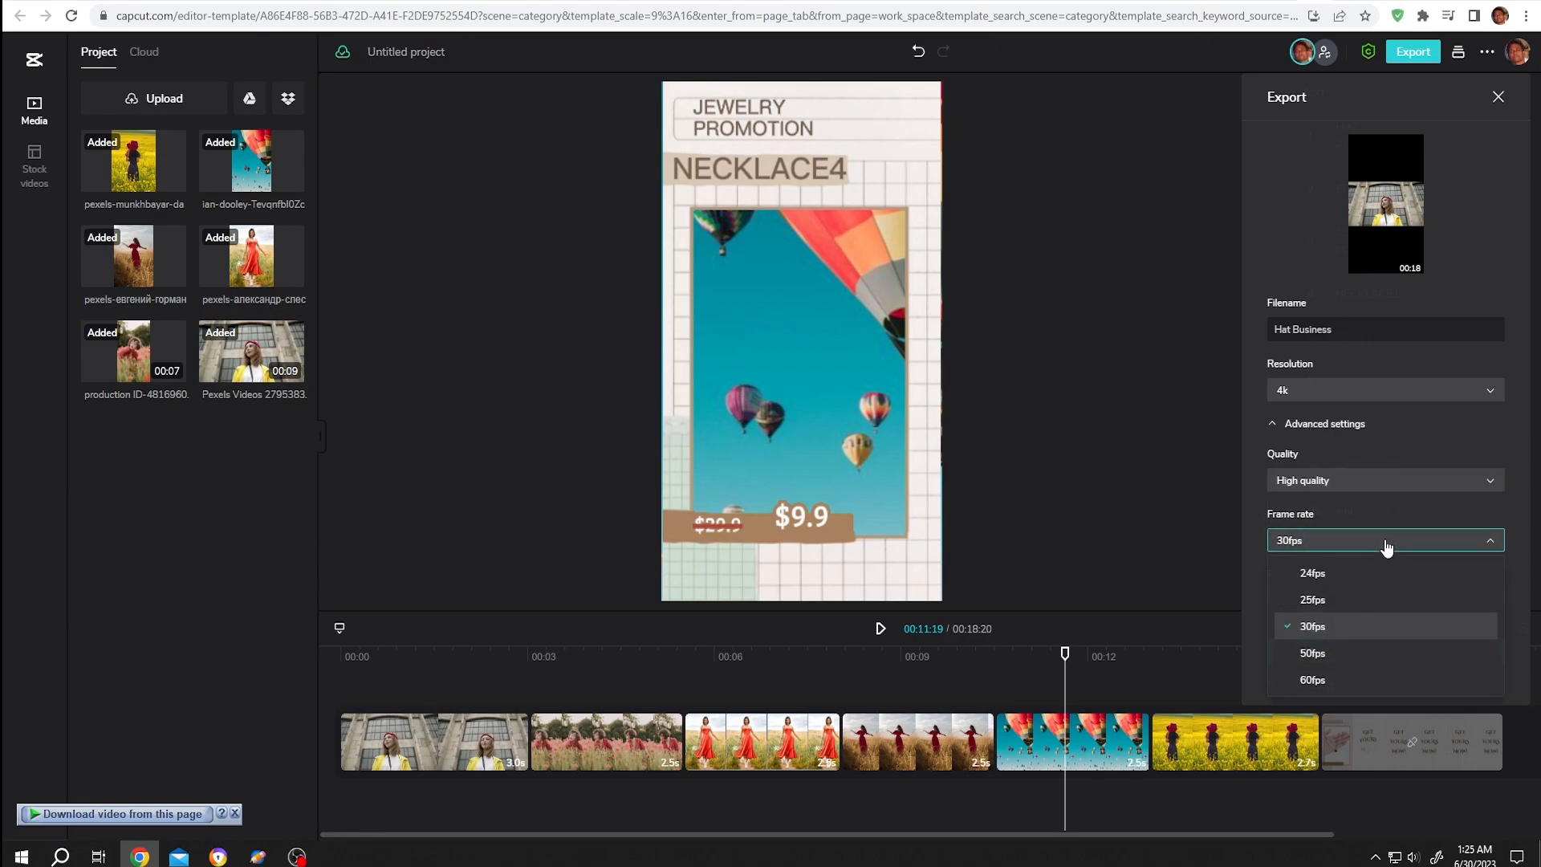
left_click(1312, 679)
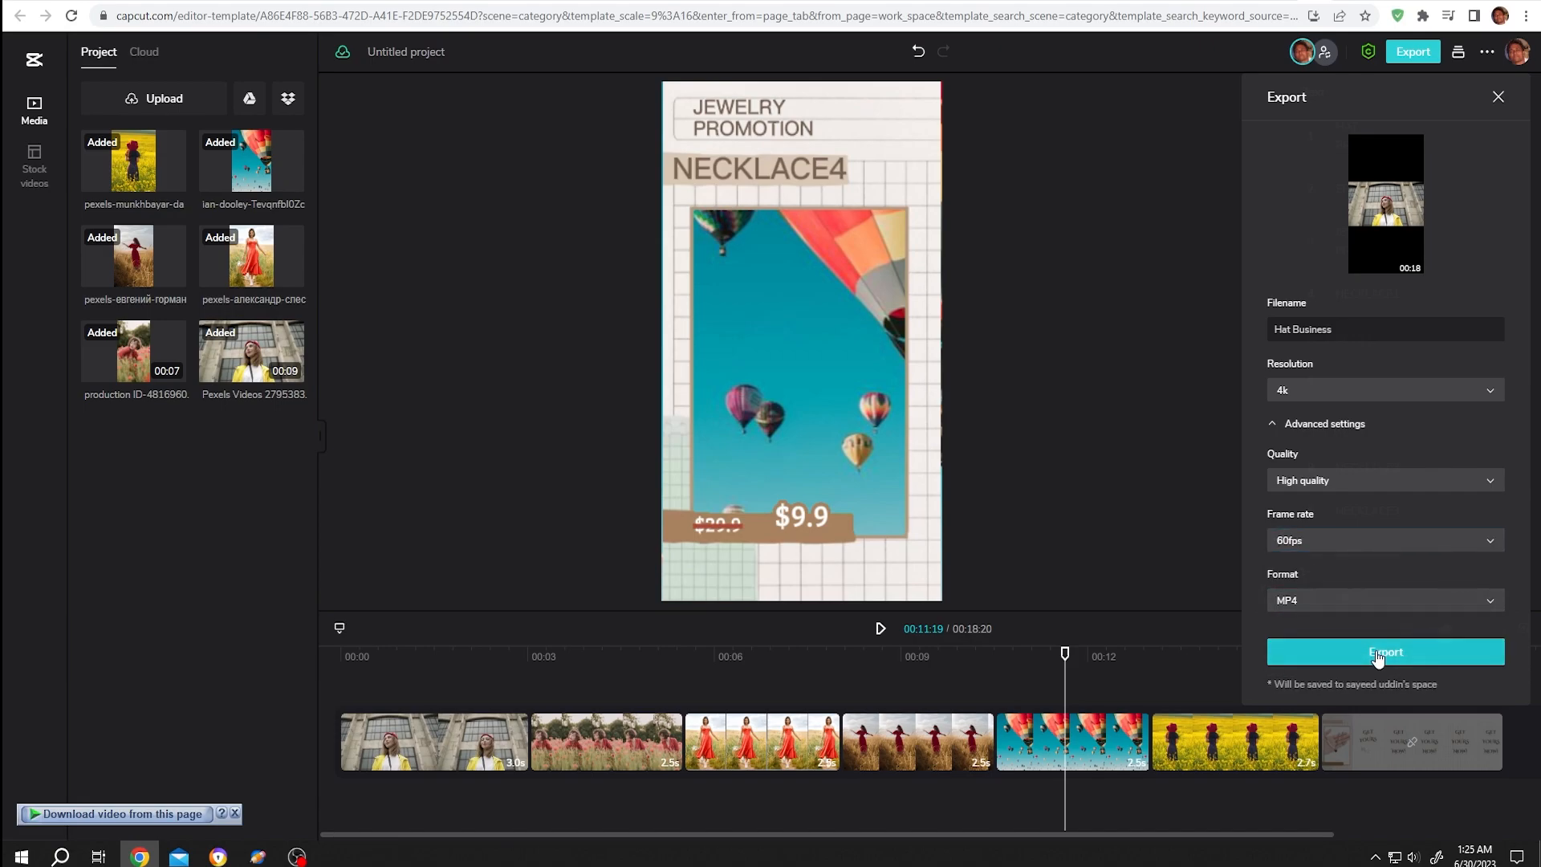
left_click(1384, 651)
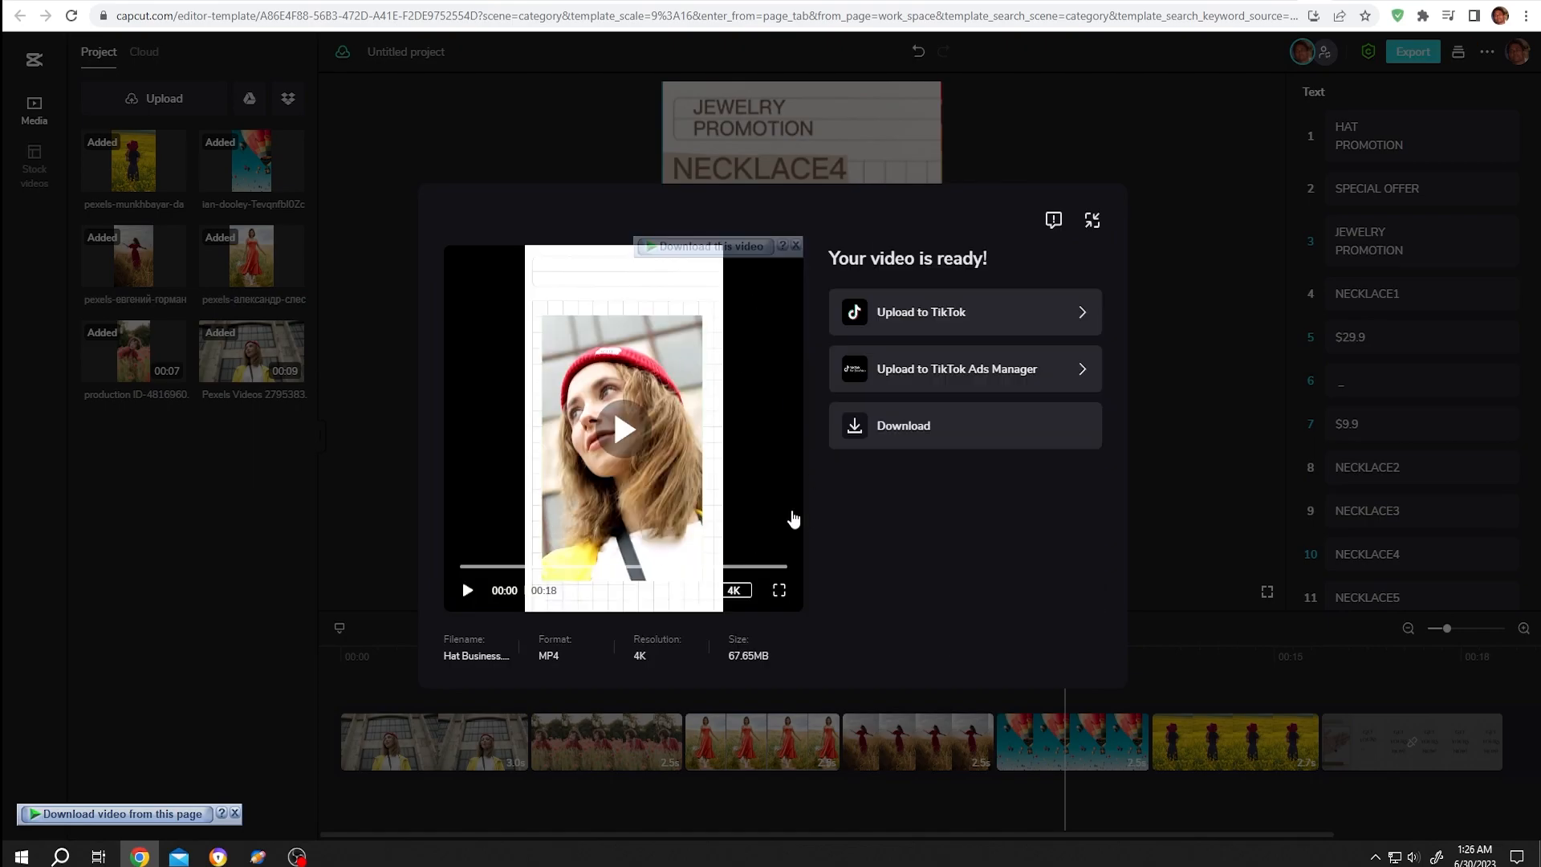
mouse_move(915, 425)
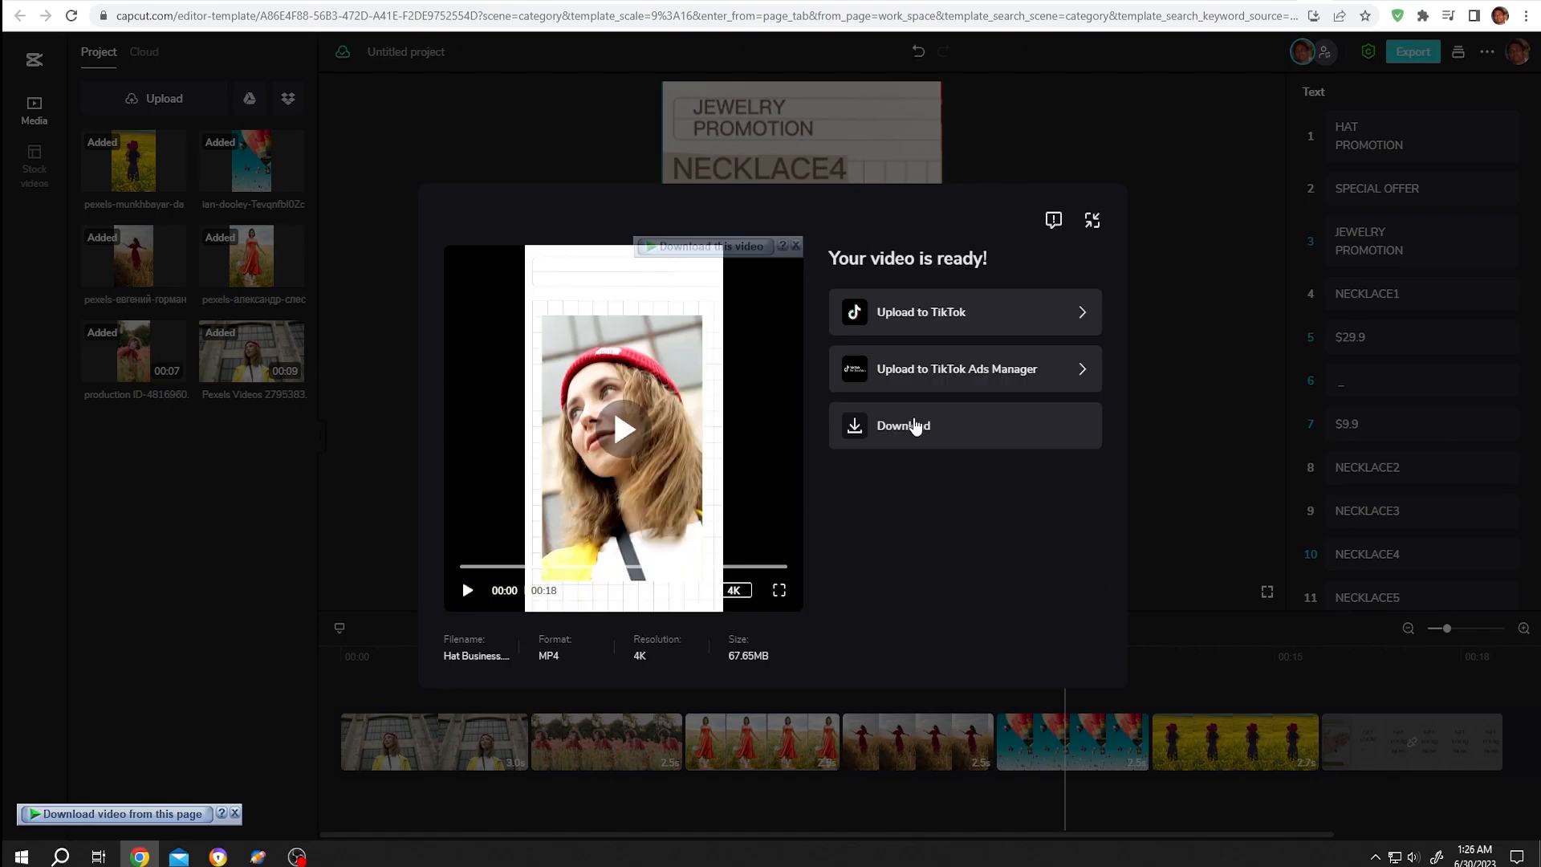
mouse_move(776, 683)
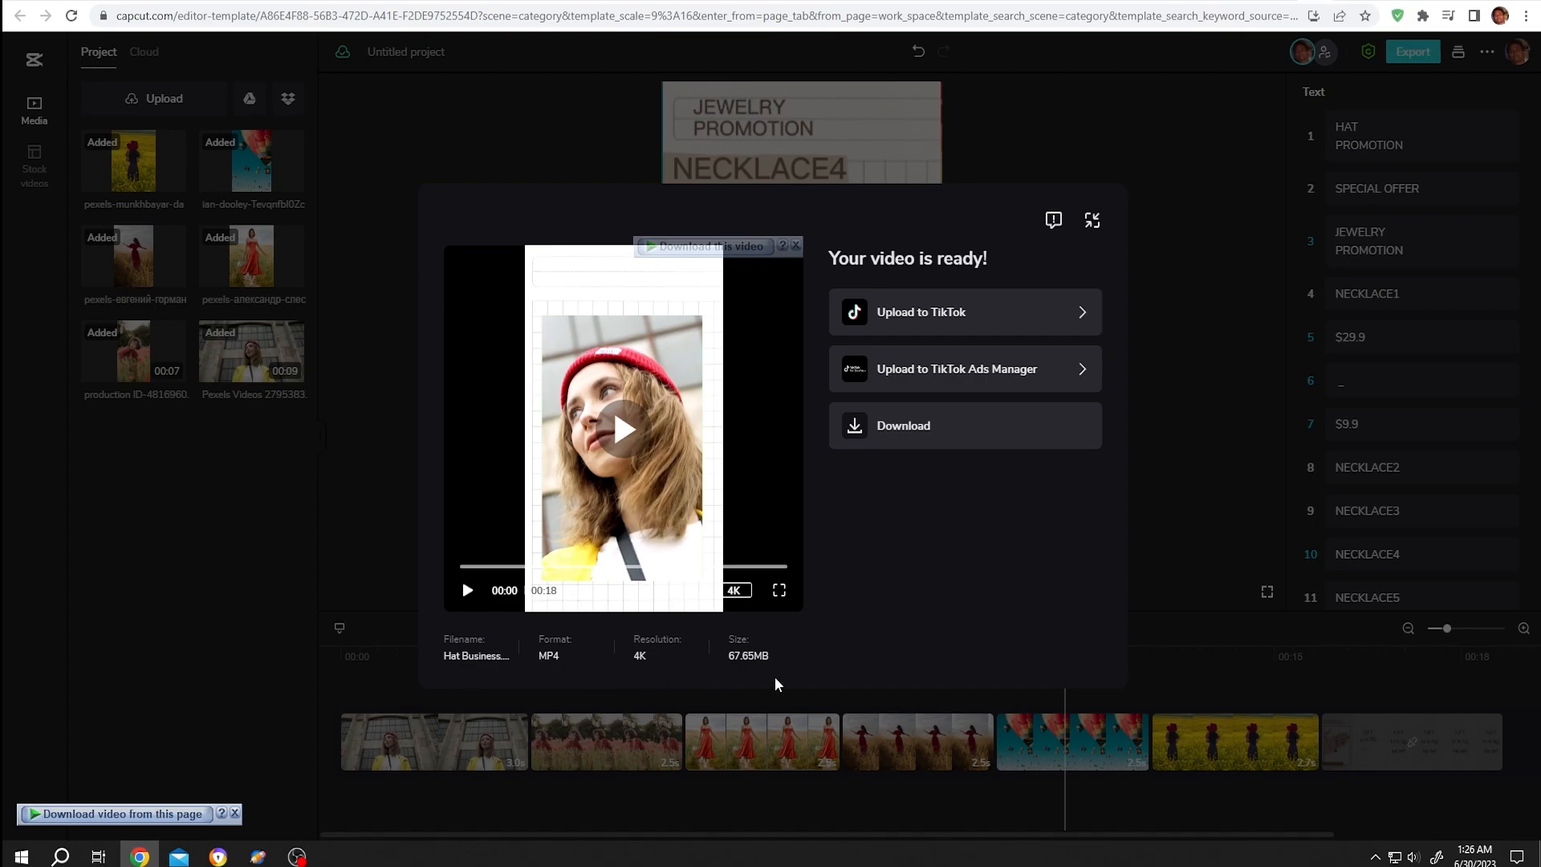
mouse_move(832, 360)
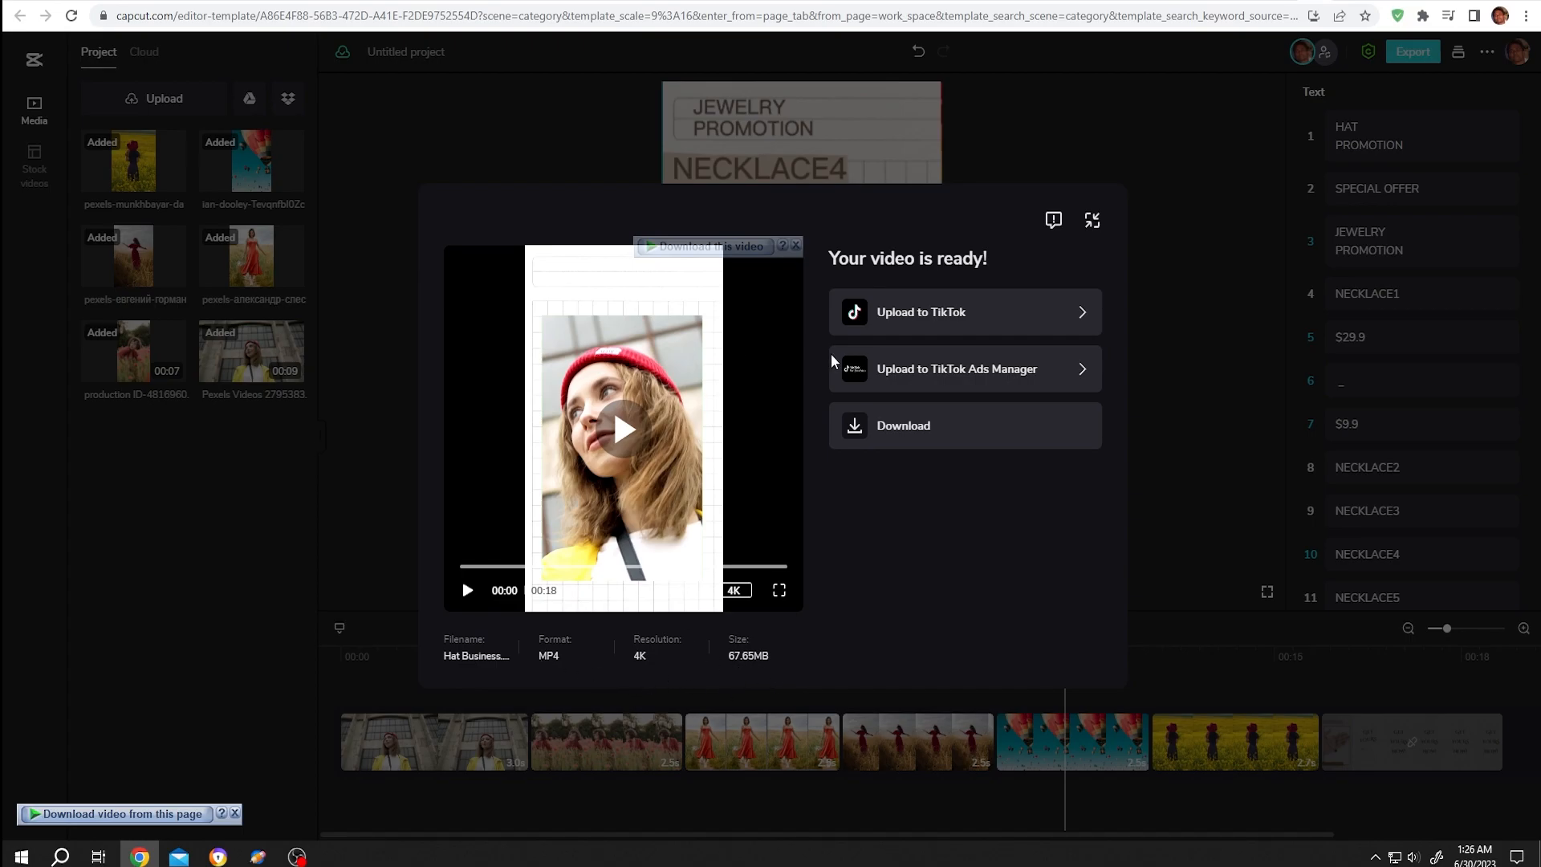
mouse_move(889, 426)
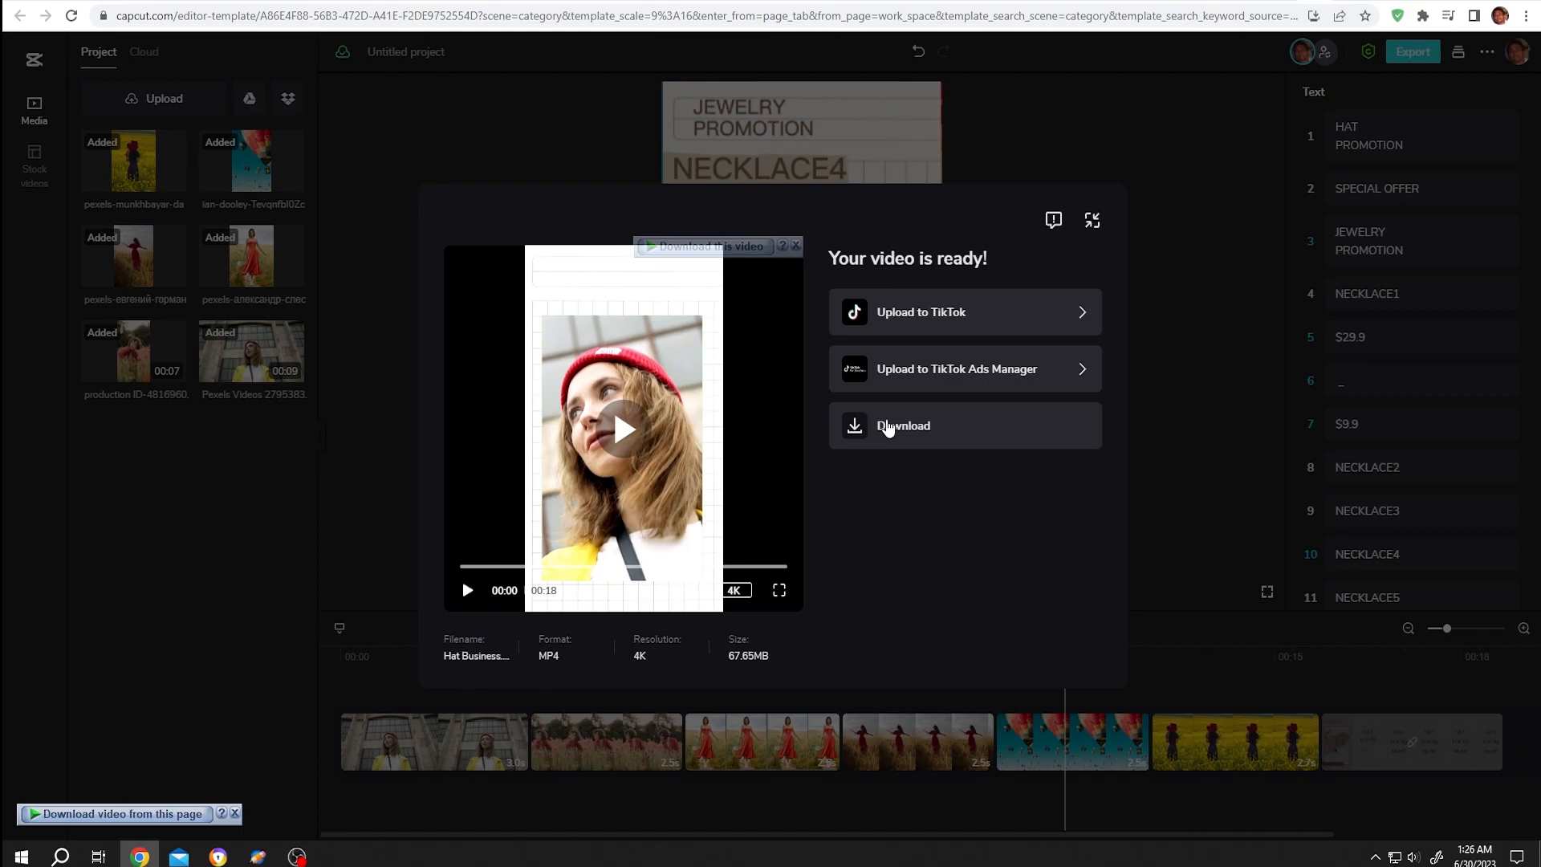
Download the finished video and save it as Hat Business.mp4
left_click(901, 425)
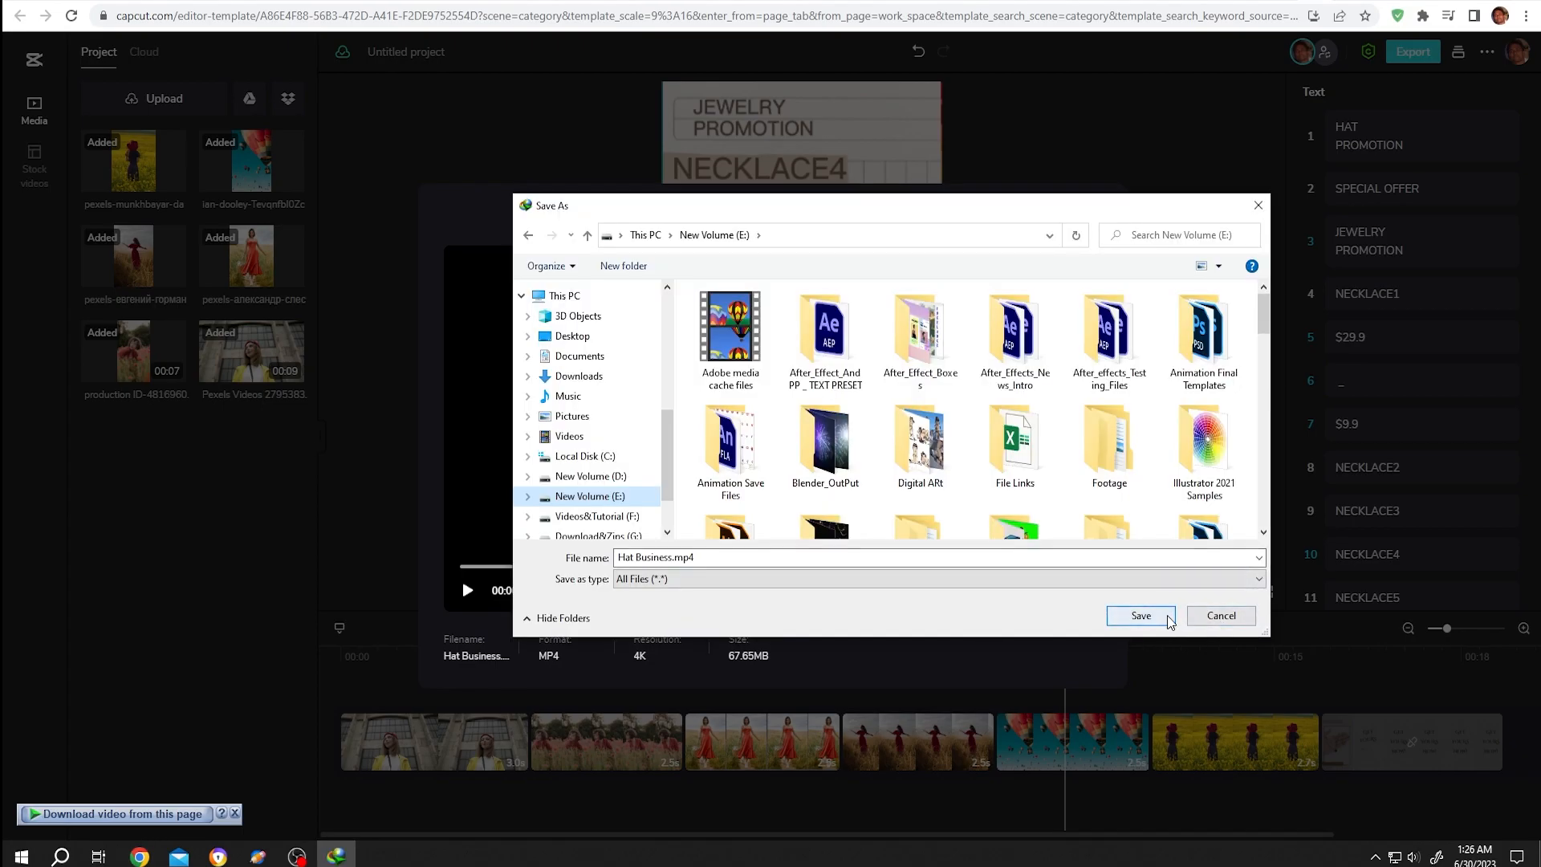
left_click(1139, 615)
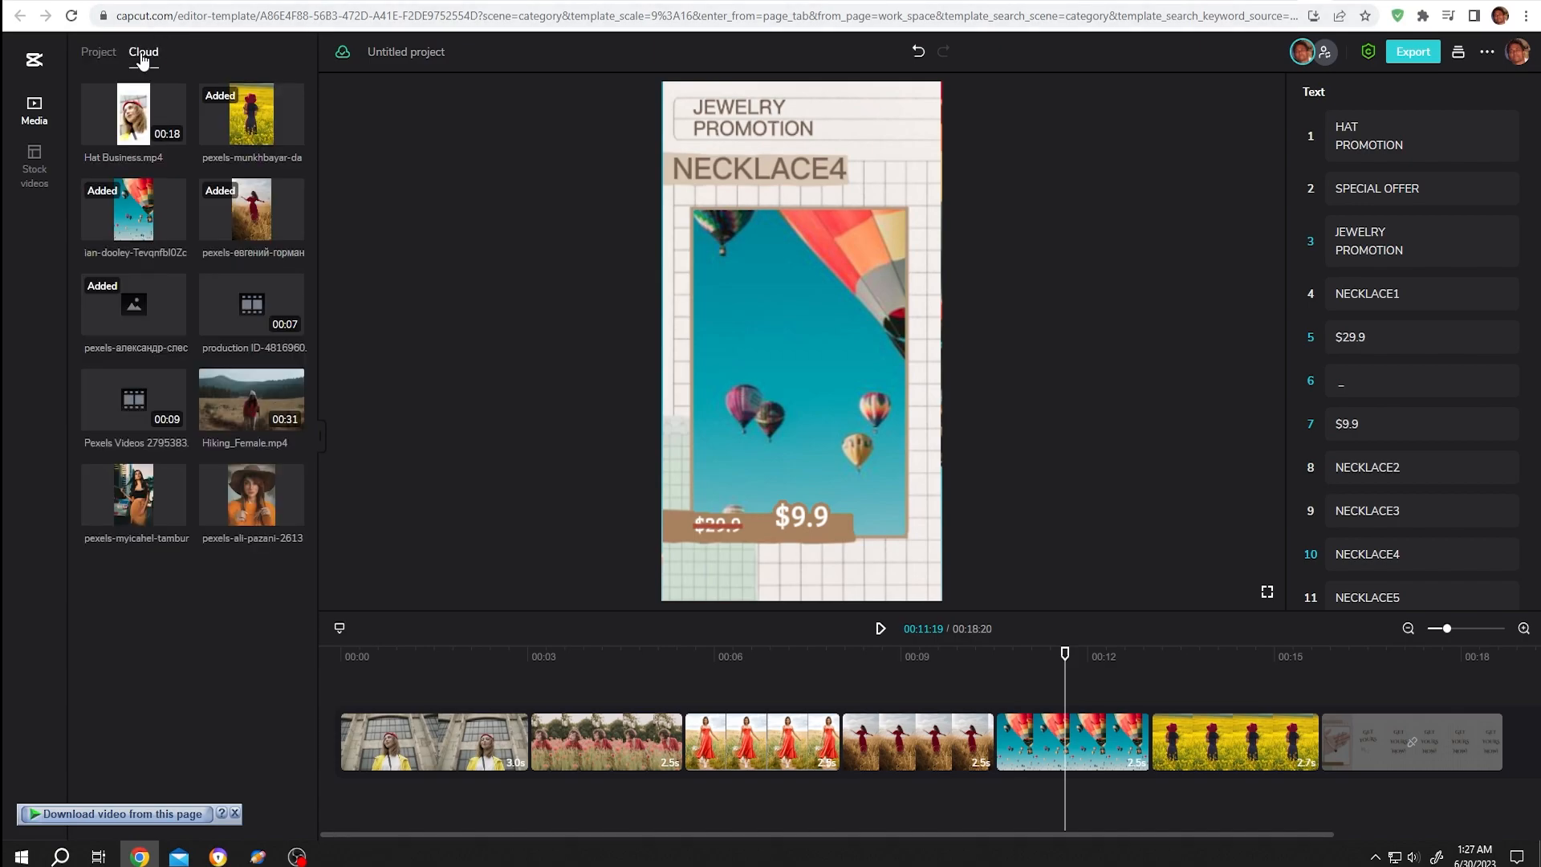
mouse_move(159, 298)
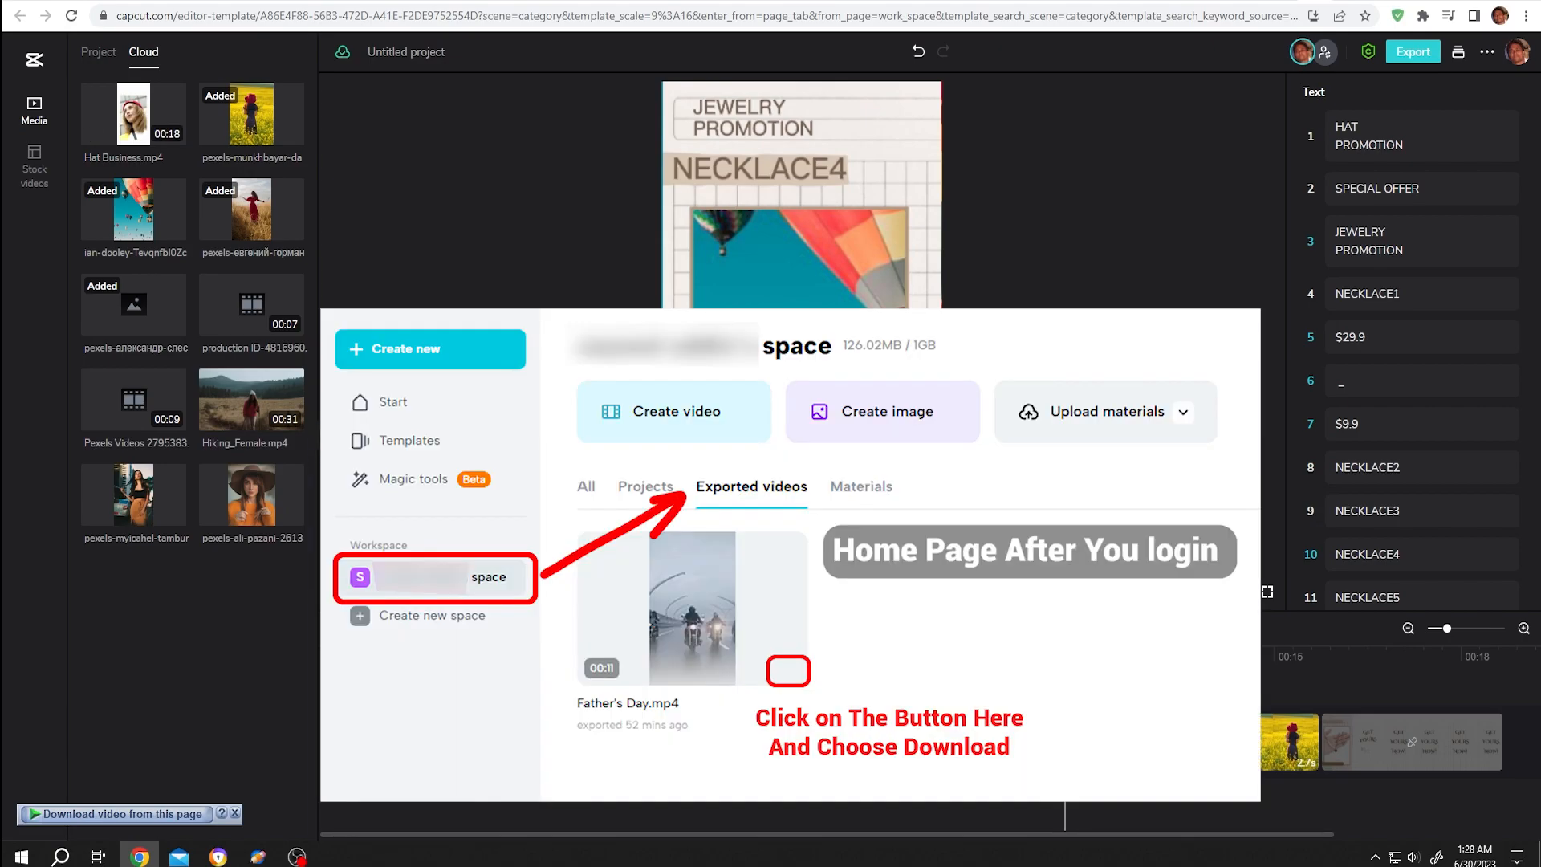
mouse_move(1459, 52)
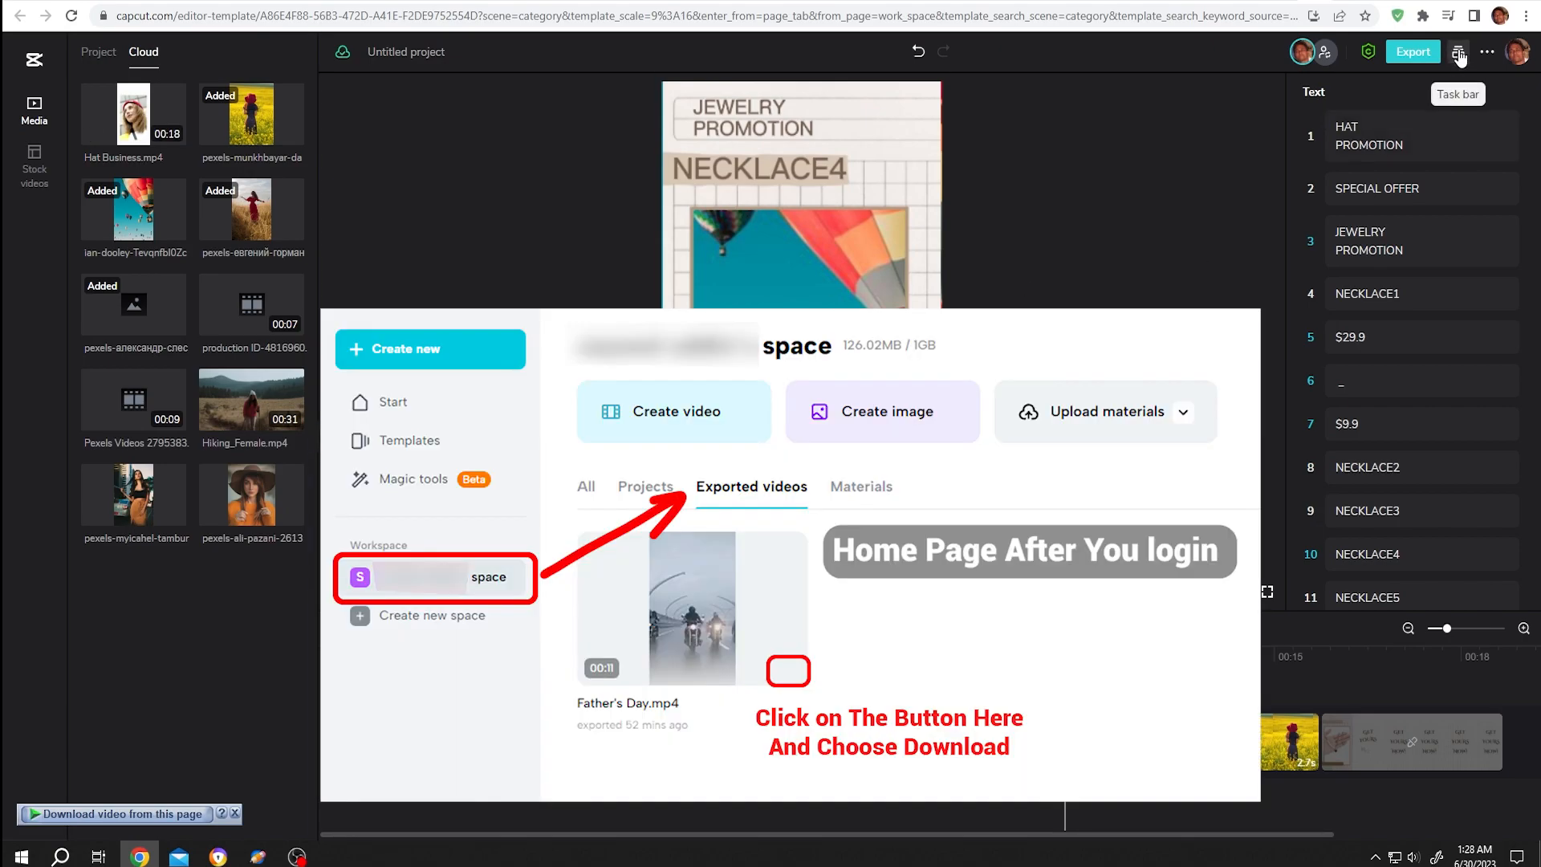
left_click(1458, 52)
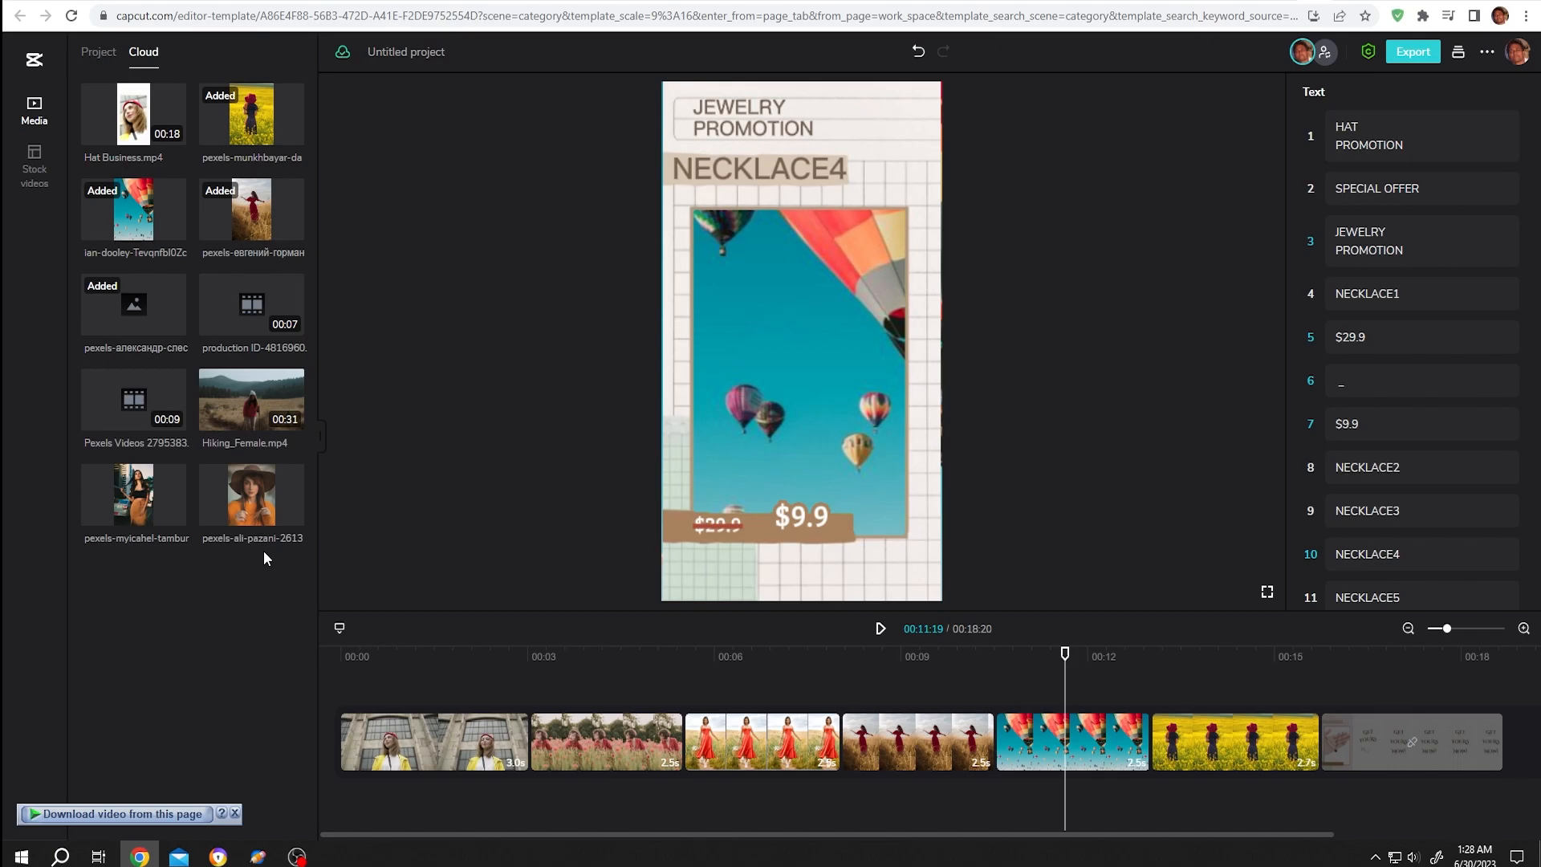
mouse_move(134, 115)
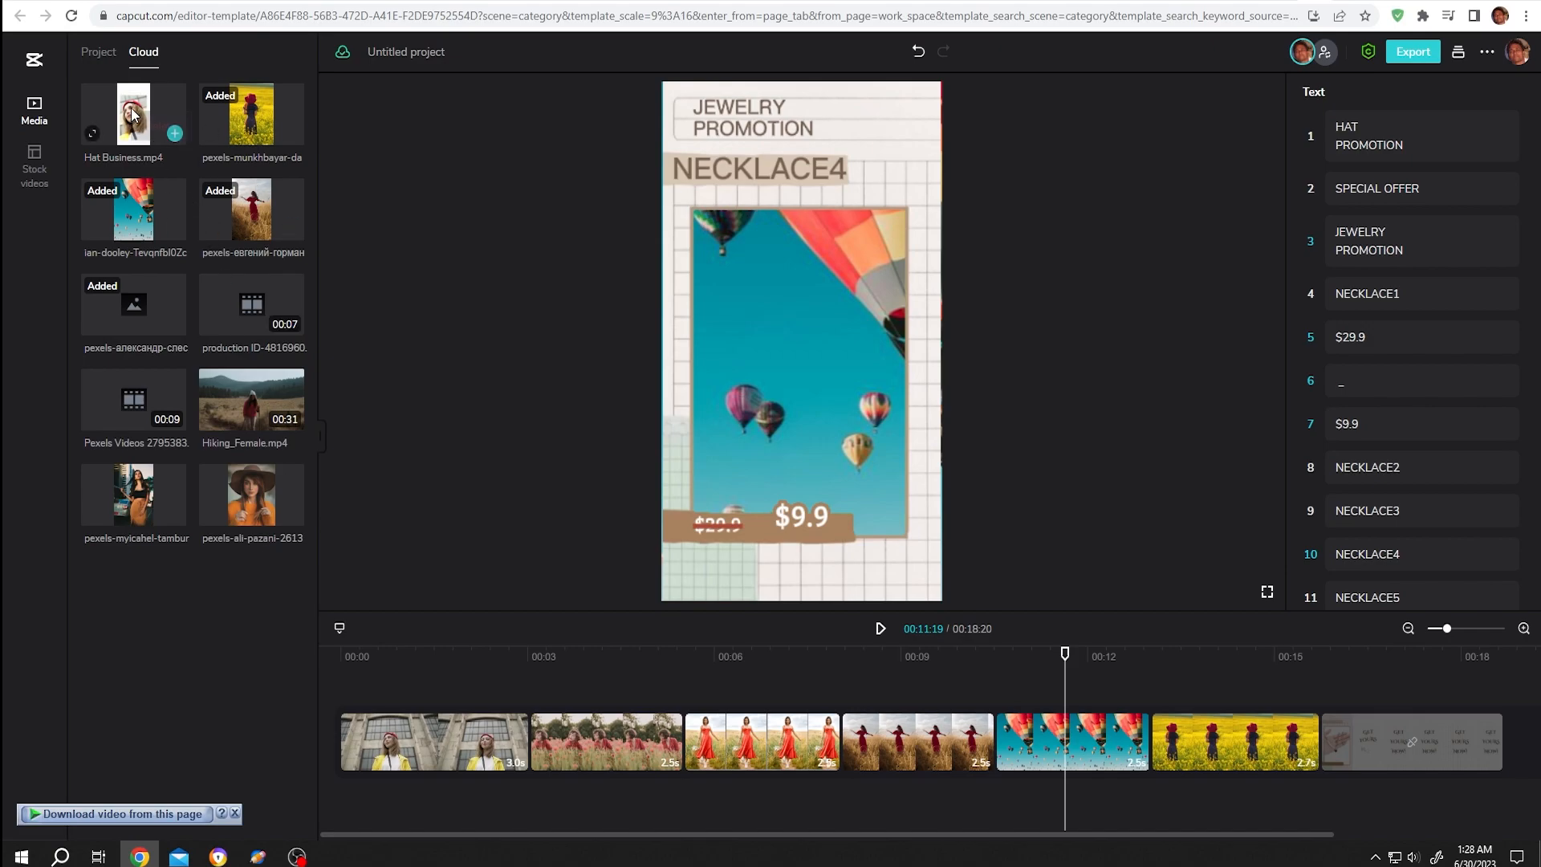
Delete the Hat Business.mp4 export from the Cloud media files and confirm
left_click(133, 113)
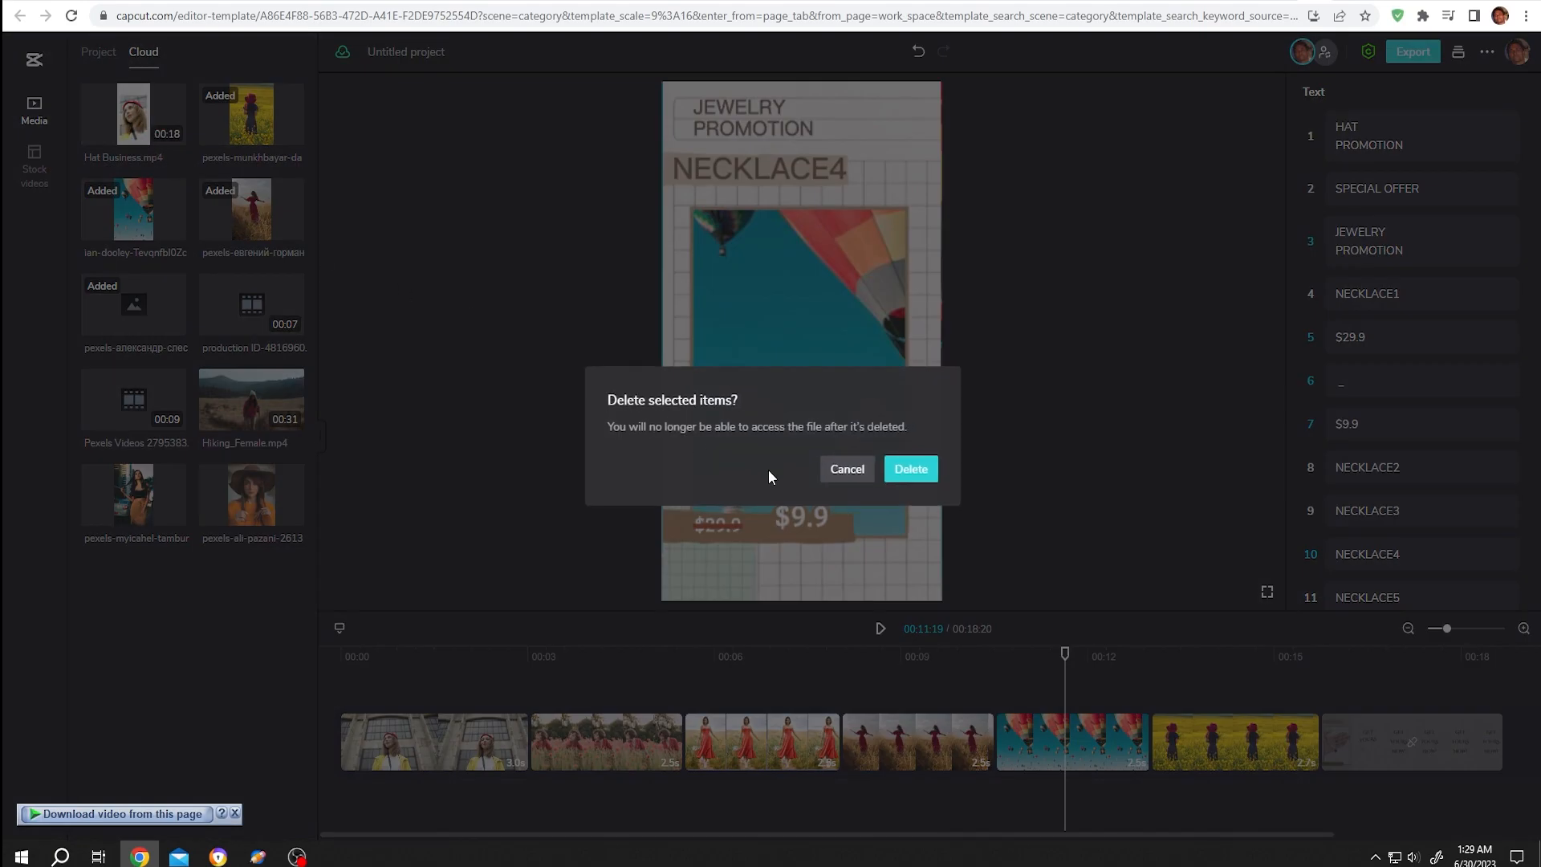
left_click(909, 468)
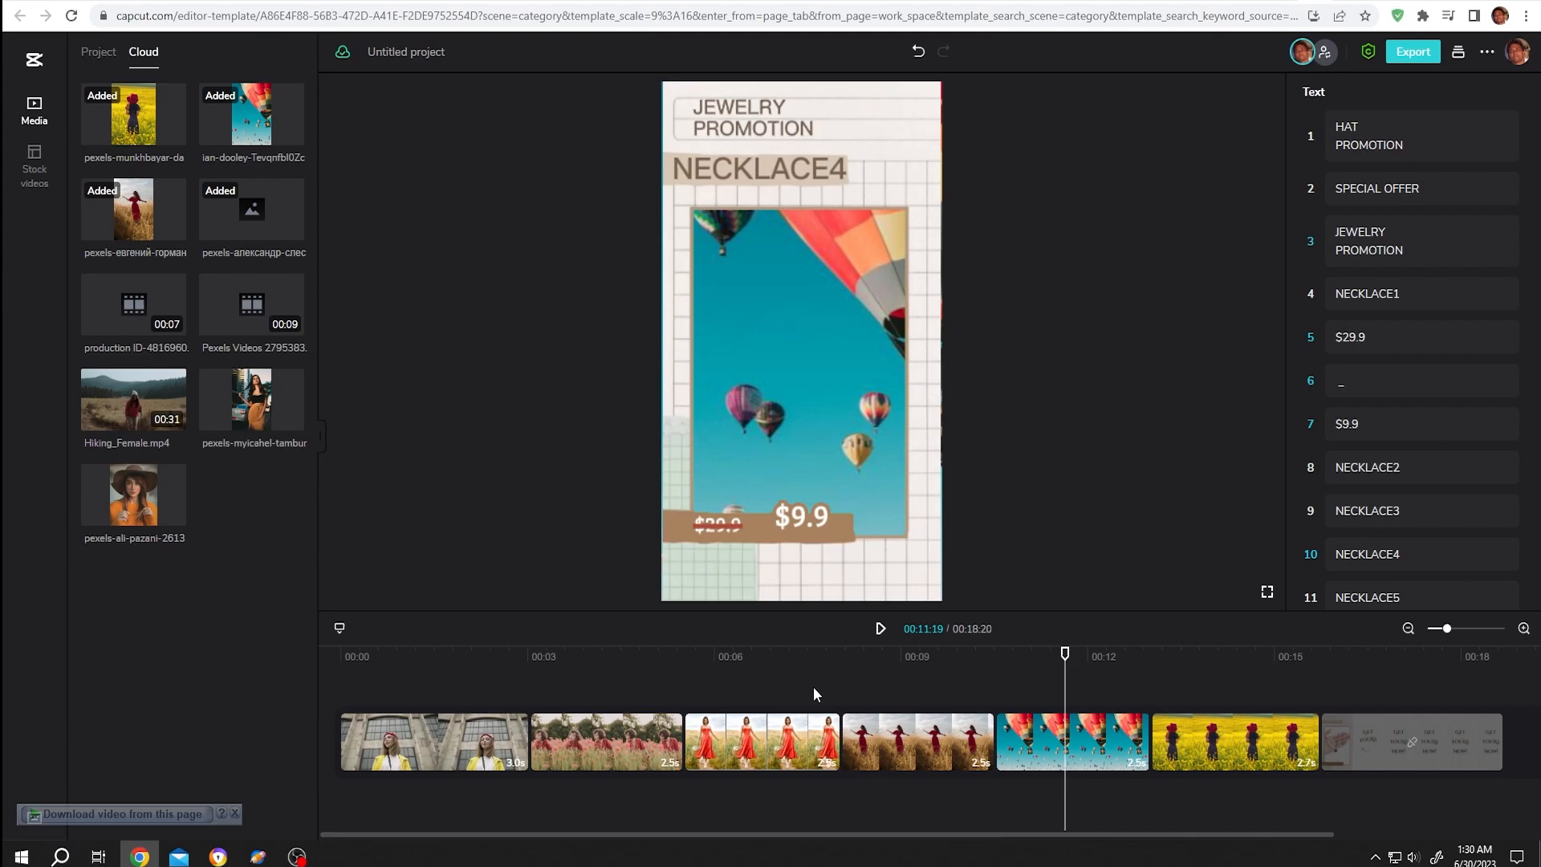
mouse_move(744, 670)
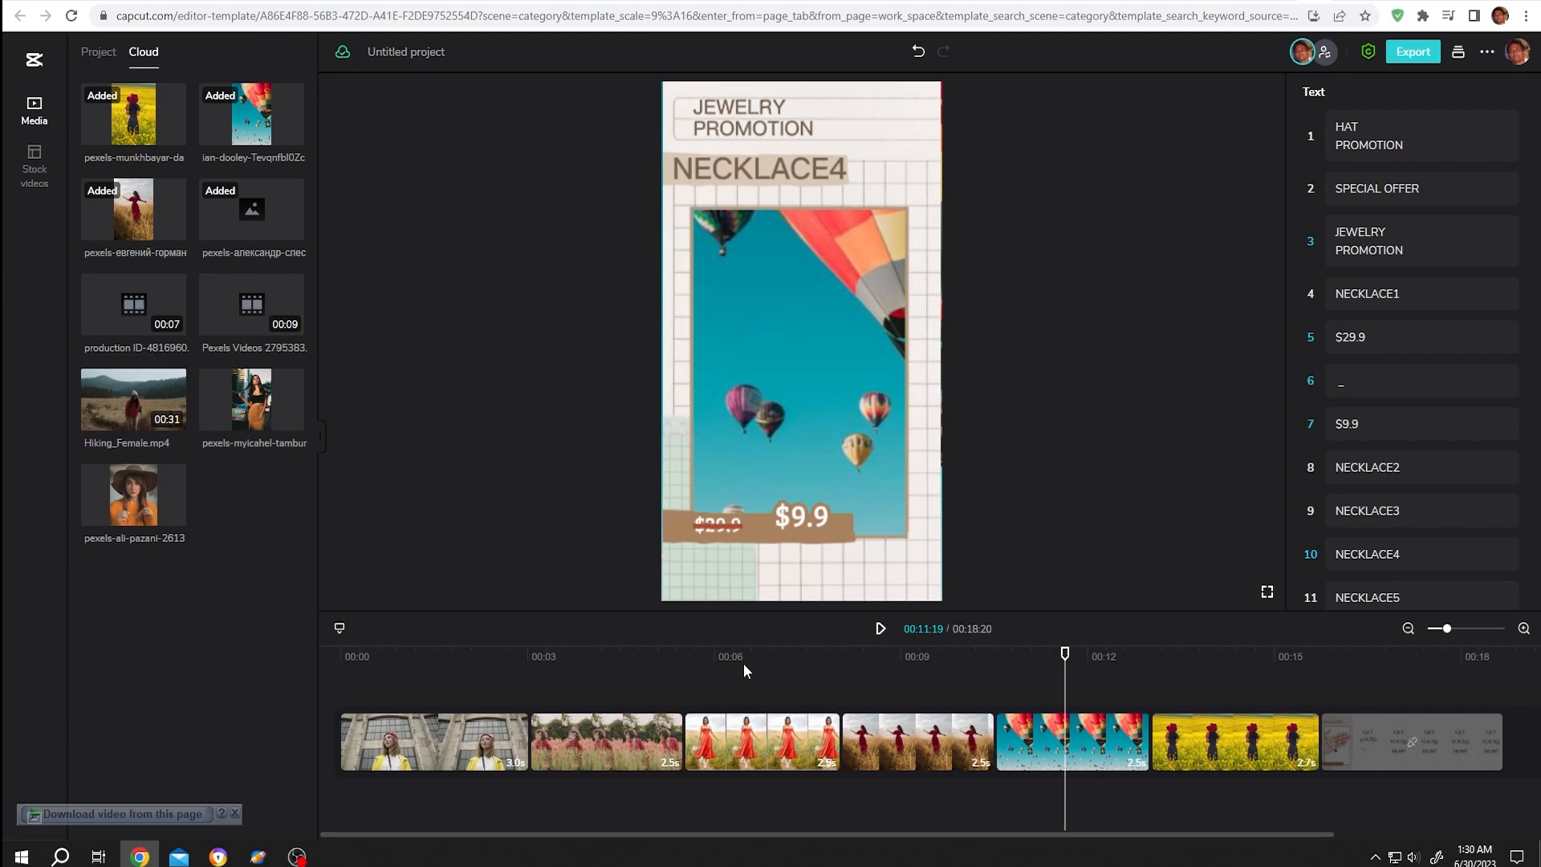
mouse_move(560, 599)
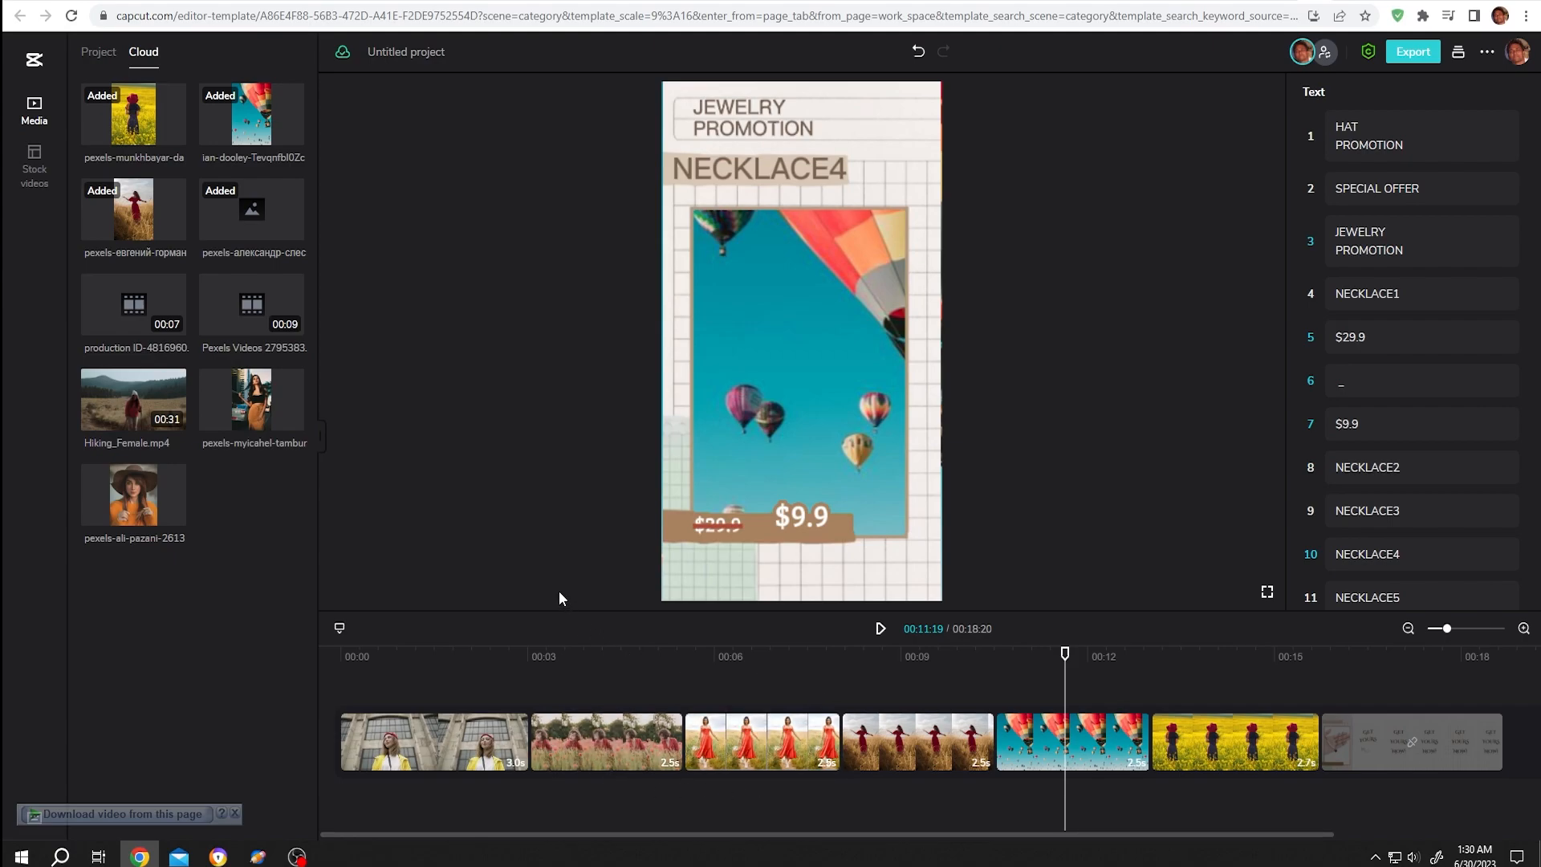